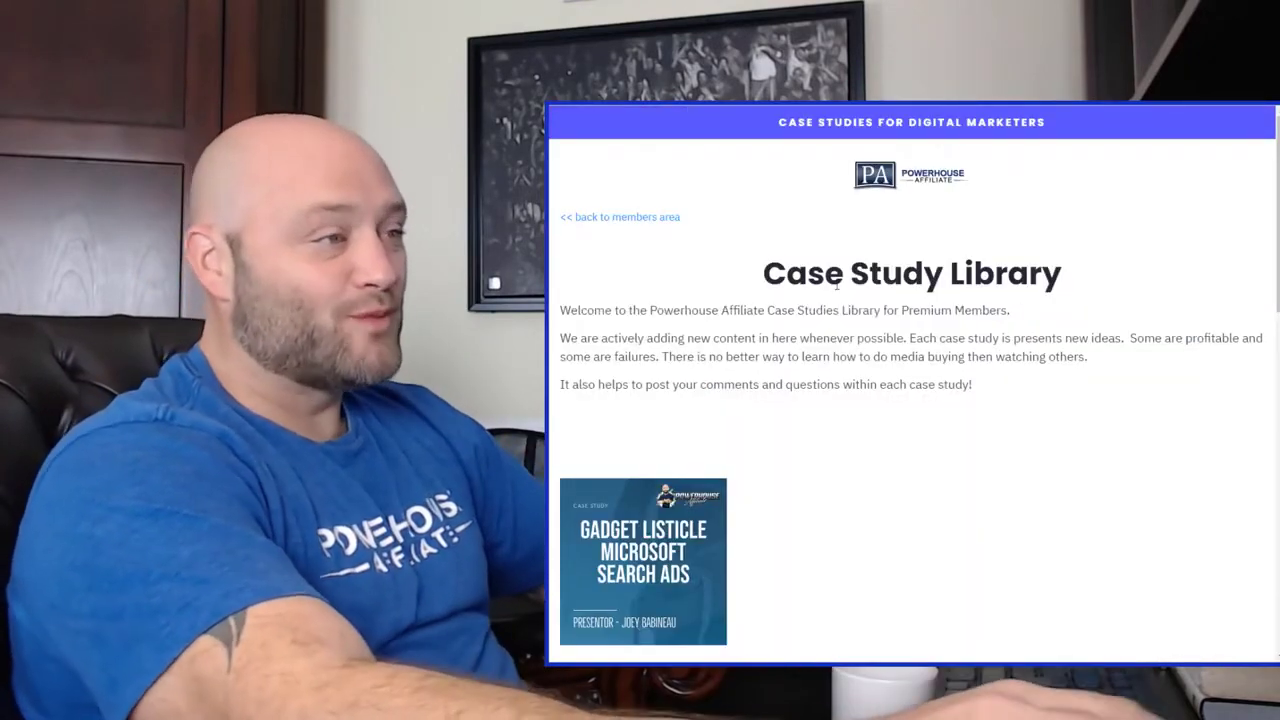
Review the New Campaigns listing of freshly added offers and their payouts.
scroll("down", 3)
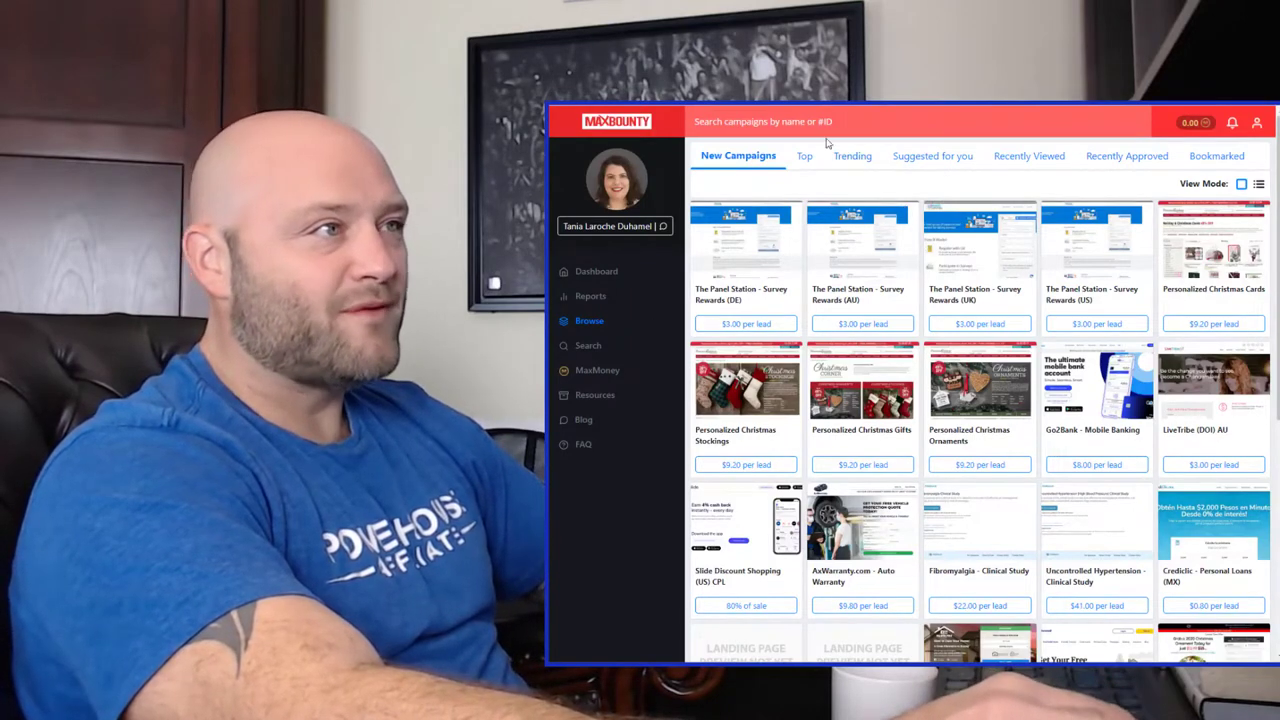
Search campaigns for 'finance' and review the personal loan and rev-share offers' CPA rates and EPC.
type("finance")
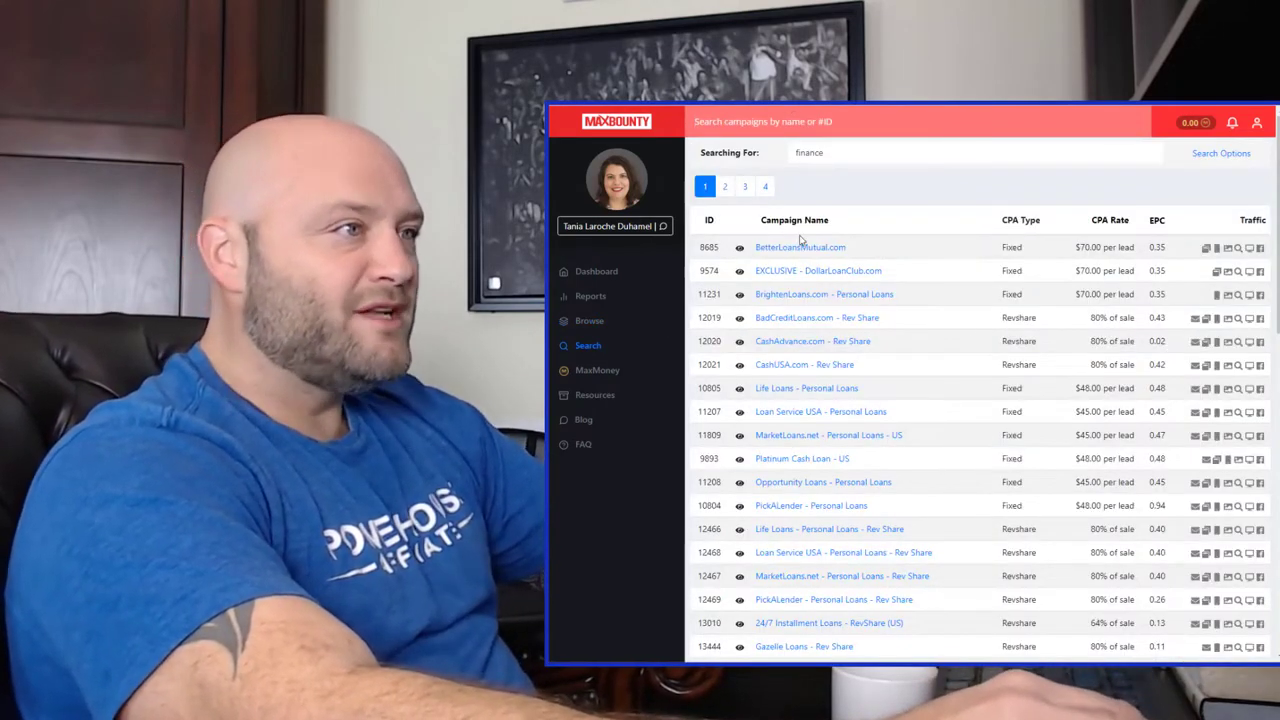
scroll("down", 3)
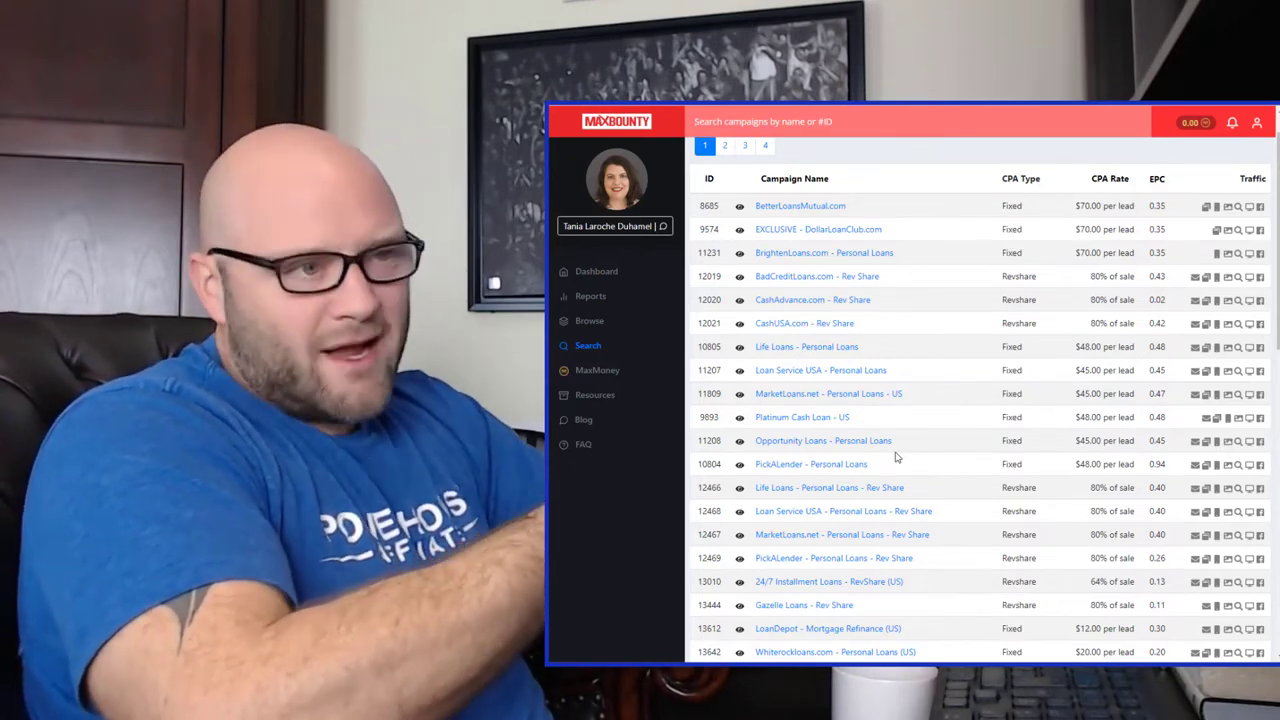
scroll("down", 3)
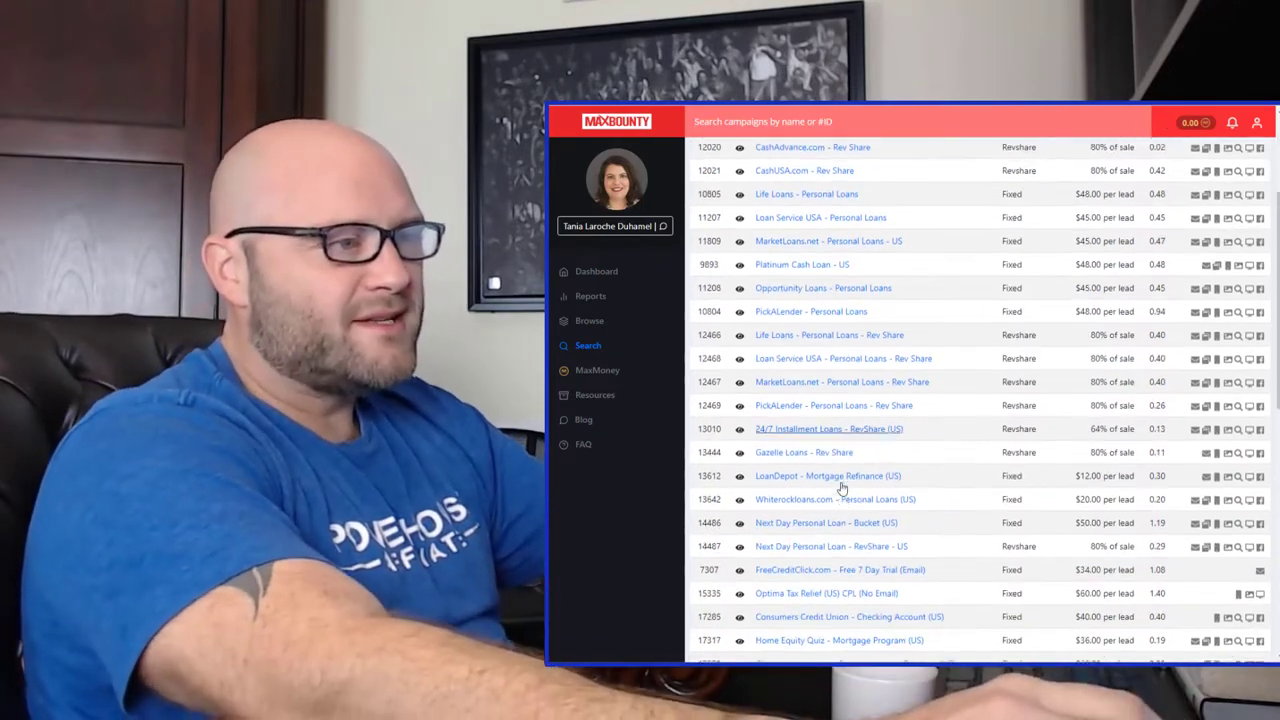
scroll("down", 3)
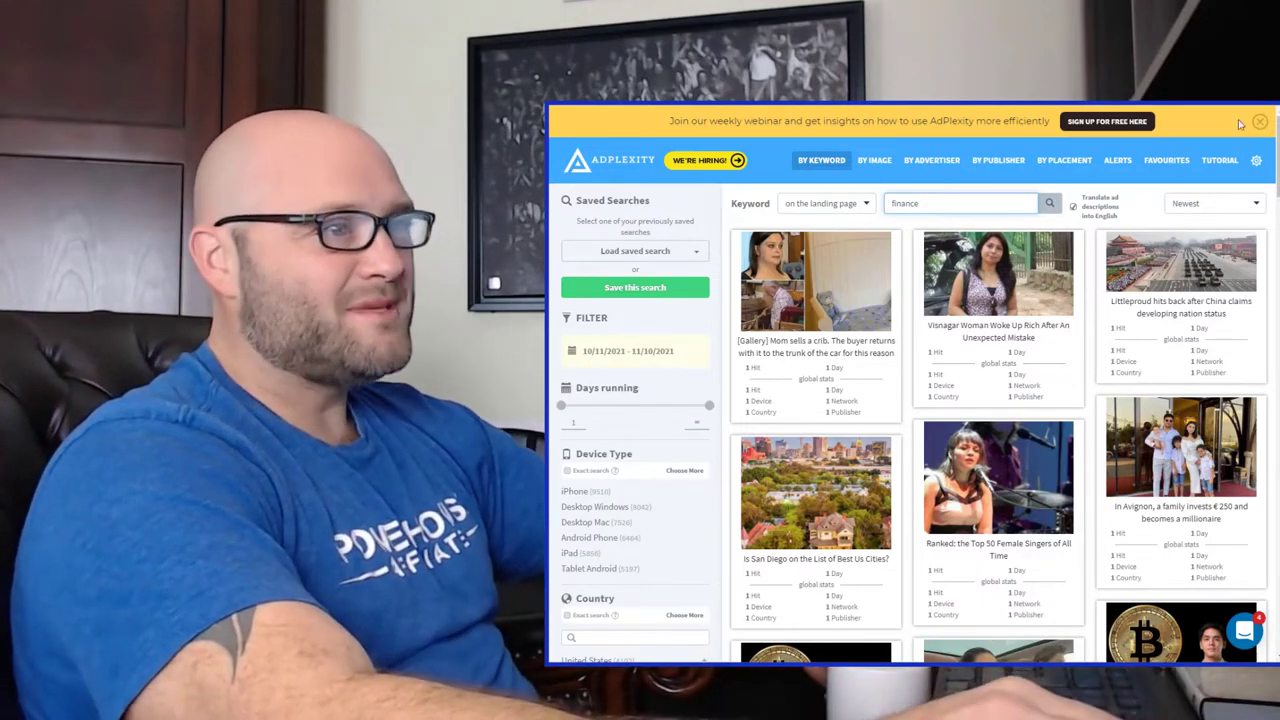
Set the Days running minimum to about 14 and rerun the finance search.
scroll("down", 3)
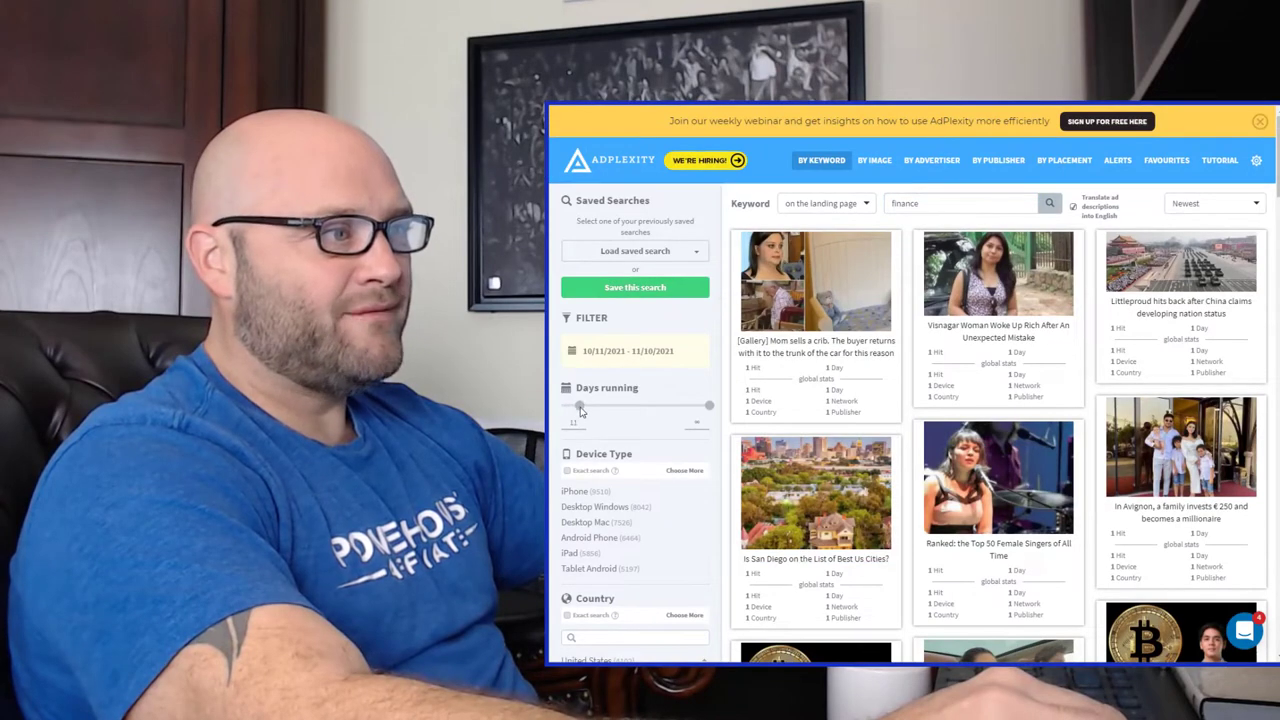
left_click_drag(580, 406, 584, 406)
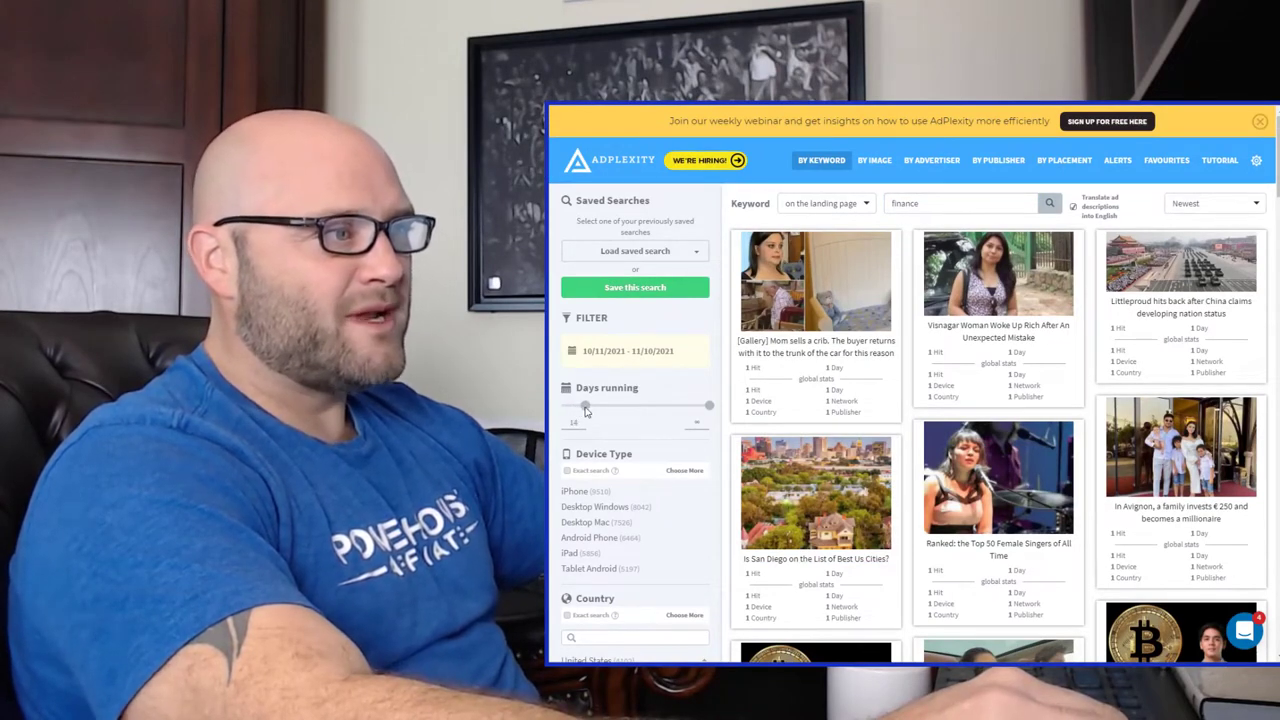
left_click(1048, 204)
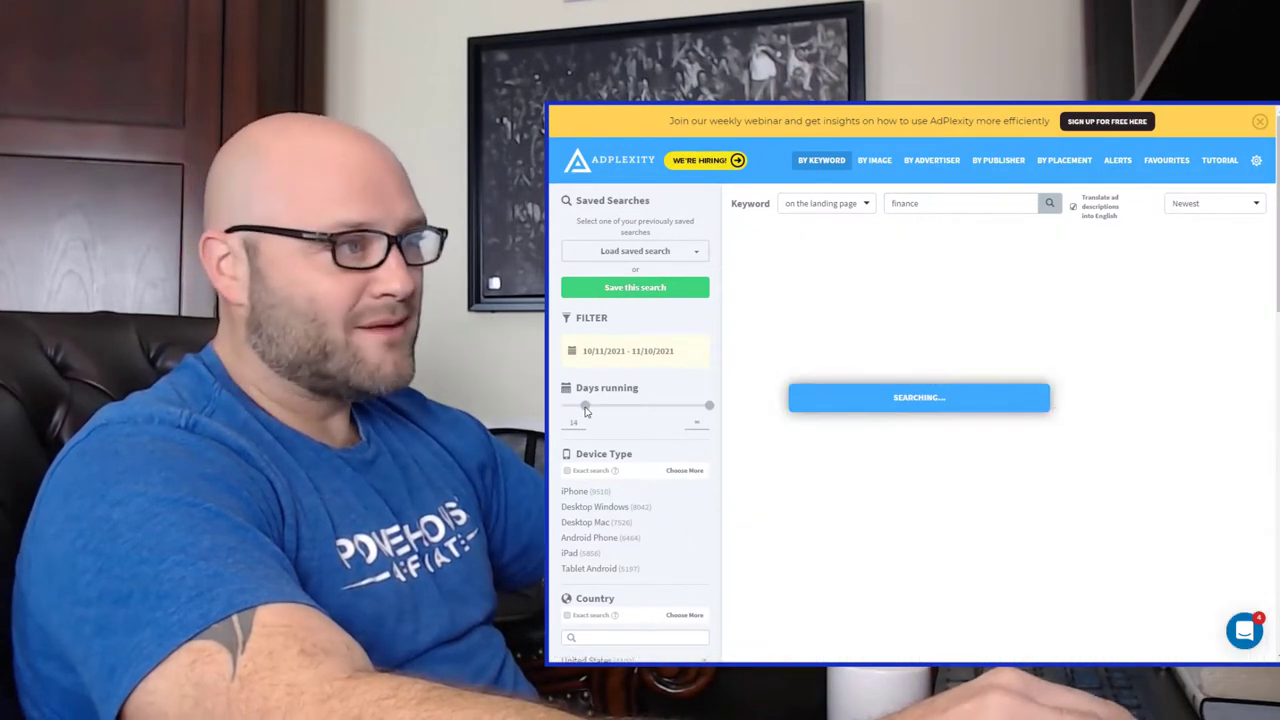
mouse_move(720, 414)
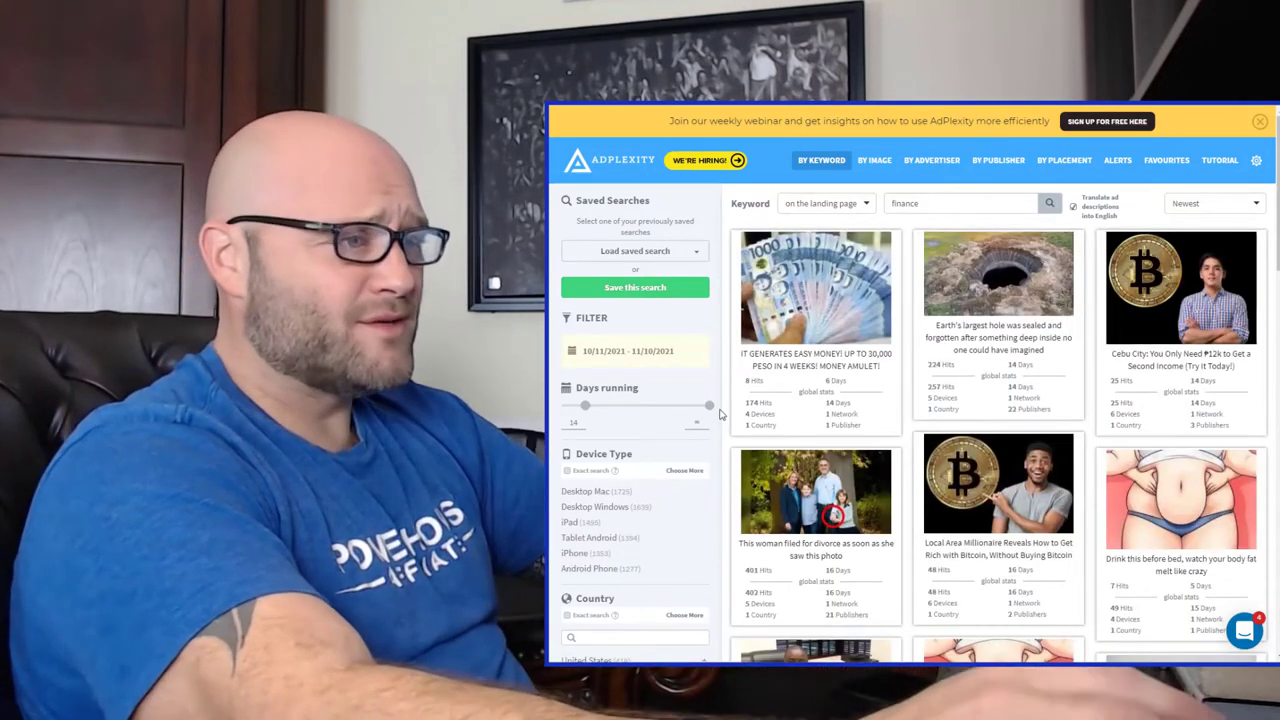
Restrict the finance results to United States ads via the Country filter.
scroll("down", 3)
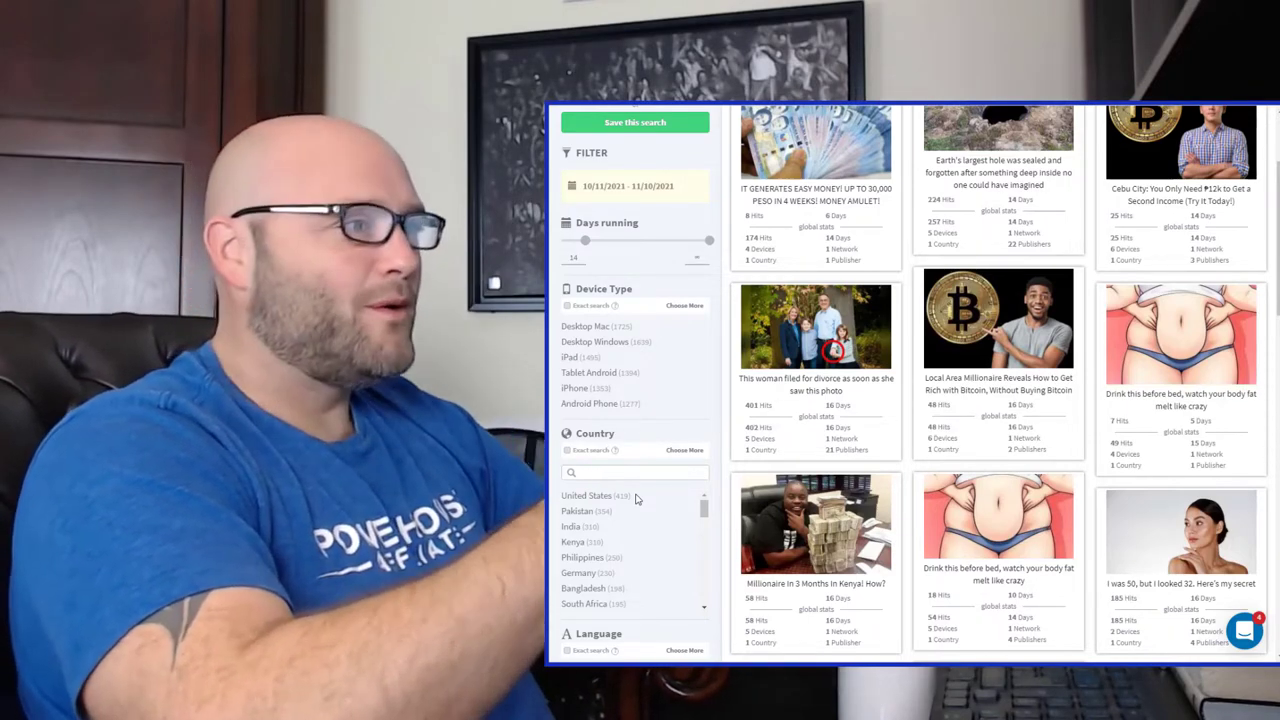
left_click(588, 496)
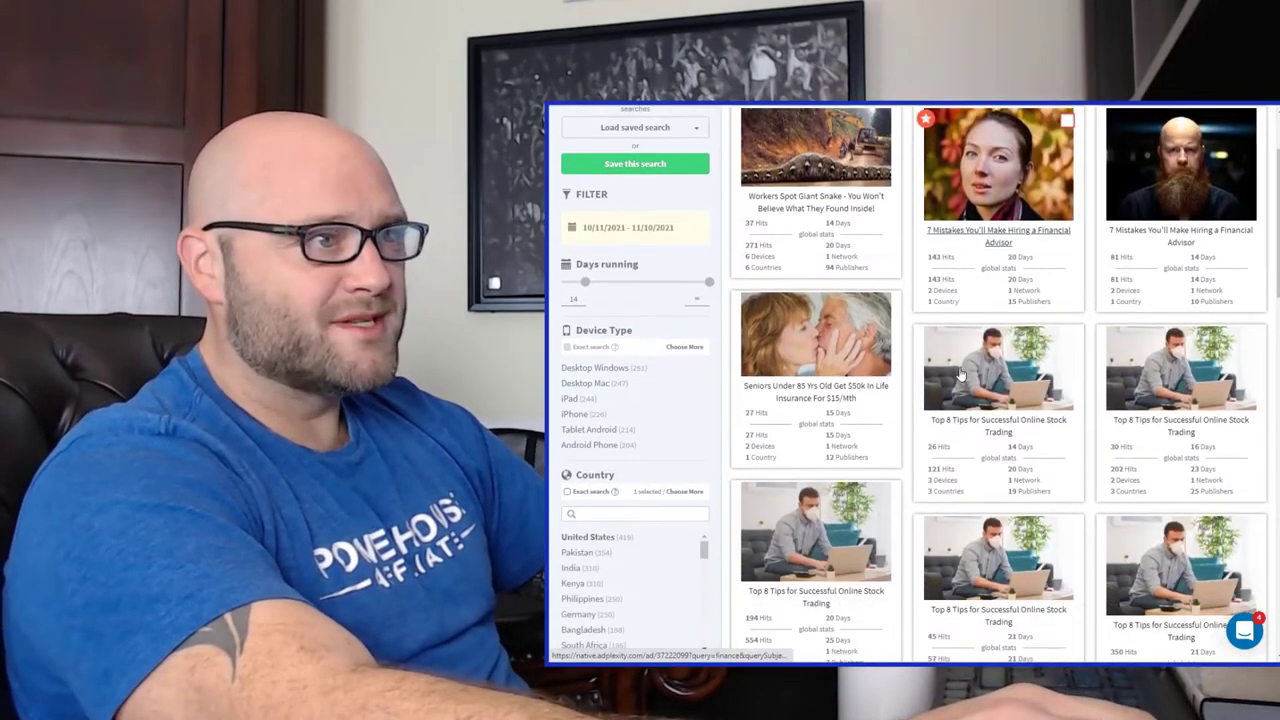
scroll("down", 3)
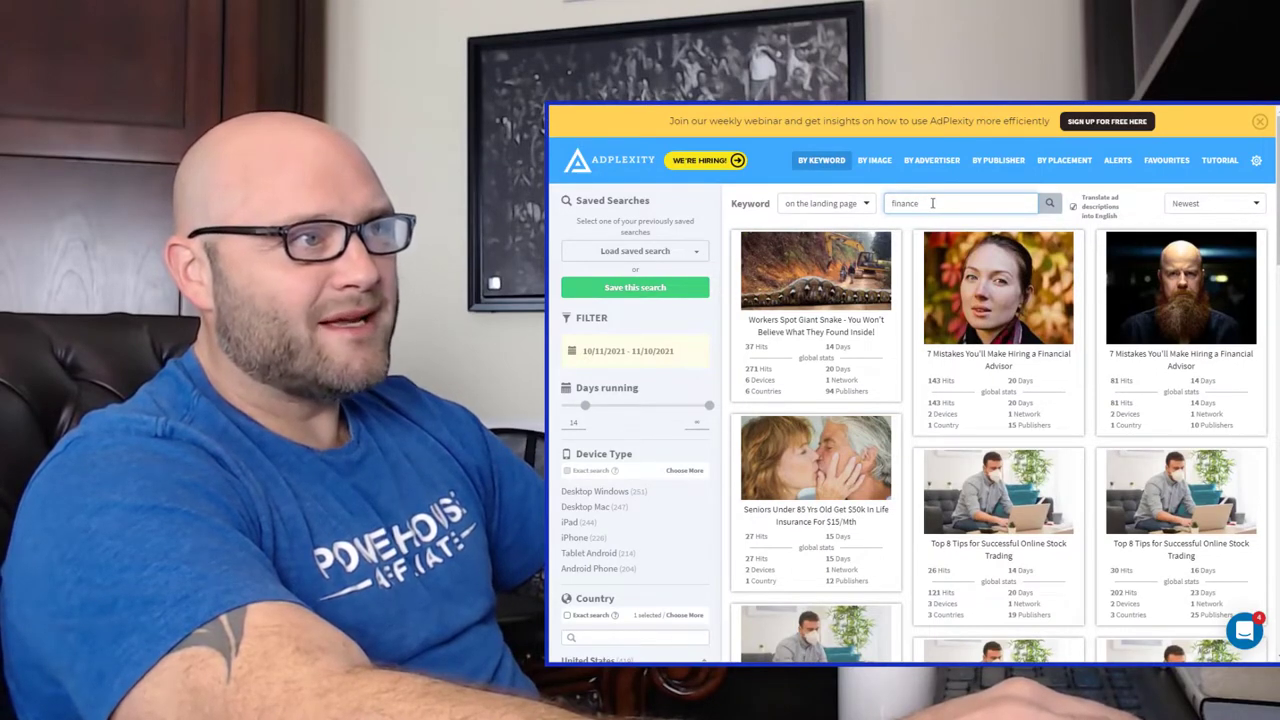
Select the finance keyword for editing and review the stock-trading and stimulus-check ads.
double_click(904, 204)
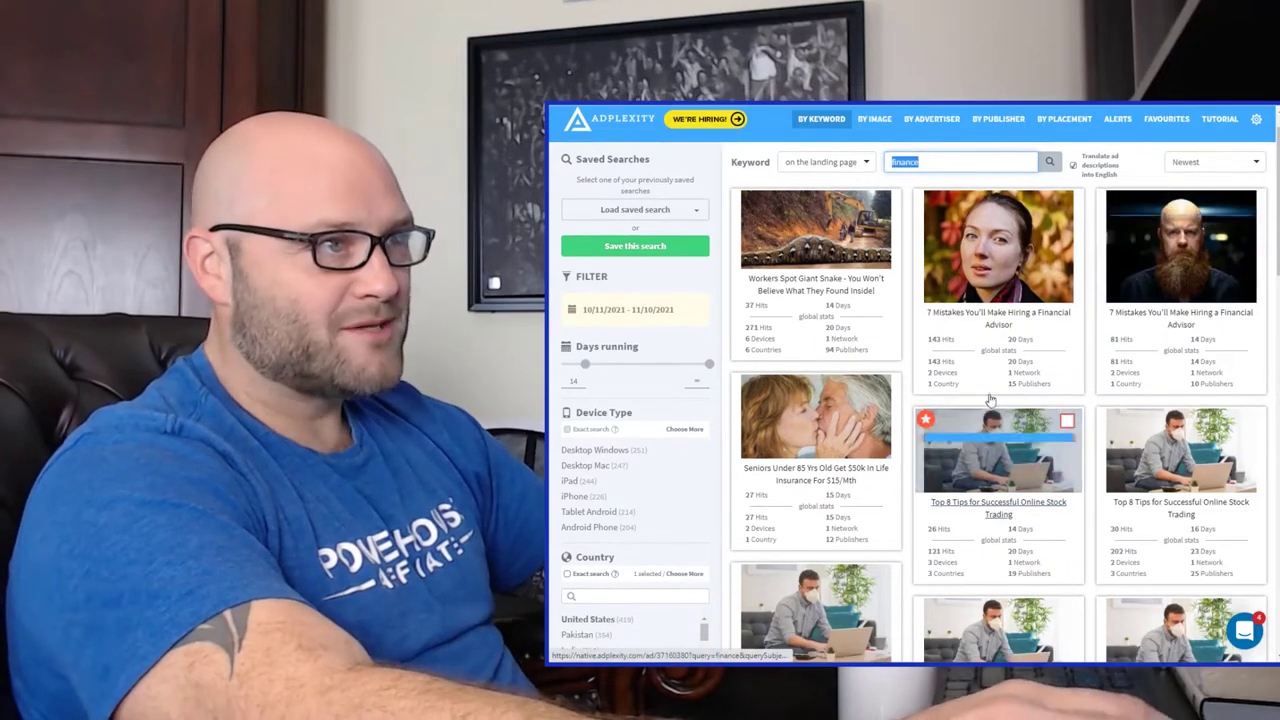
scroll("down", 3)
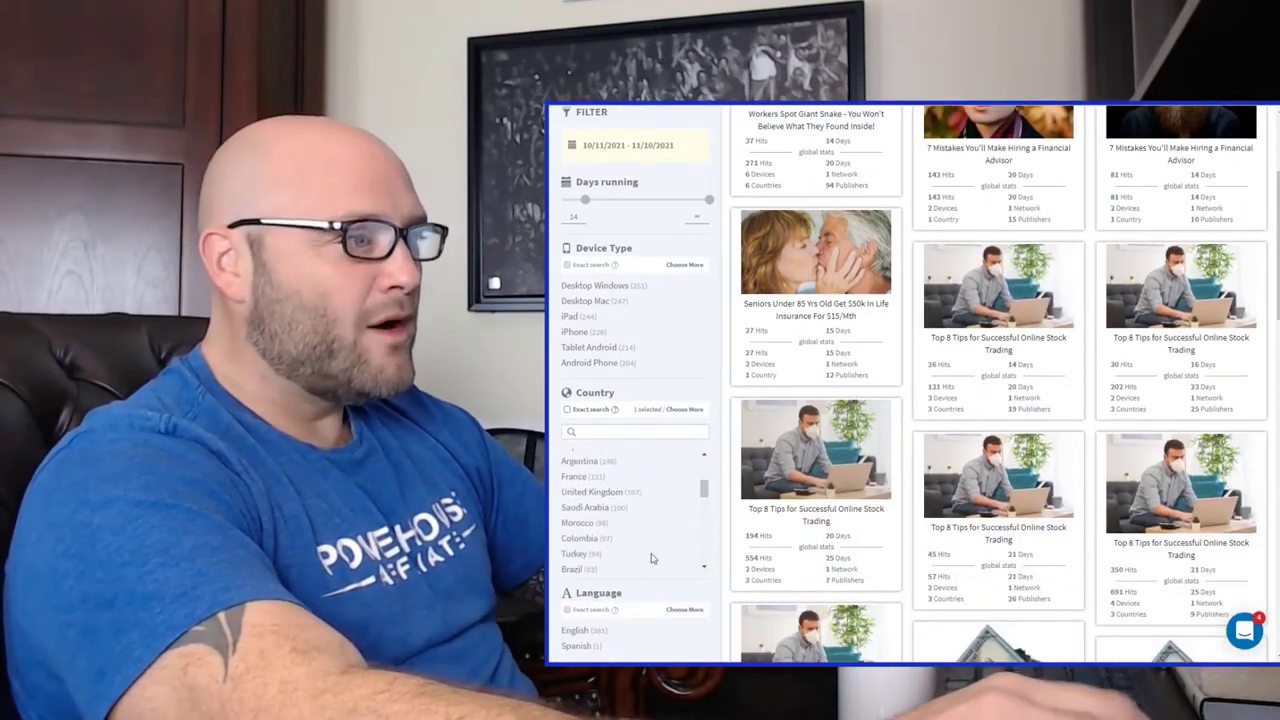
scroll("down", 3)
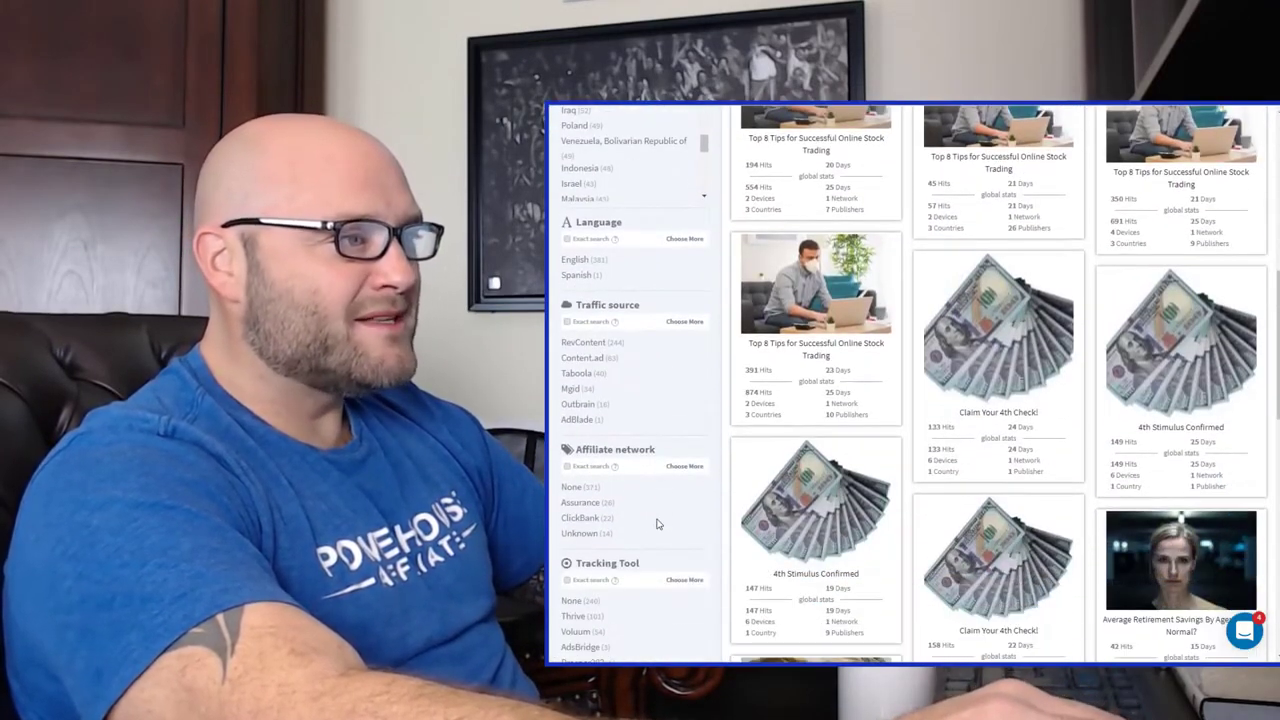
scroll("down", 3)
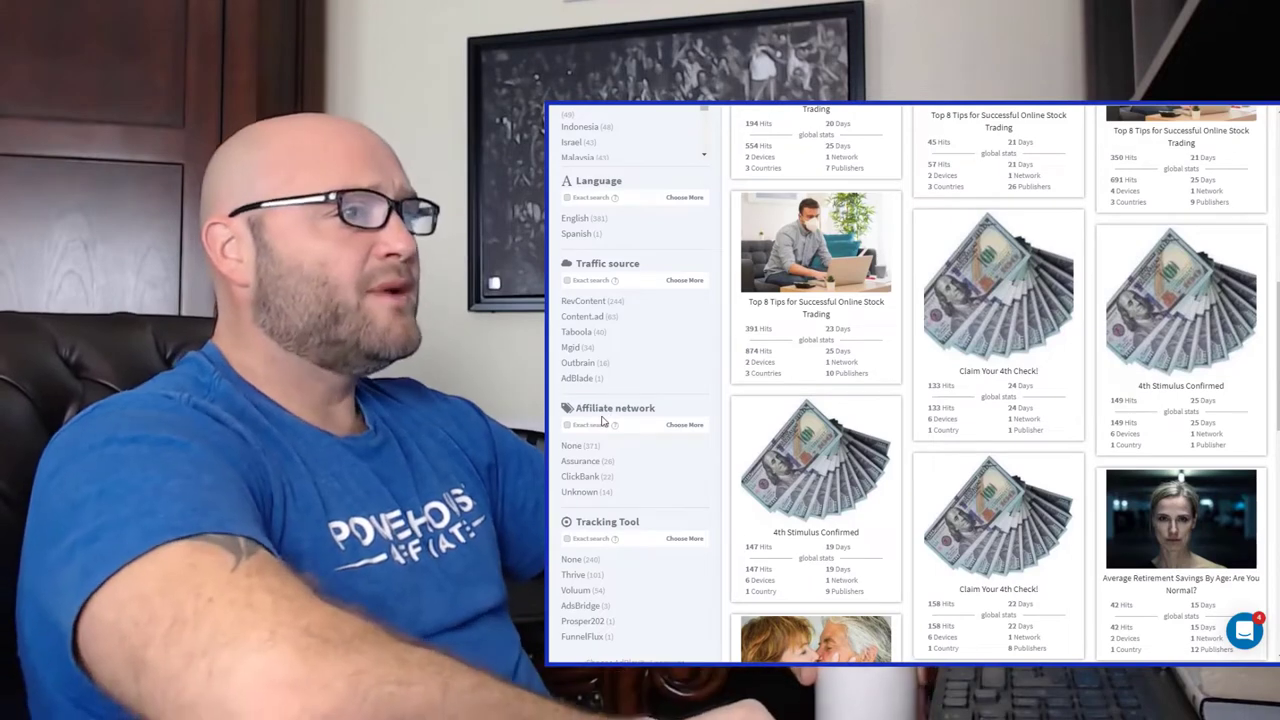
mouse_move(816, 460)
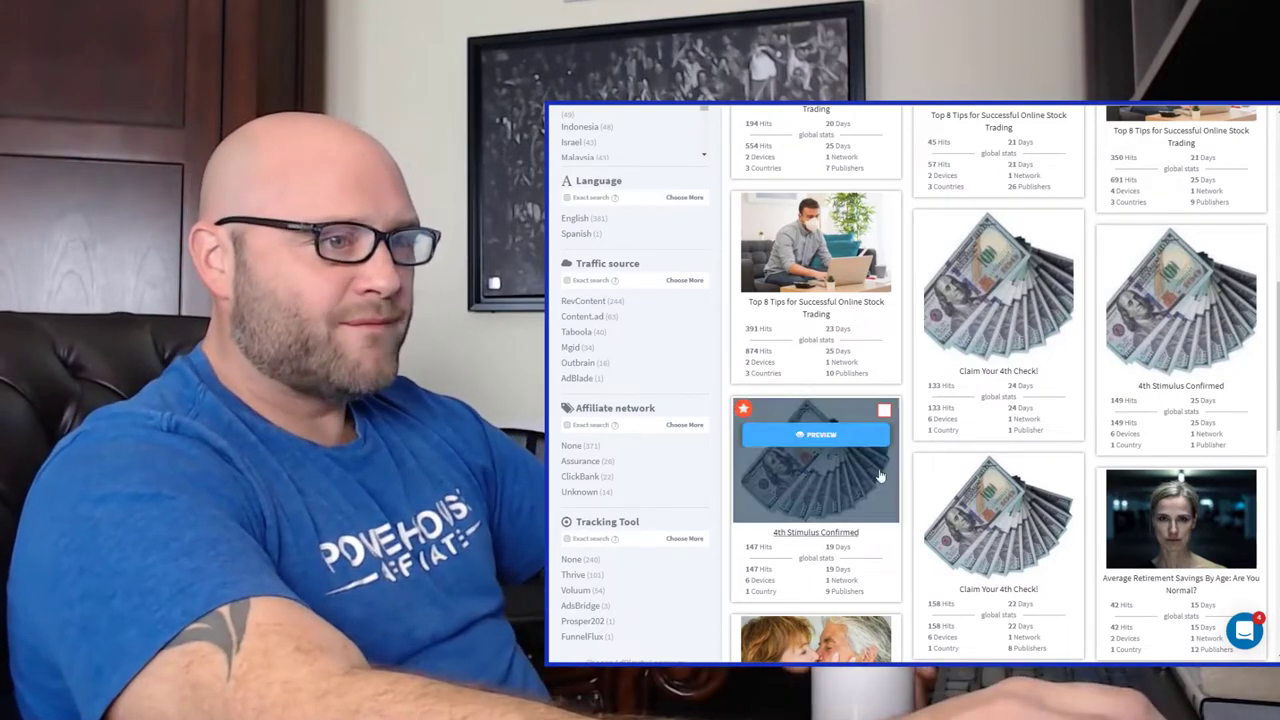
scroll("down", 3)
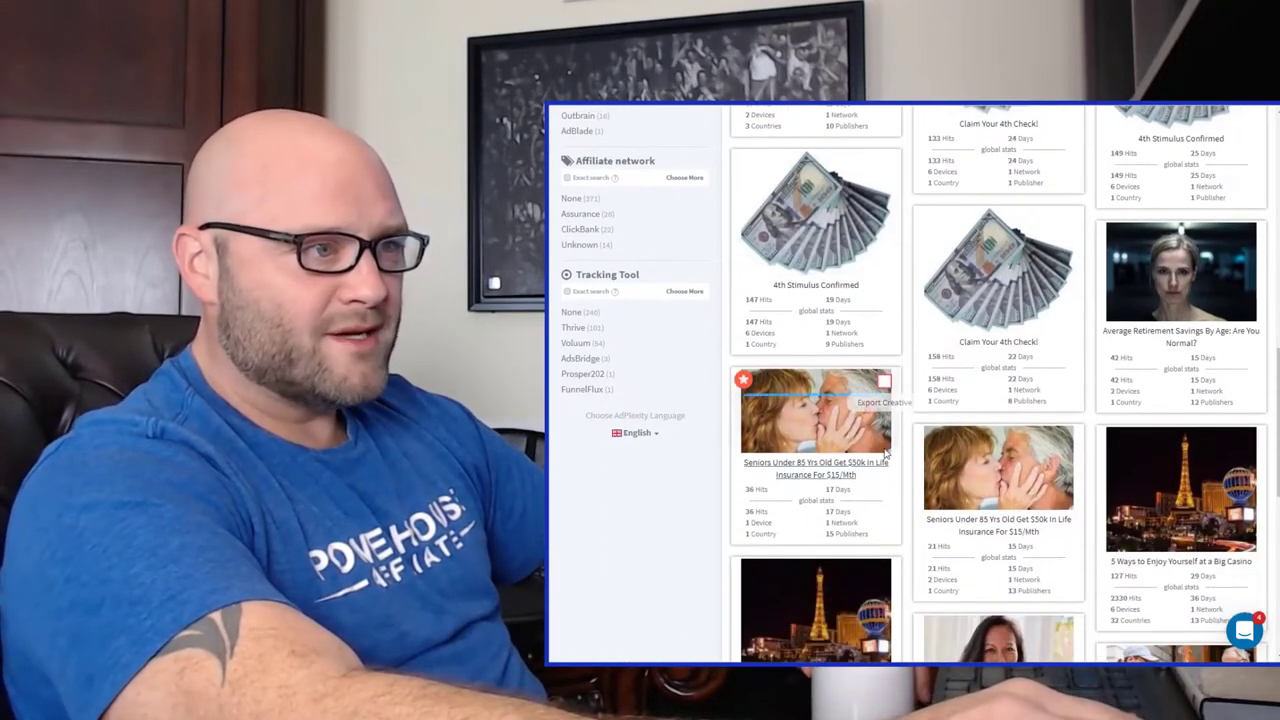
scroll("down", 3)
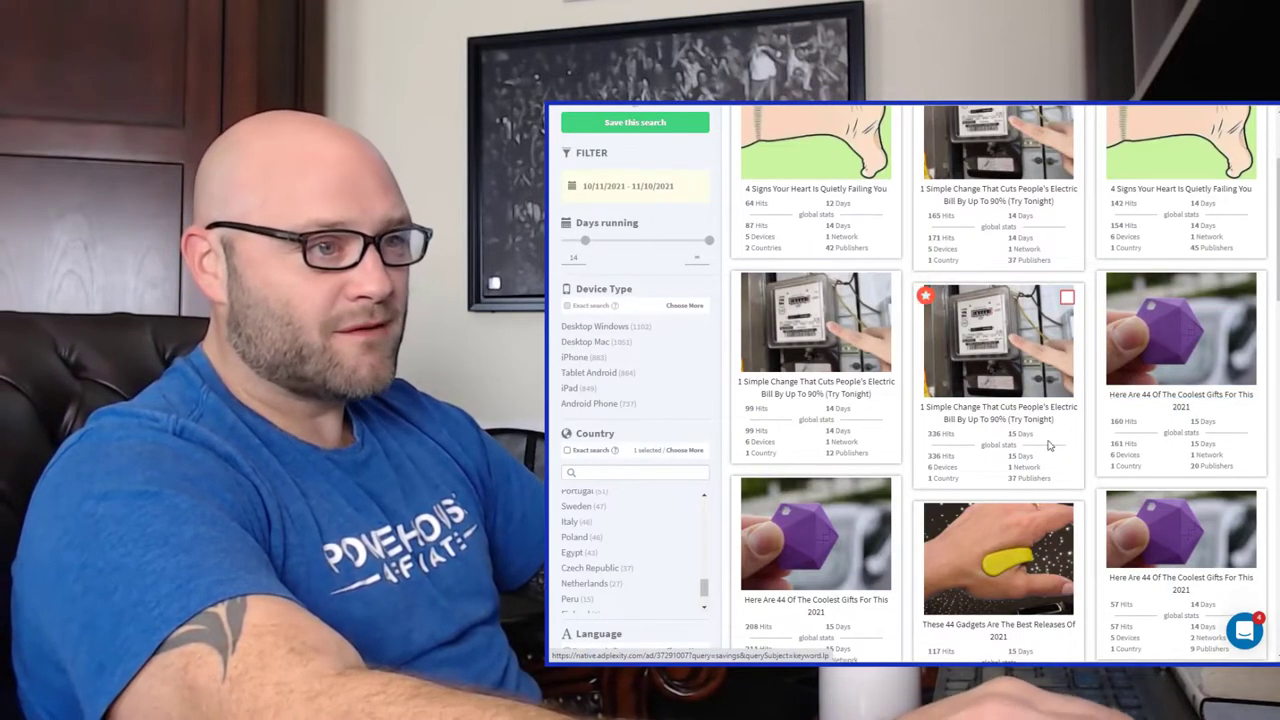
scroll("down", 3)
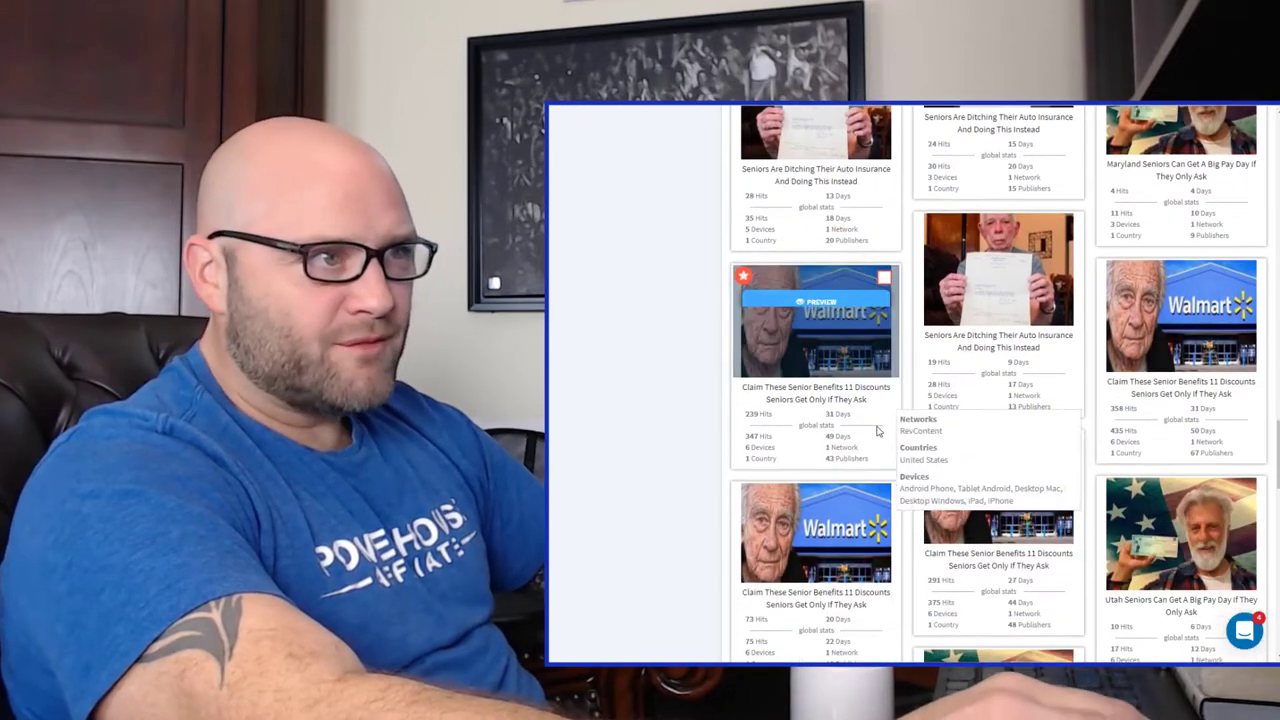
scroll("down", 3)
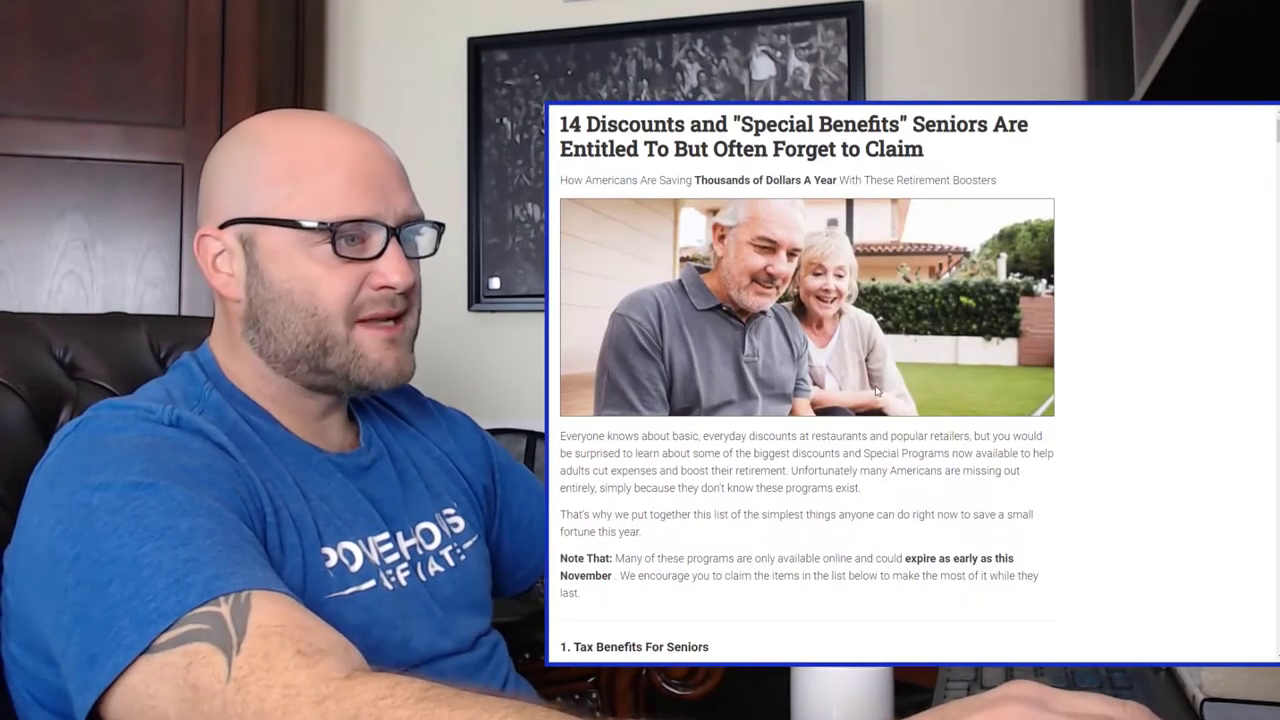
scroll("down", 3)
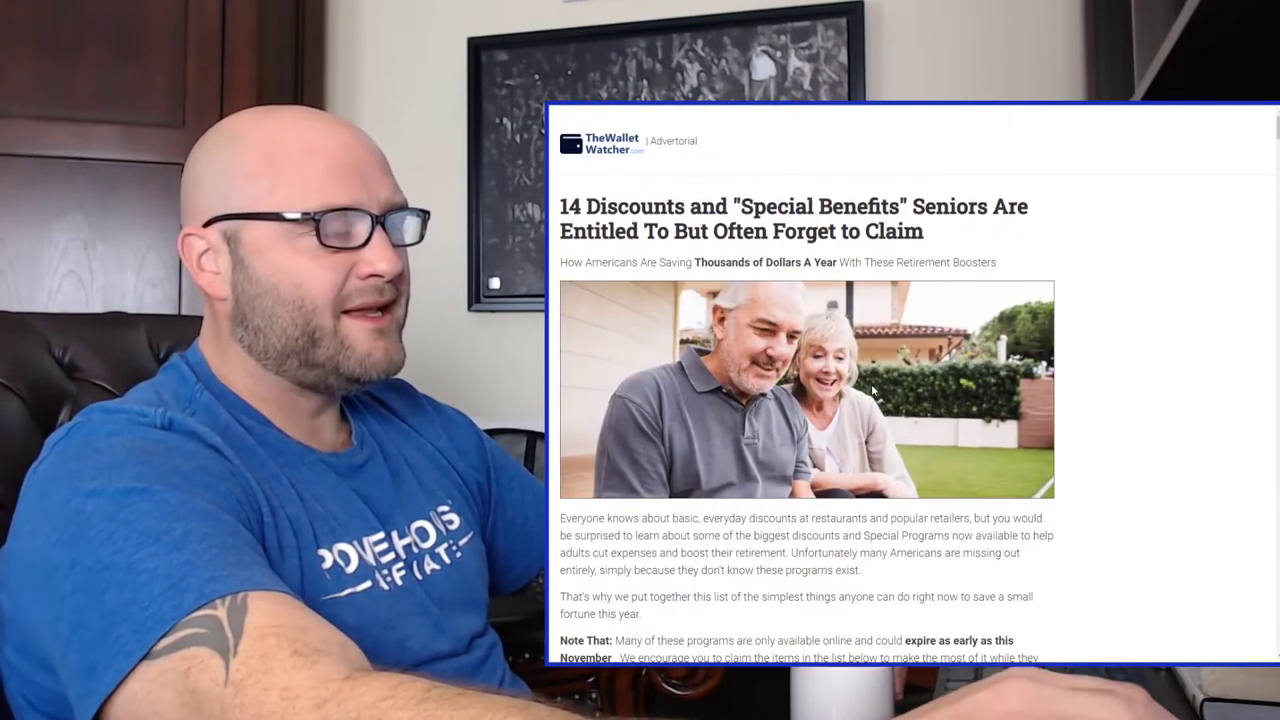
scroll("down", 3)
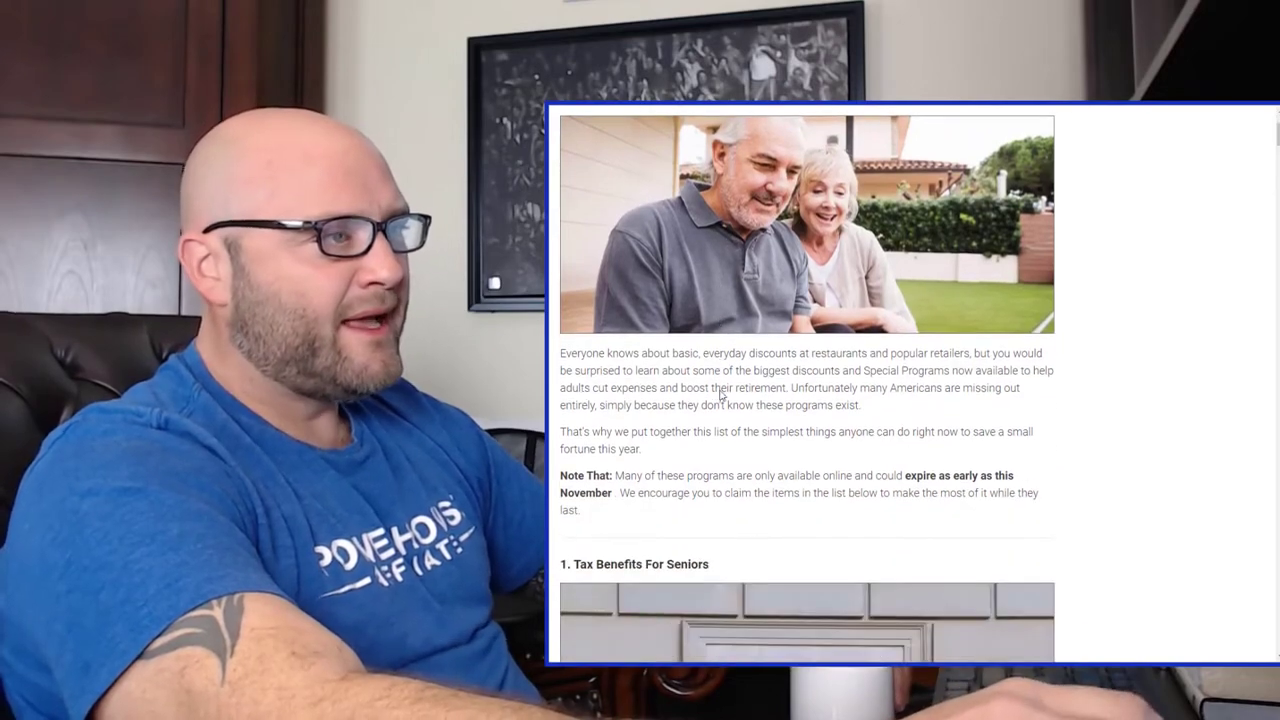
scroll("down", 3)
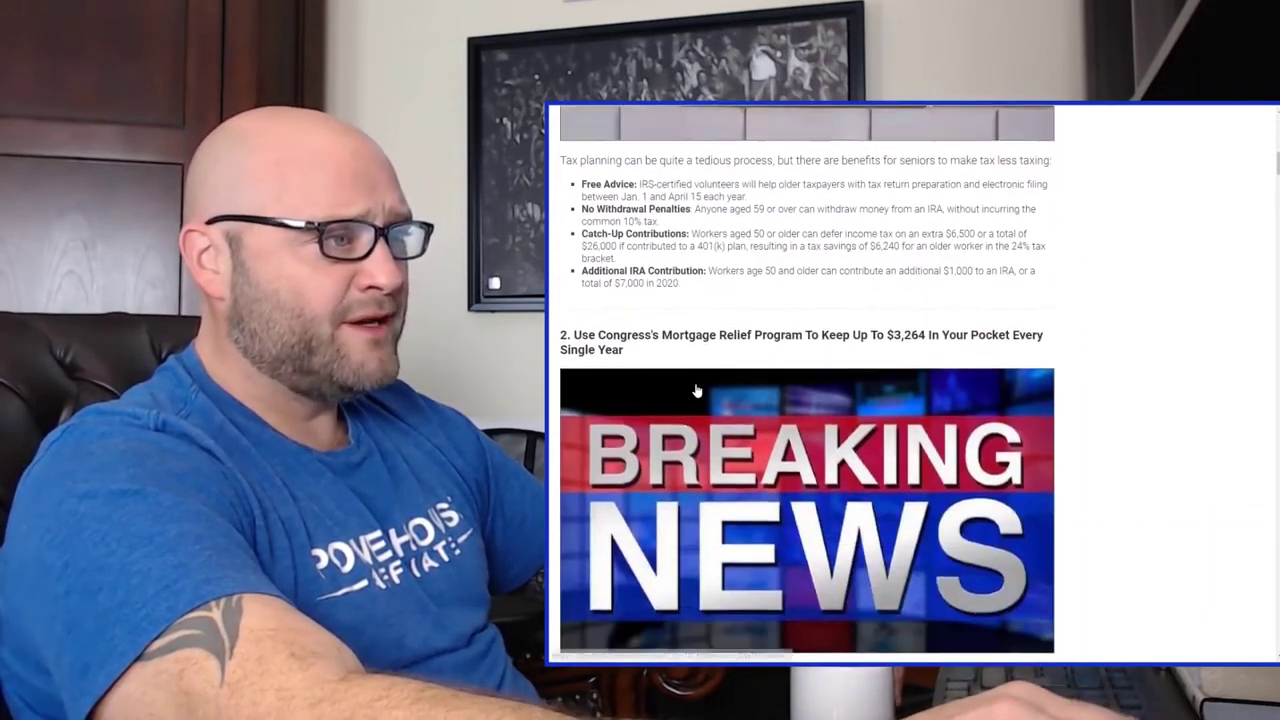
scroll("down", 3)
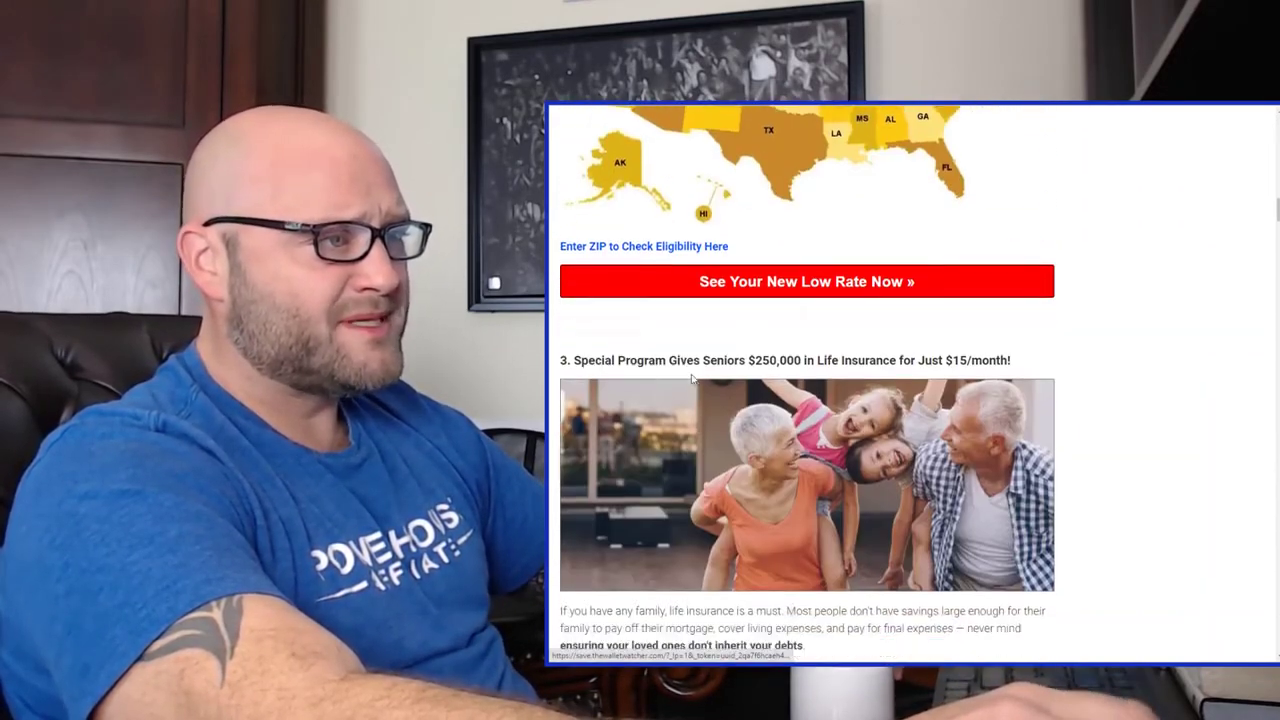
scroll("down", 3)
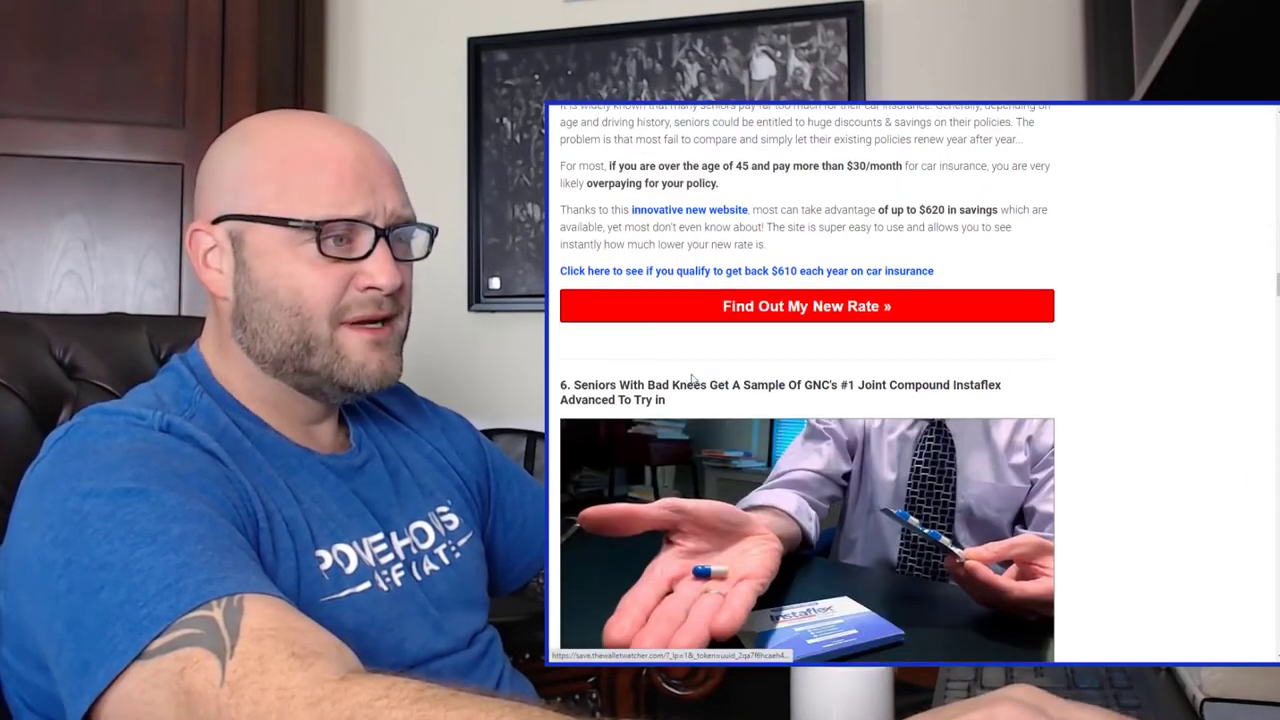
scroll("down", 3)
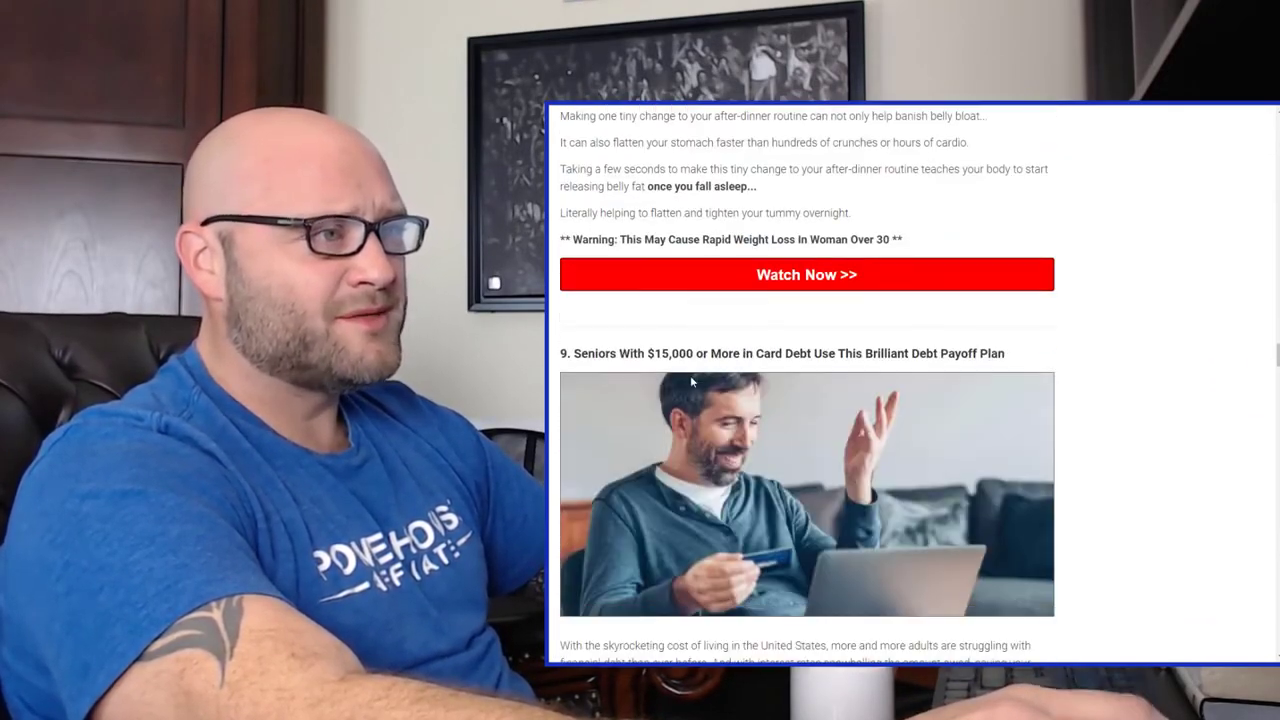
scroll("down", 3)
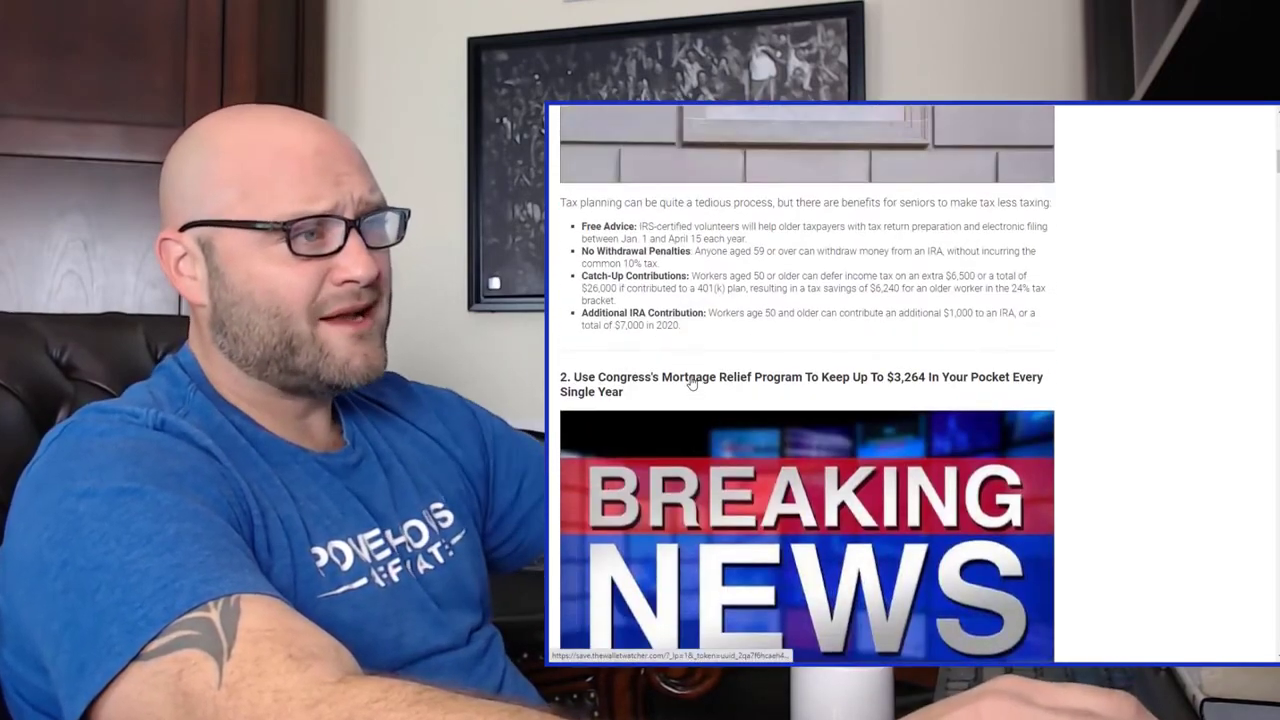
scroll("up", 3)
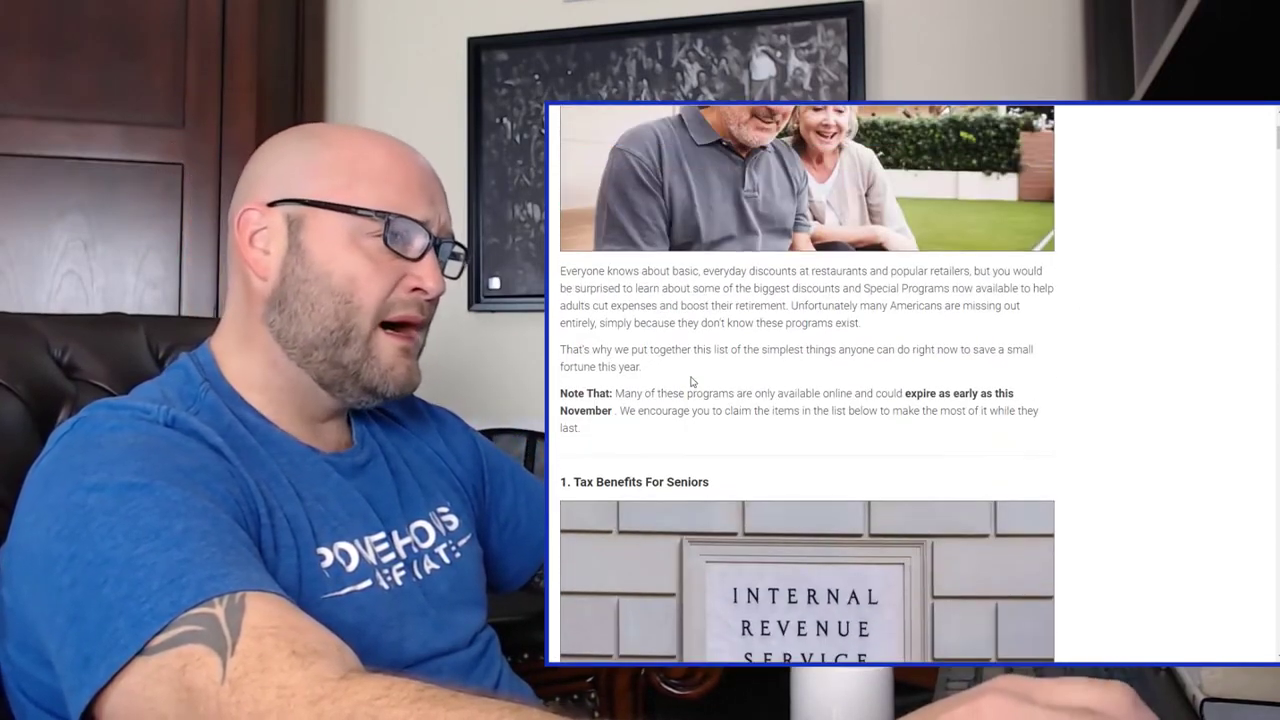
scroll("up", 3)
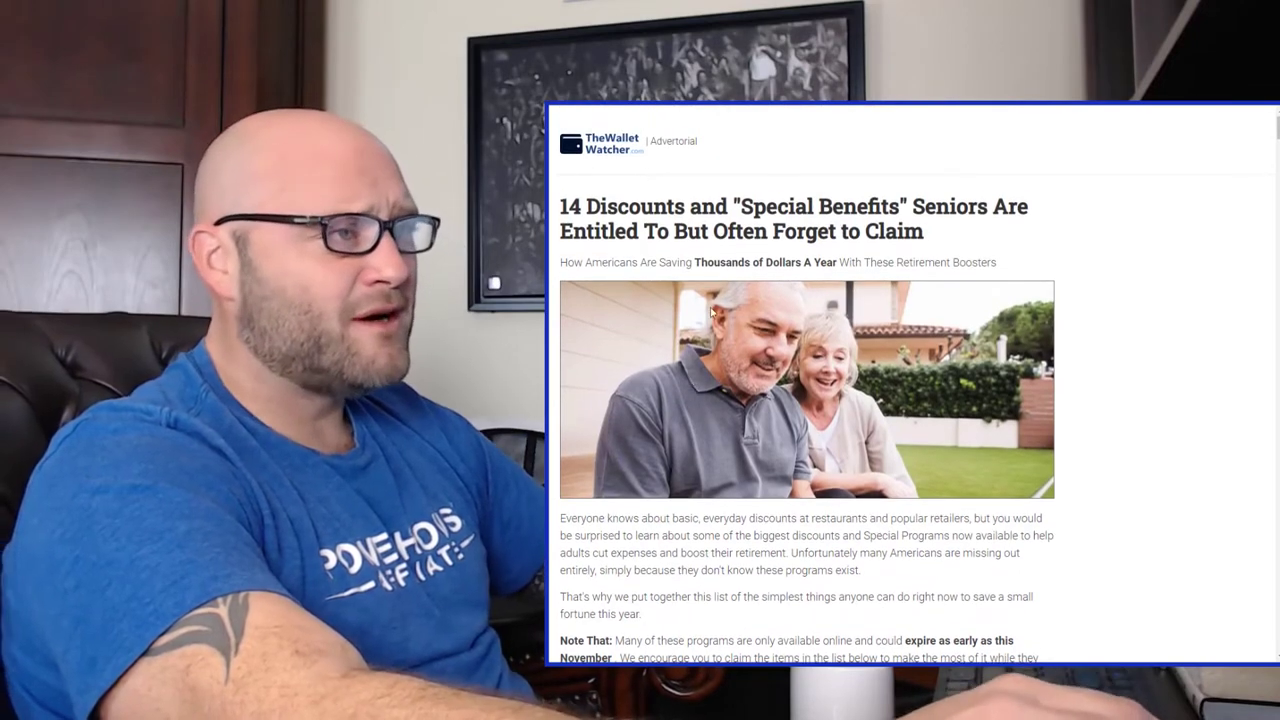
scroll("down", 3)
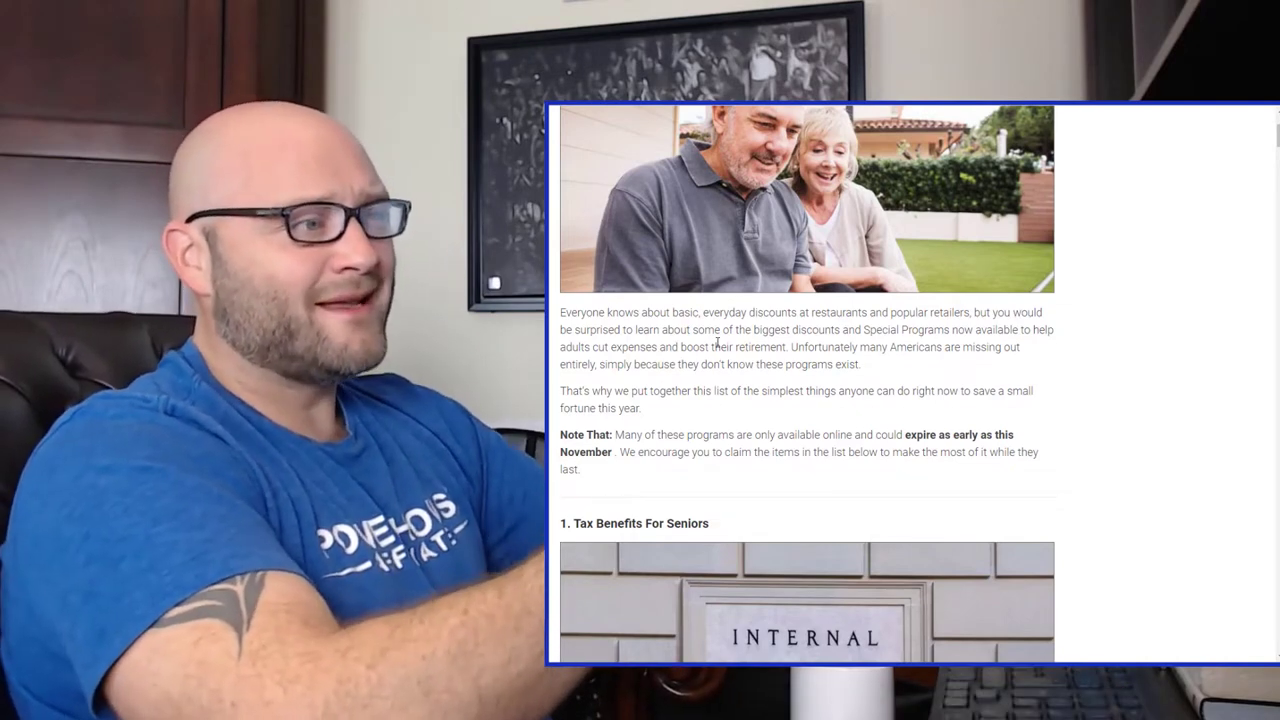
scroll("down", 3)
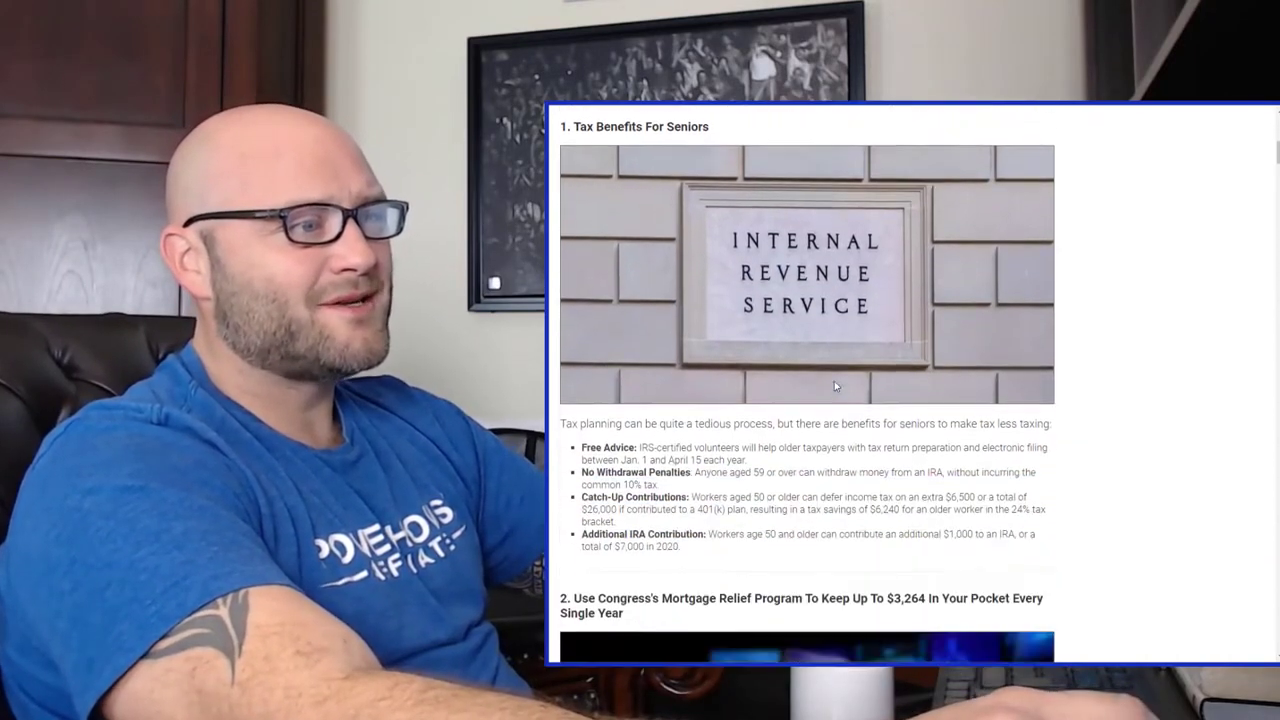
scroll("down", 3)
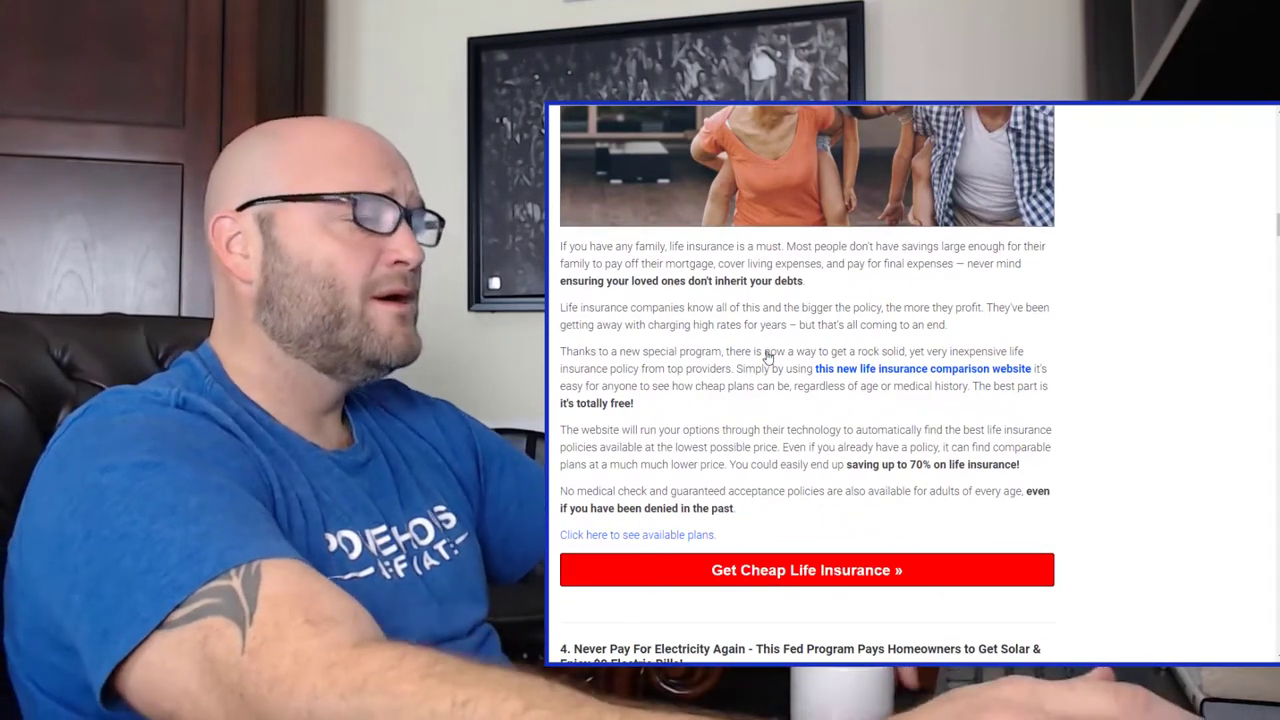
scroll("down", 3)
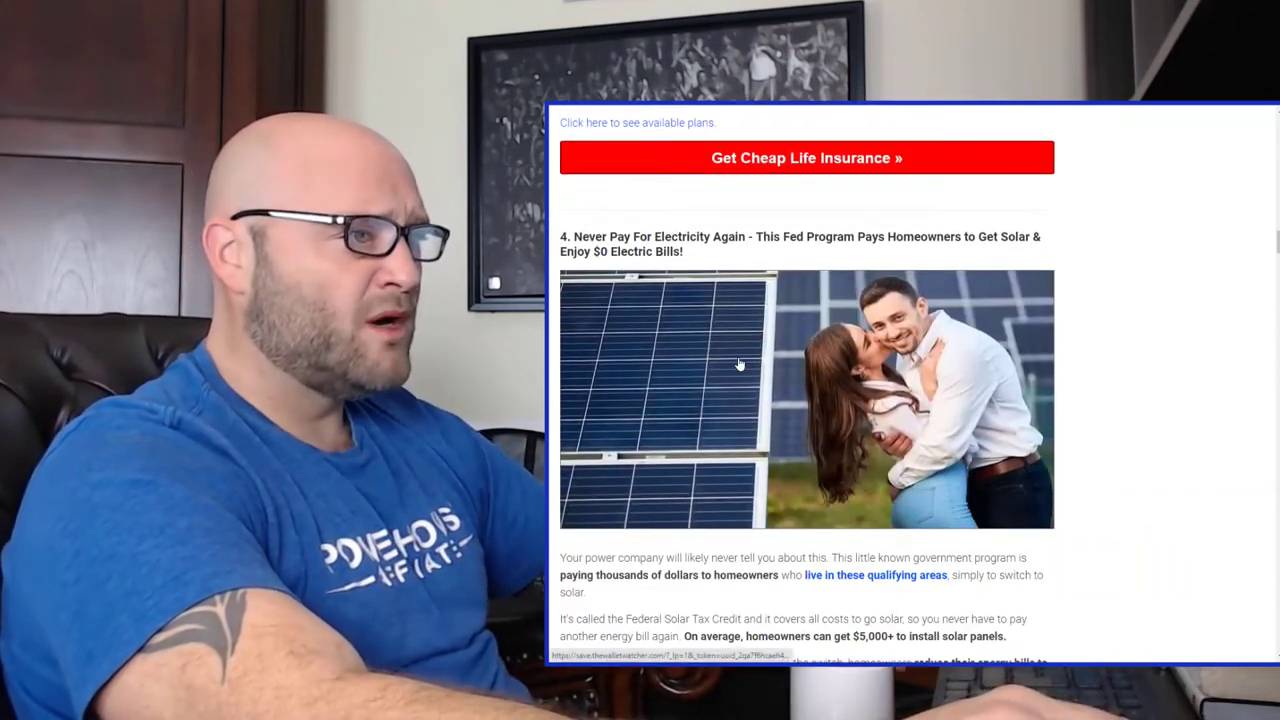
scroll("down", 3)
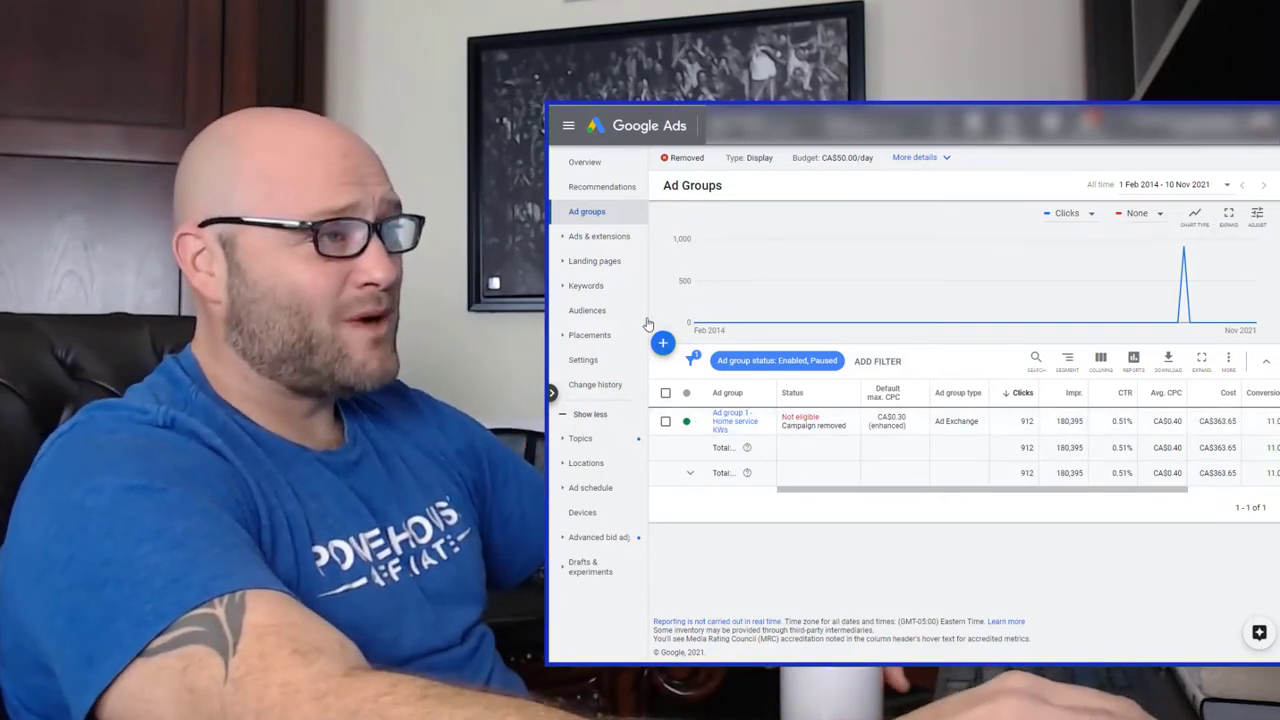
mouse_move(600, 236)
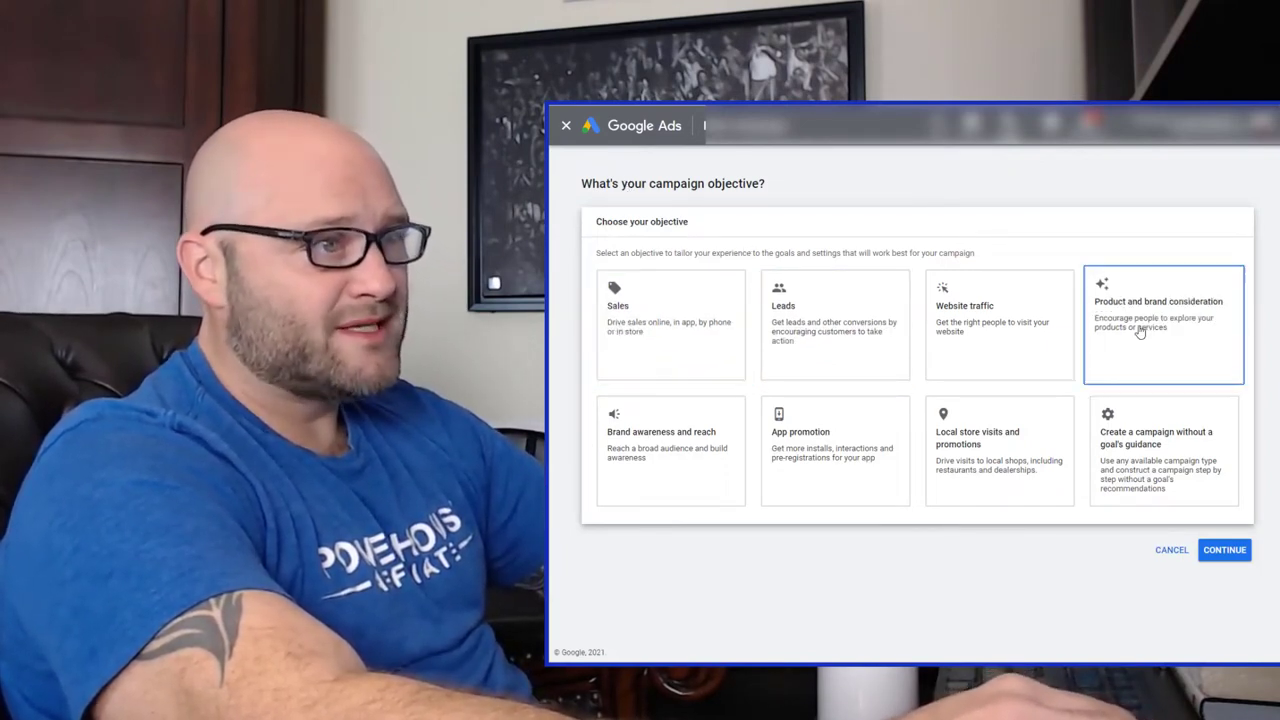
Choose the Product and brand consideration objective and review the Purchases and Subscribe conversion goals.
left_click(1164, 452)
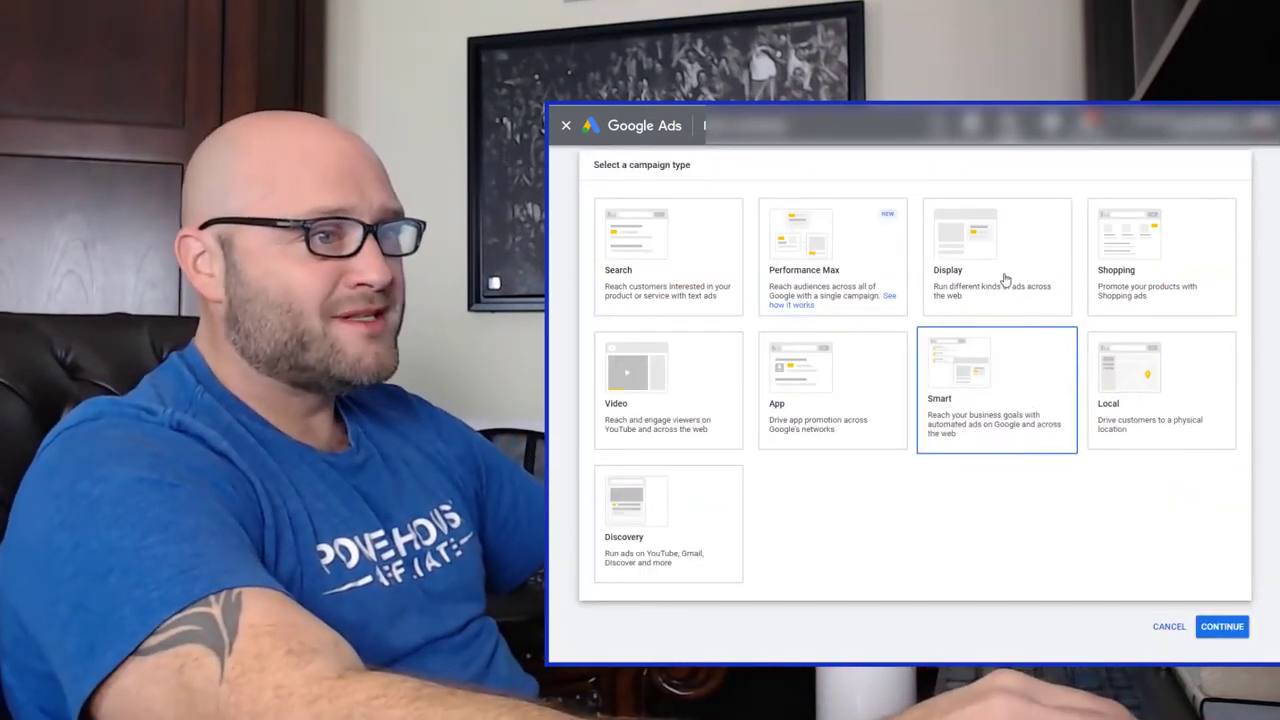
scroll("down", 3)
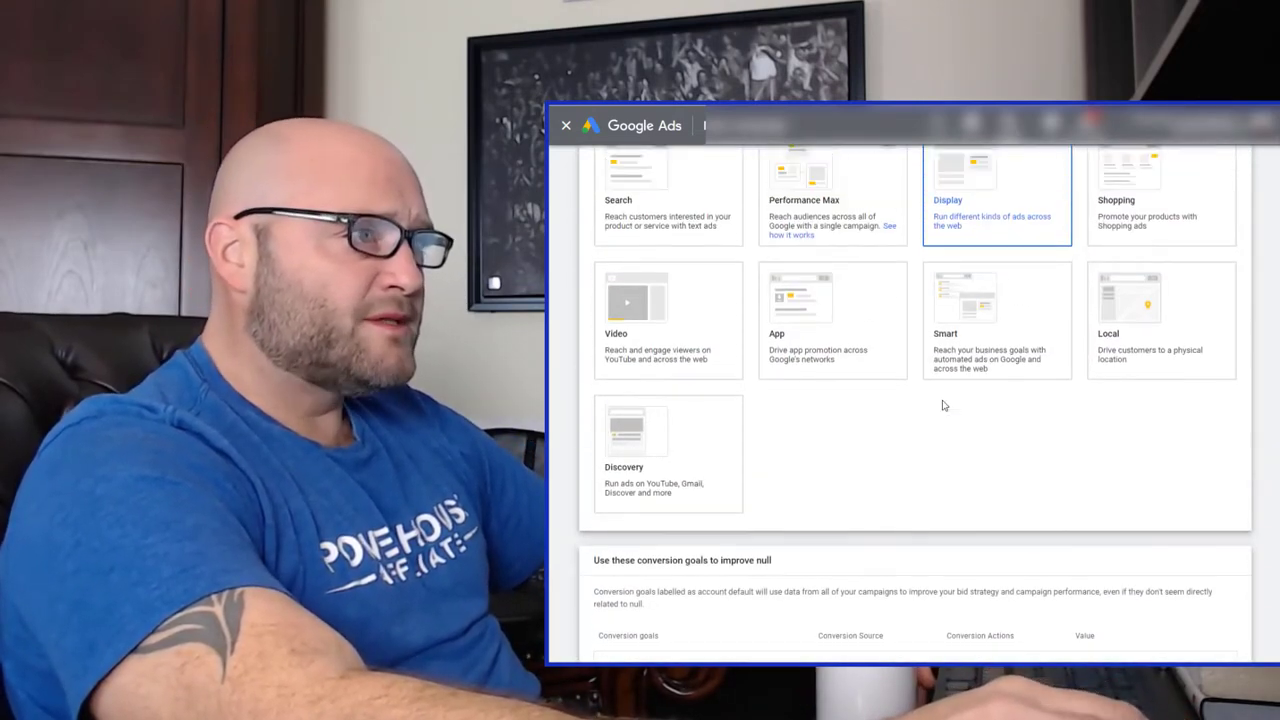
scroll("down", 3)
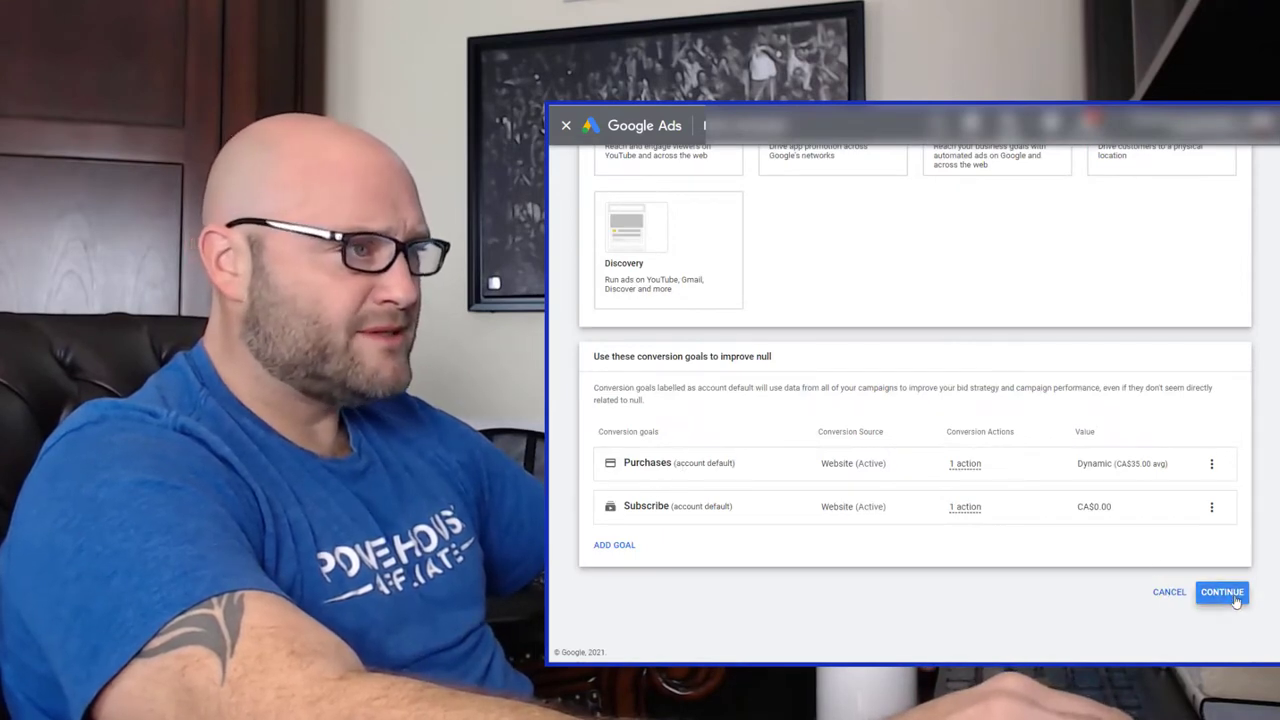
Select the Standard Display subtype, keep the default campaign name and continue to campaign settings.
left_click(1220, 592)
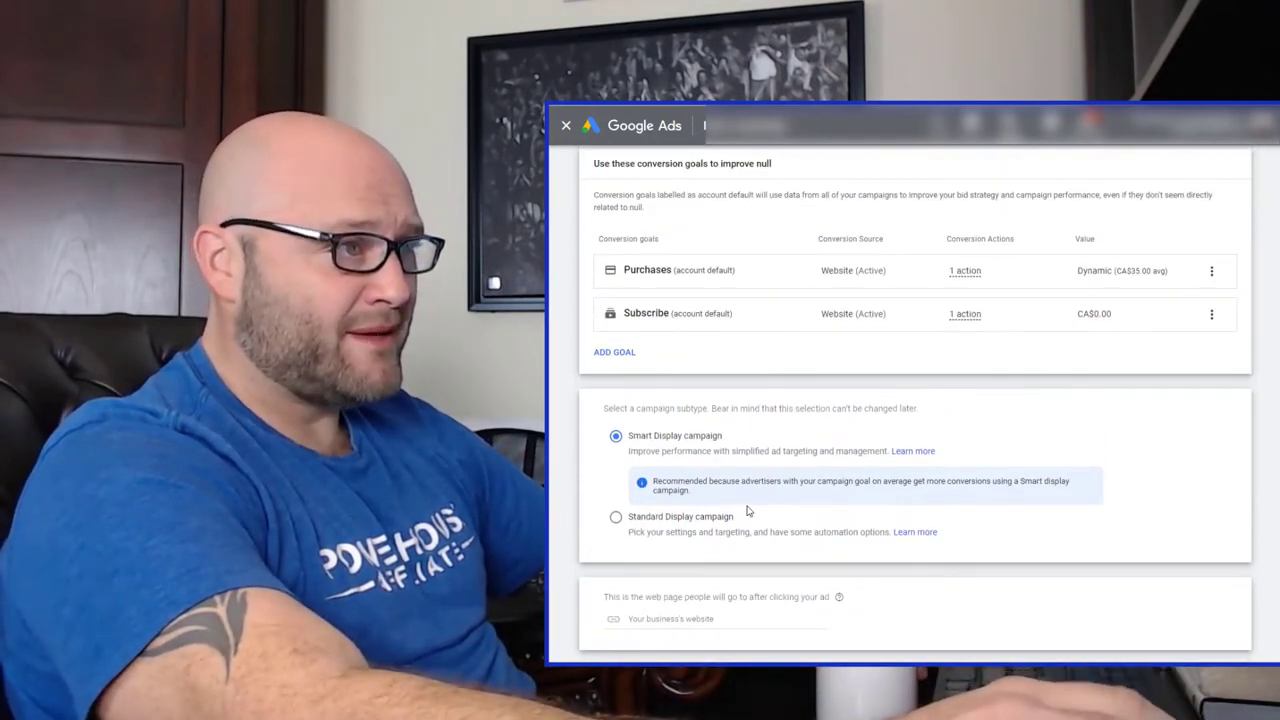
scroll("down", 3)
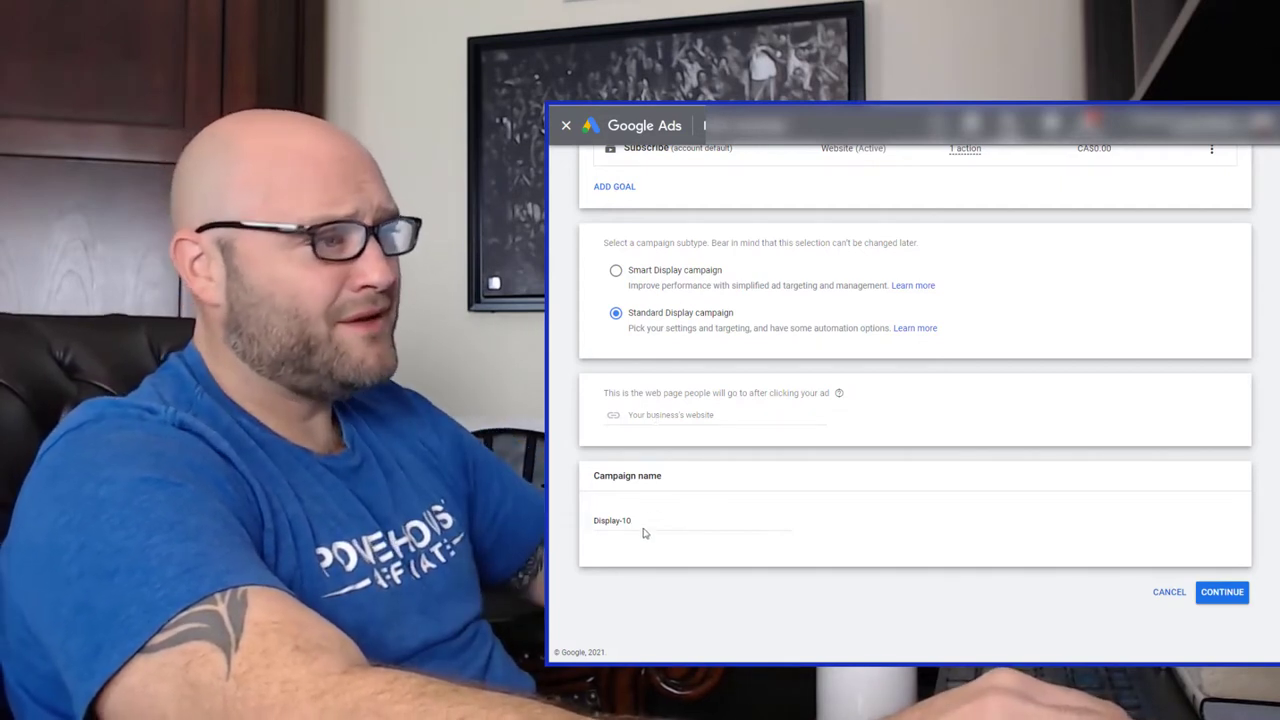
left_click(690, 520)
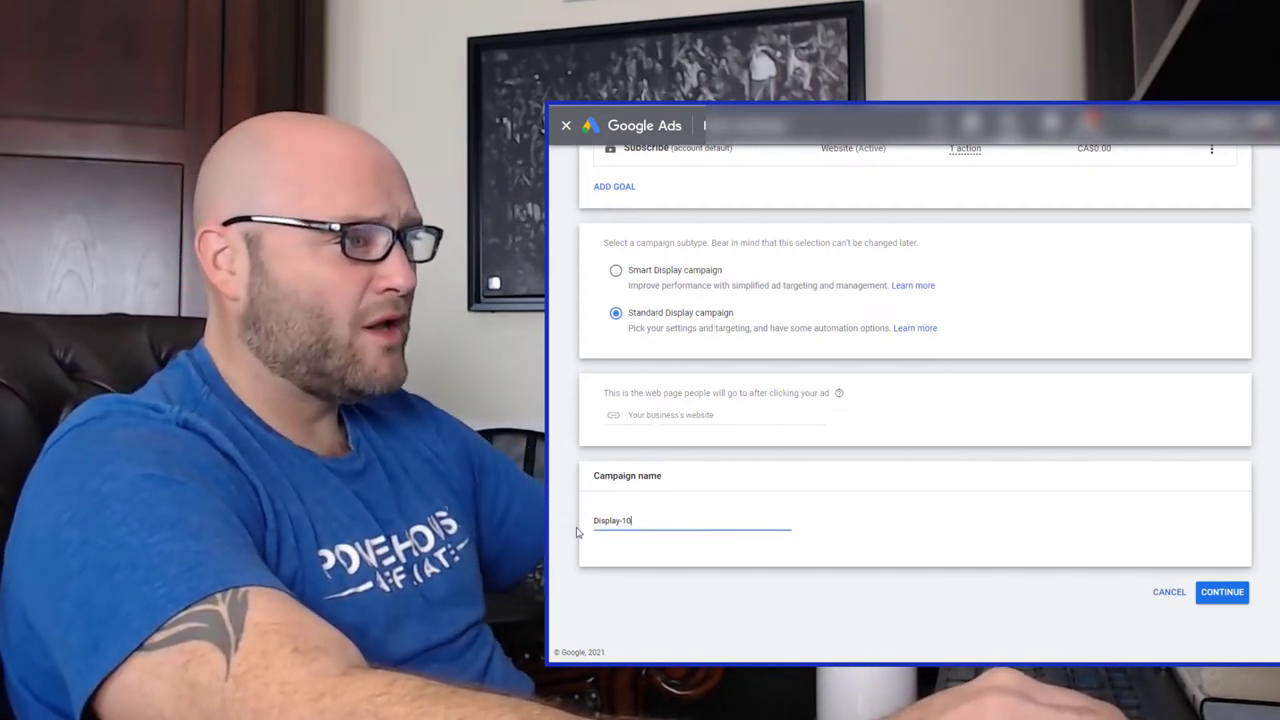
left_click(1220, 592)
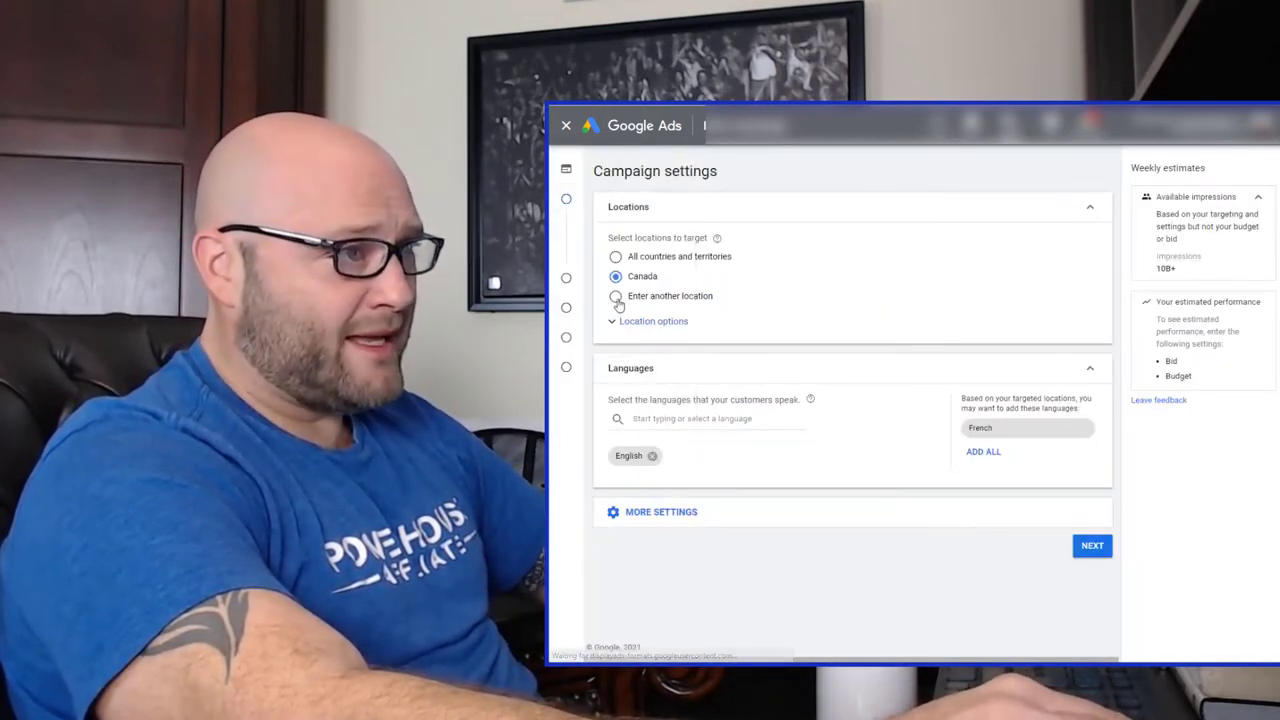
Target only people physically in the location and set the location to United States.
left_click(652, 320)
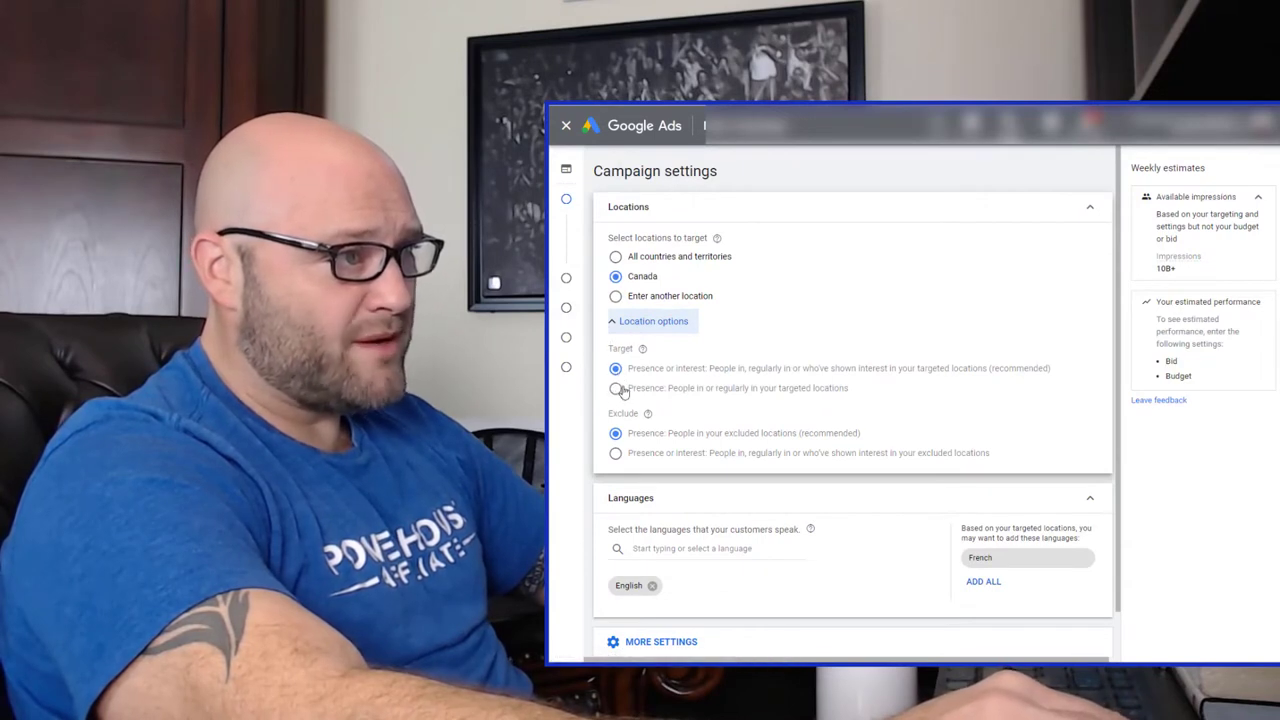
mouse_move(592, 396)
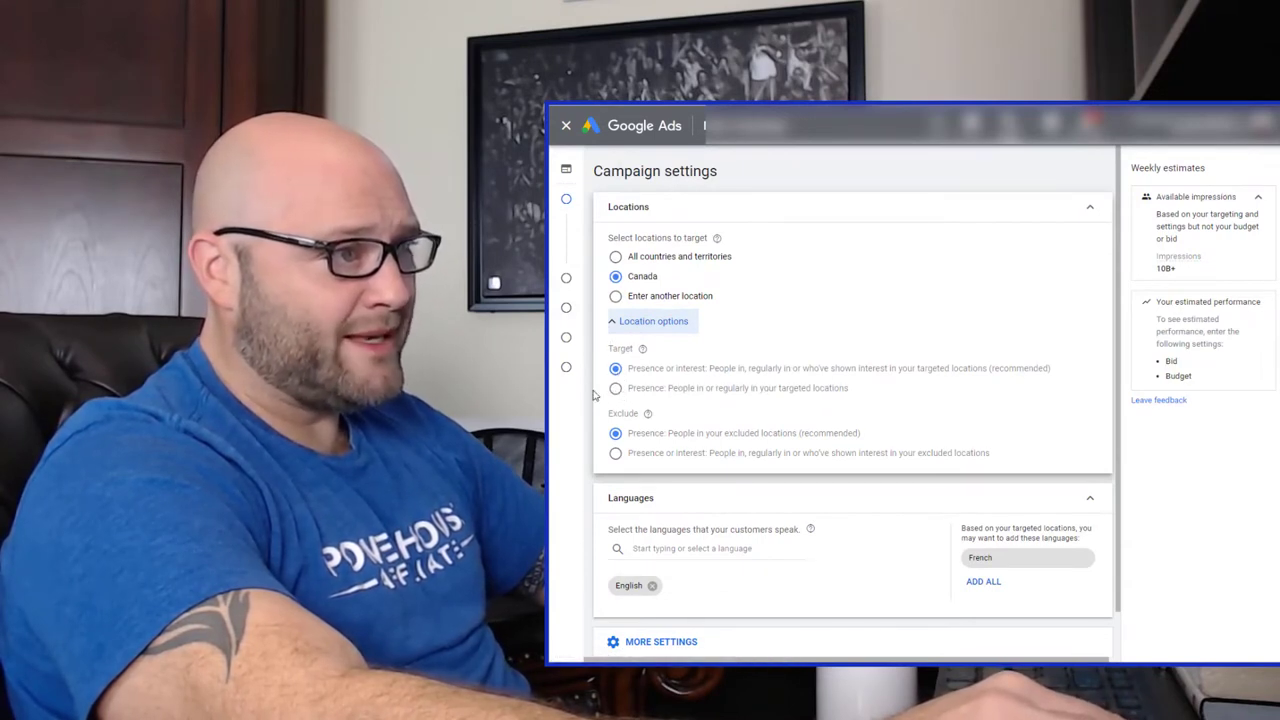
left_click(616, 388)
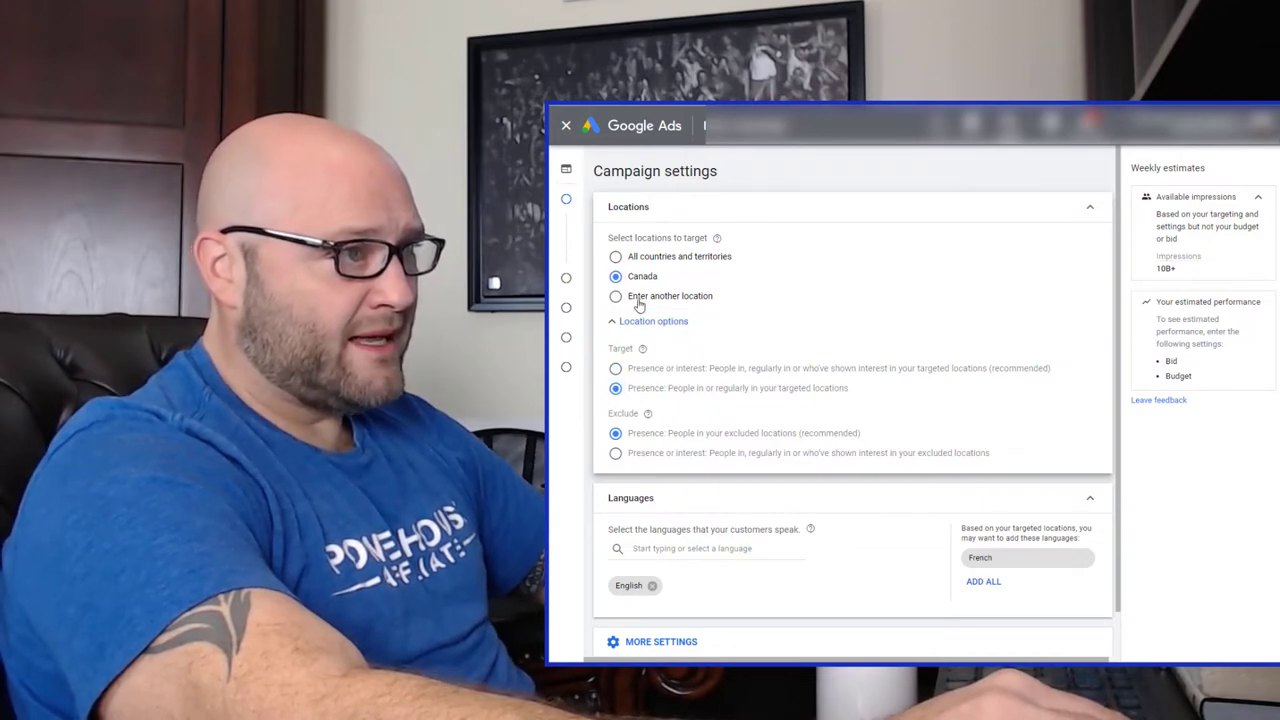
left_click(616, 296)
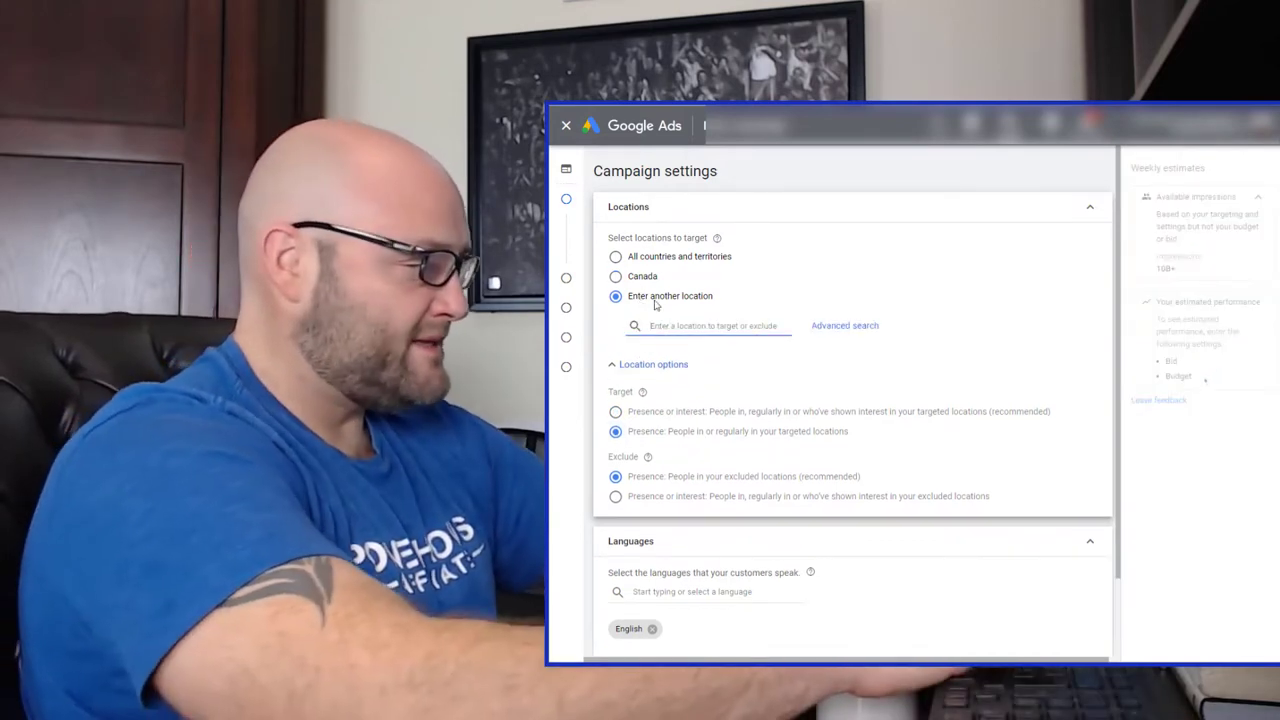
type("united states")
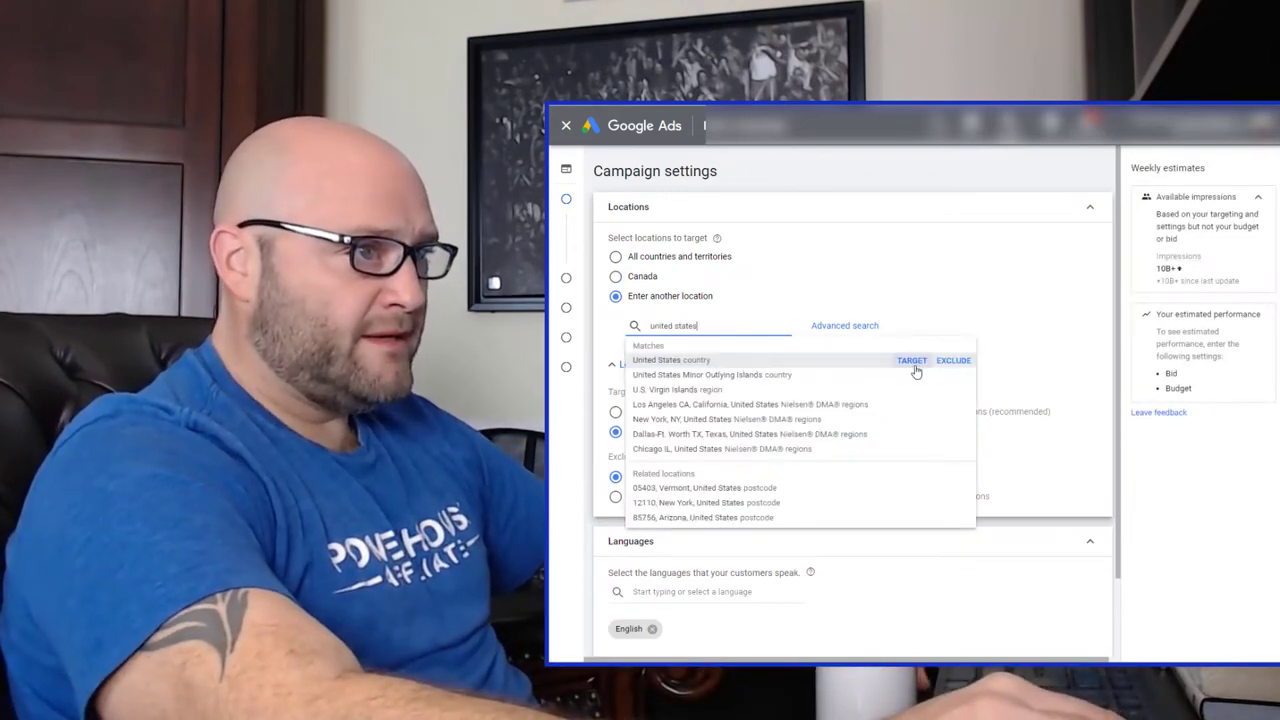
left_click(912, 360)
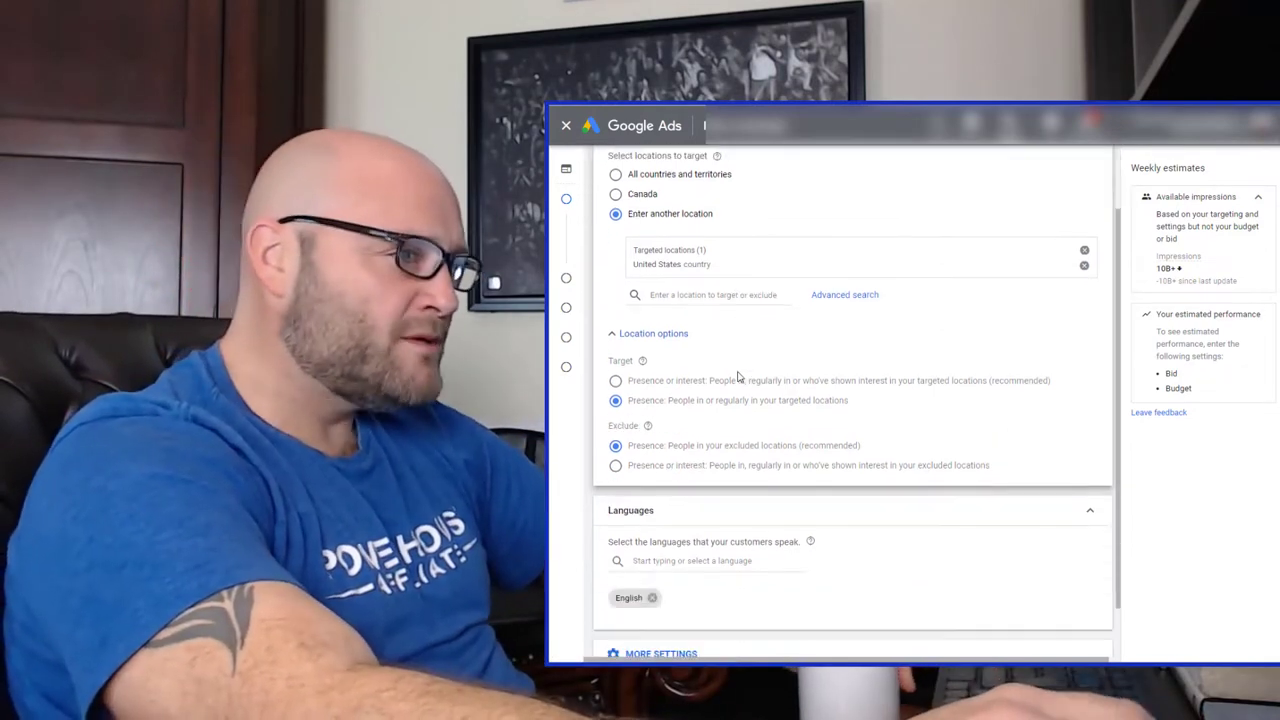
Expand More settings to show ad rotation, schedule, devices and dates.
scroll("down", 3)
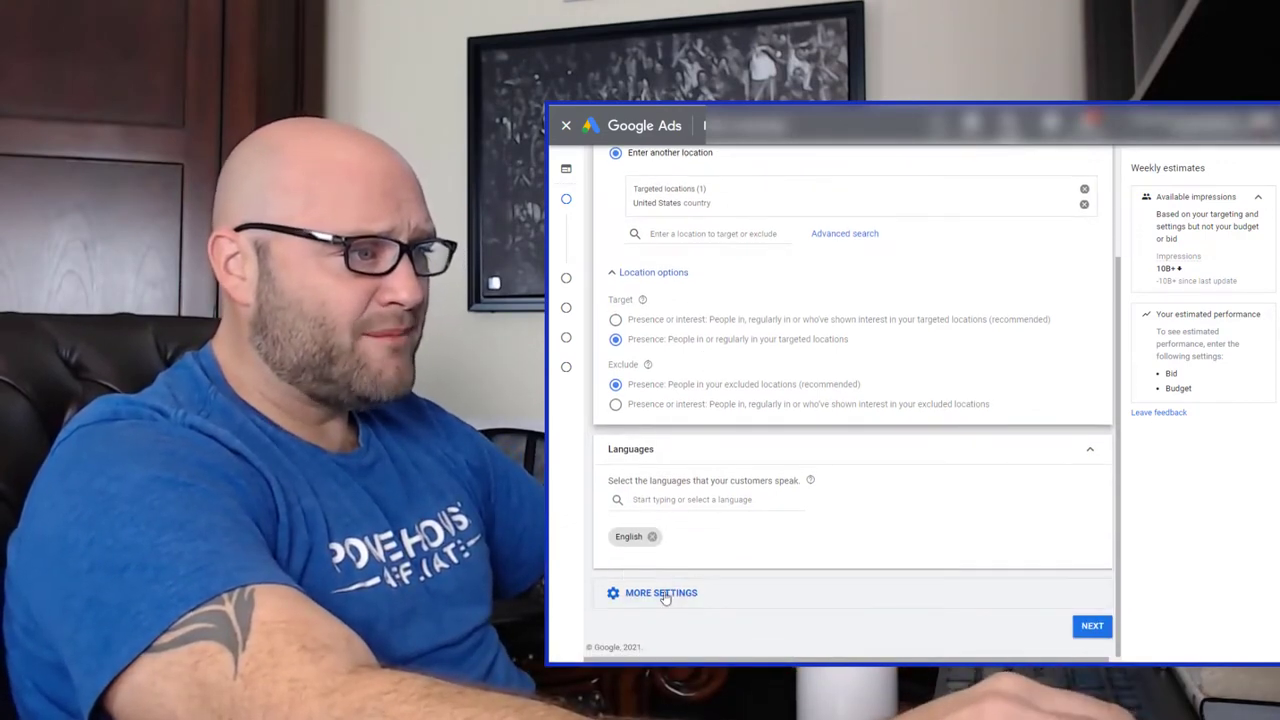
left_click(660, 592)
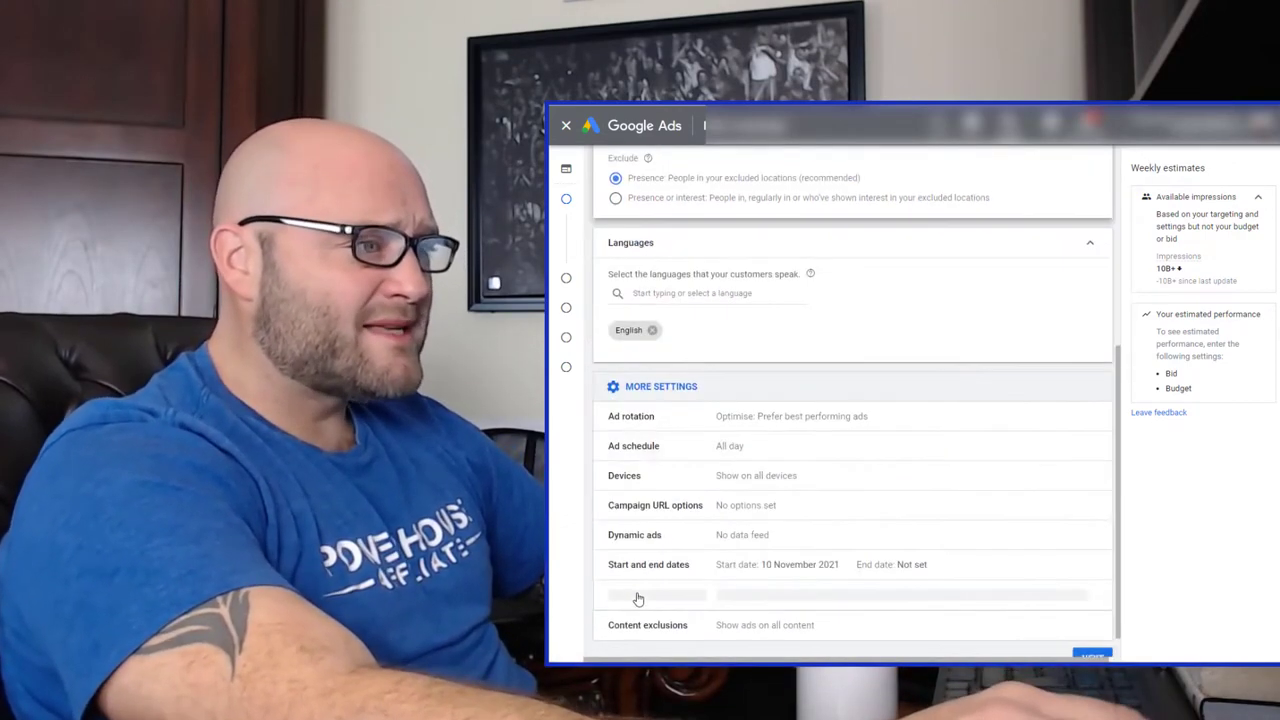
Expand Campaign URL options showing empty tracking template, final URL suffix and custom parameters.
scroll("down", 3)
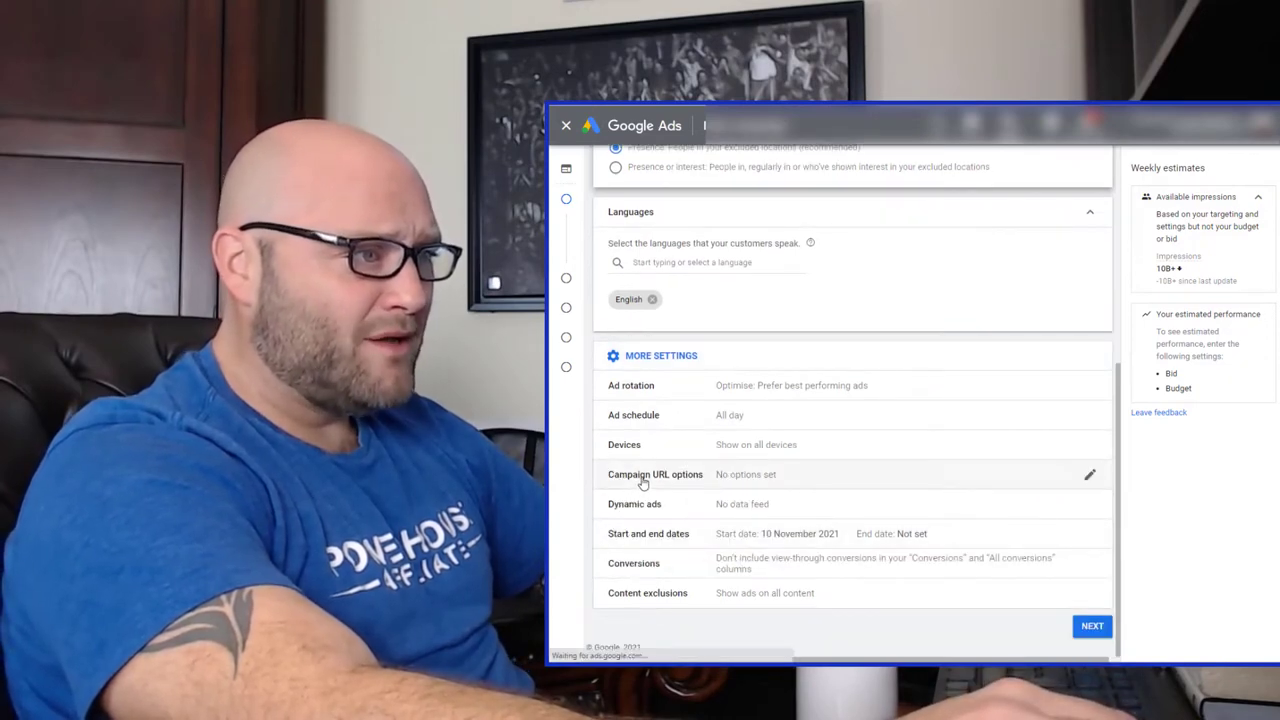
left_click(656, 474)
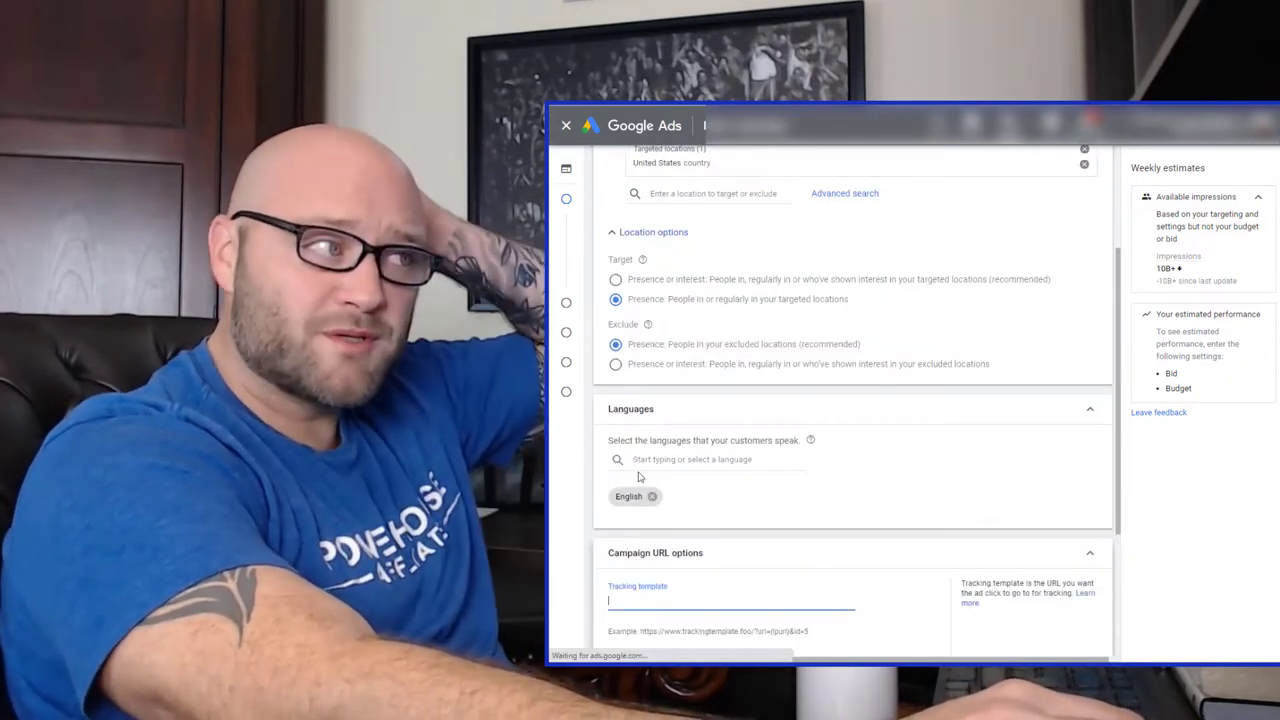
scroll("down", 3)
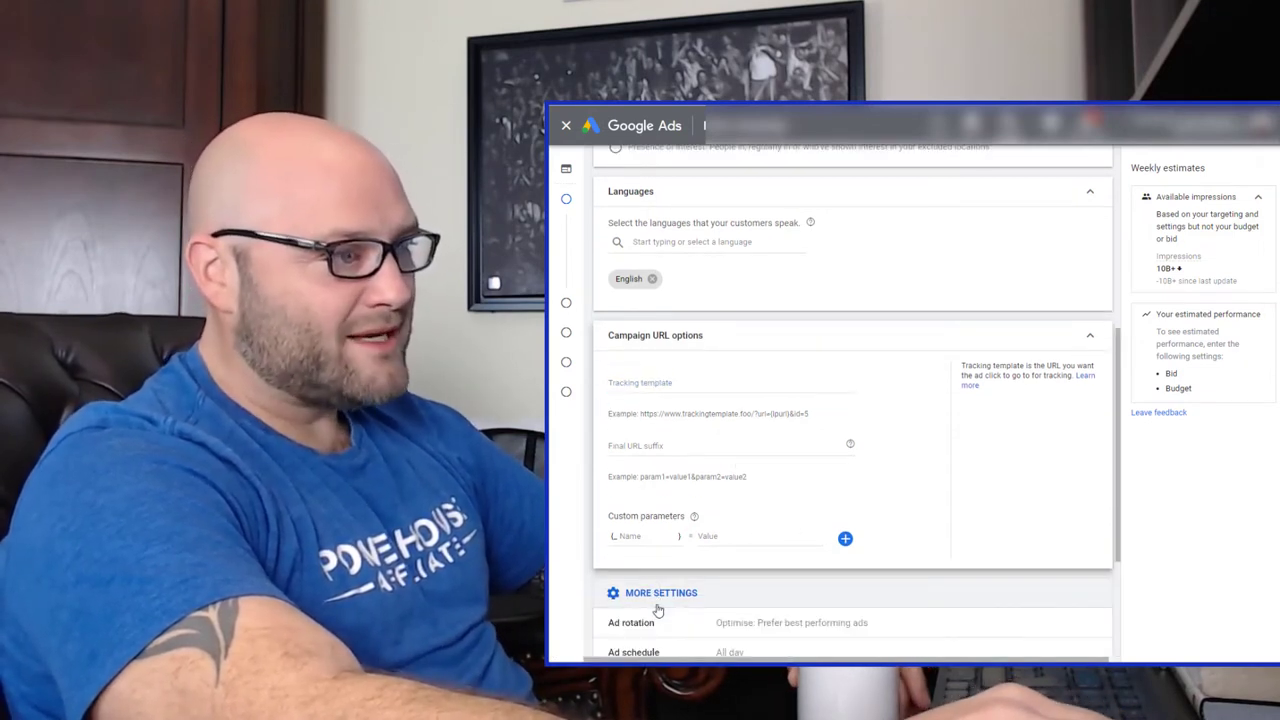
Set ad rotation to 'Do not optimise: Rotate ads indefinitely'.
scroll("down", 3)
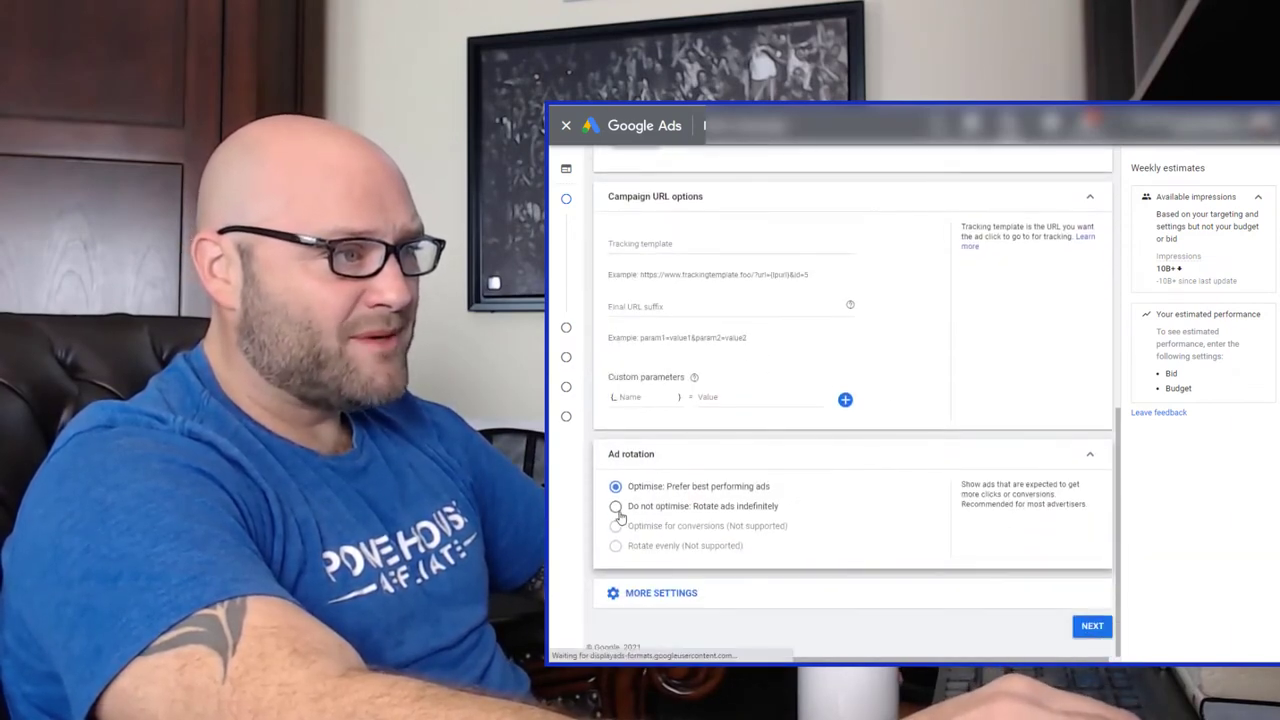
left_click(616, 506)
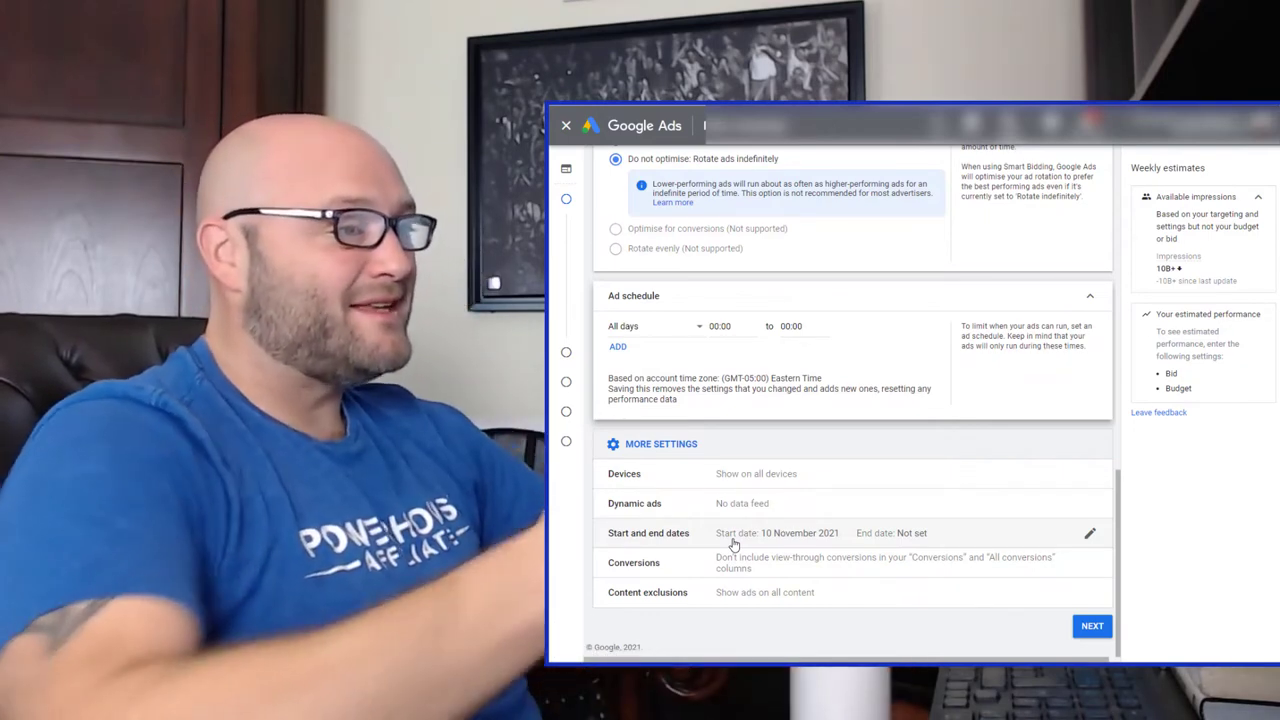
mouse_move(800, 564)
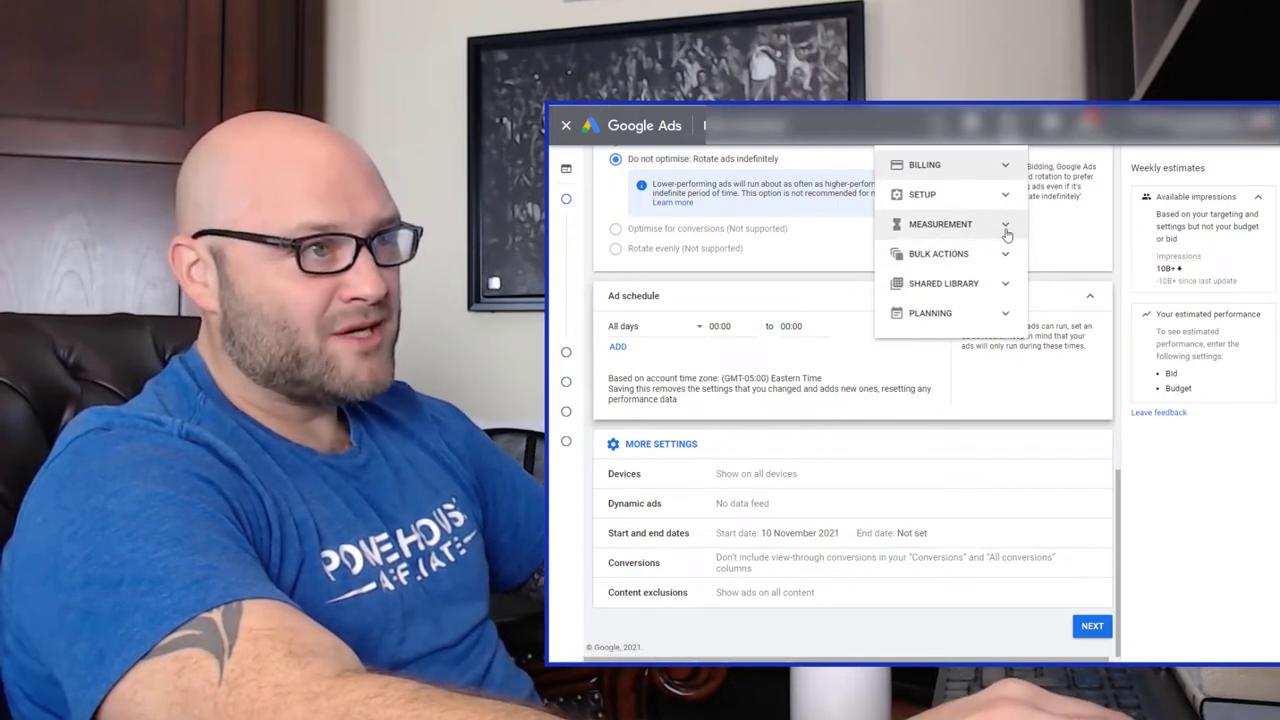
Expand Measurement in Tools to list Conversions, Google Analytics and Attribution.
left_click(940, 224)
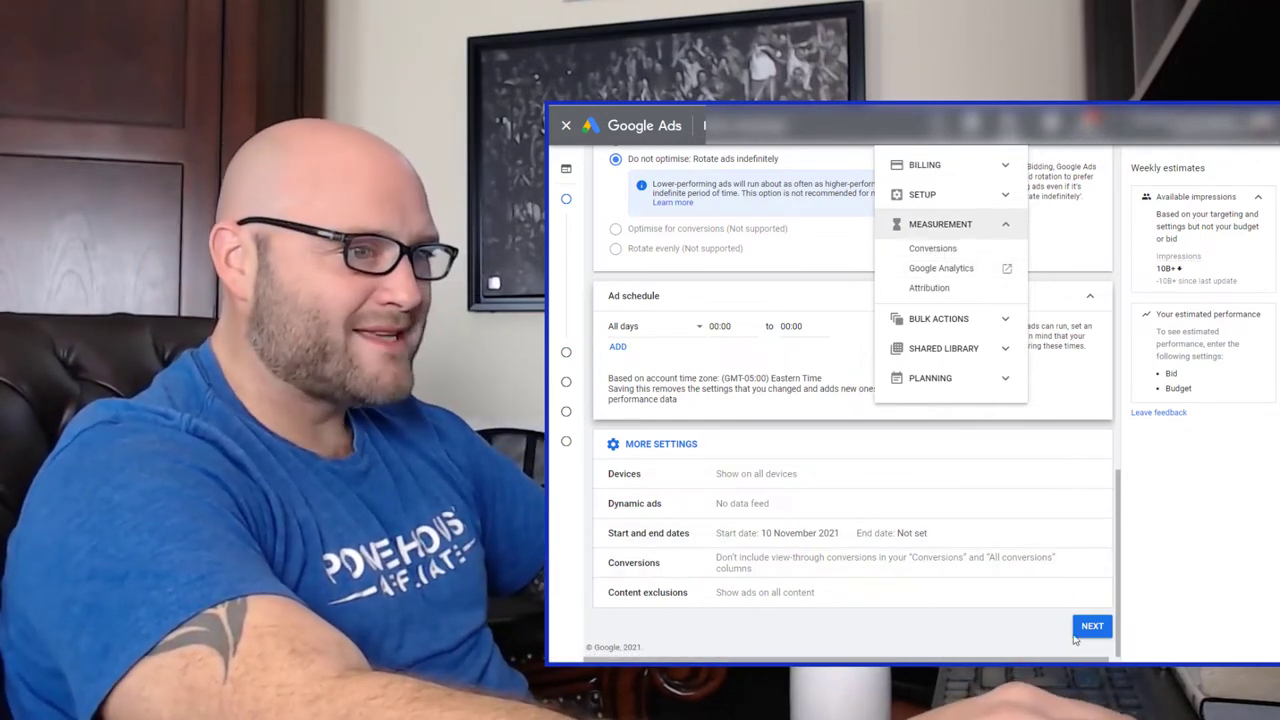
Advance to budget and bidding, set a CA$50 daily budget and untick the target cost per action.
left_click(1092, 626)
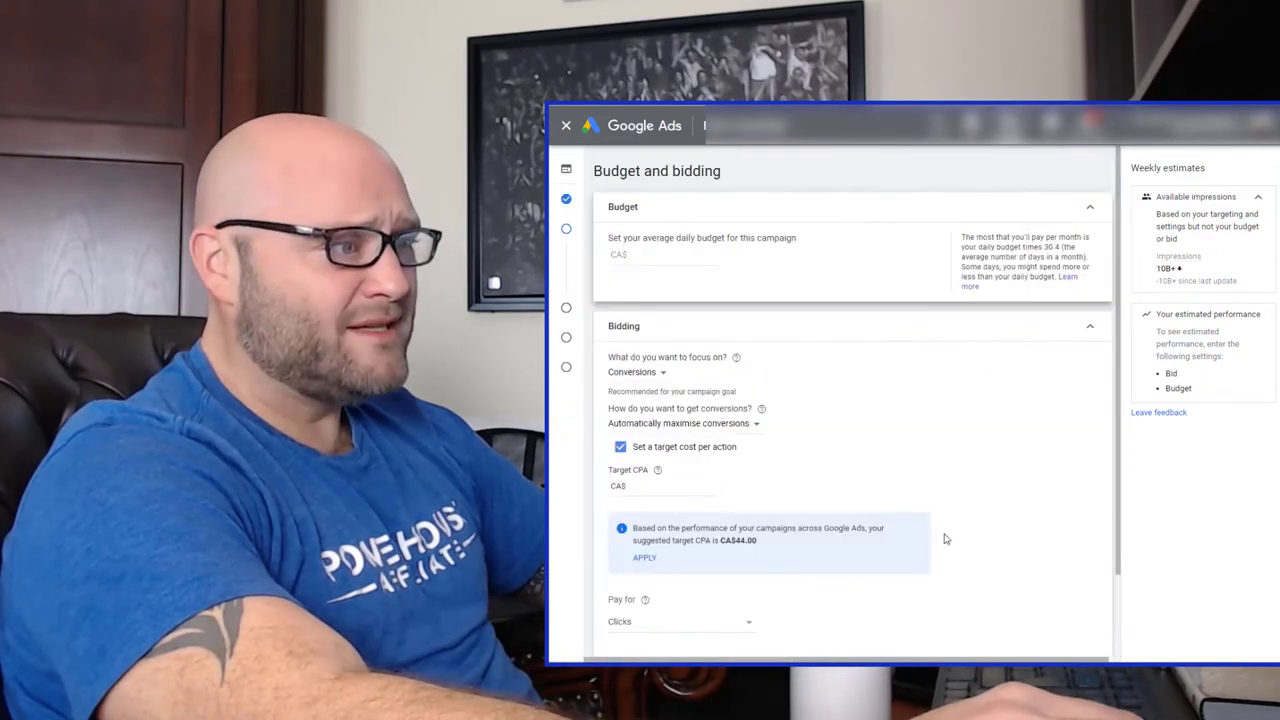
left_click(664, 256)
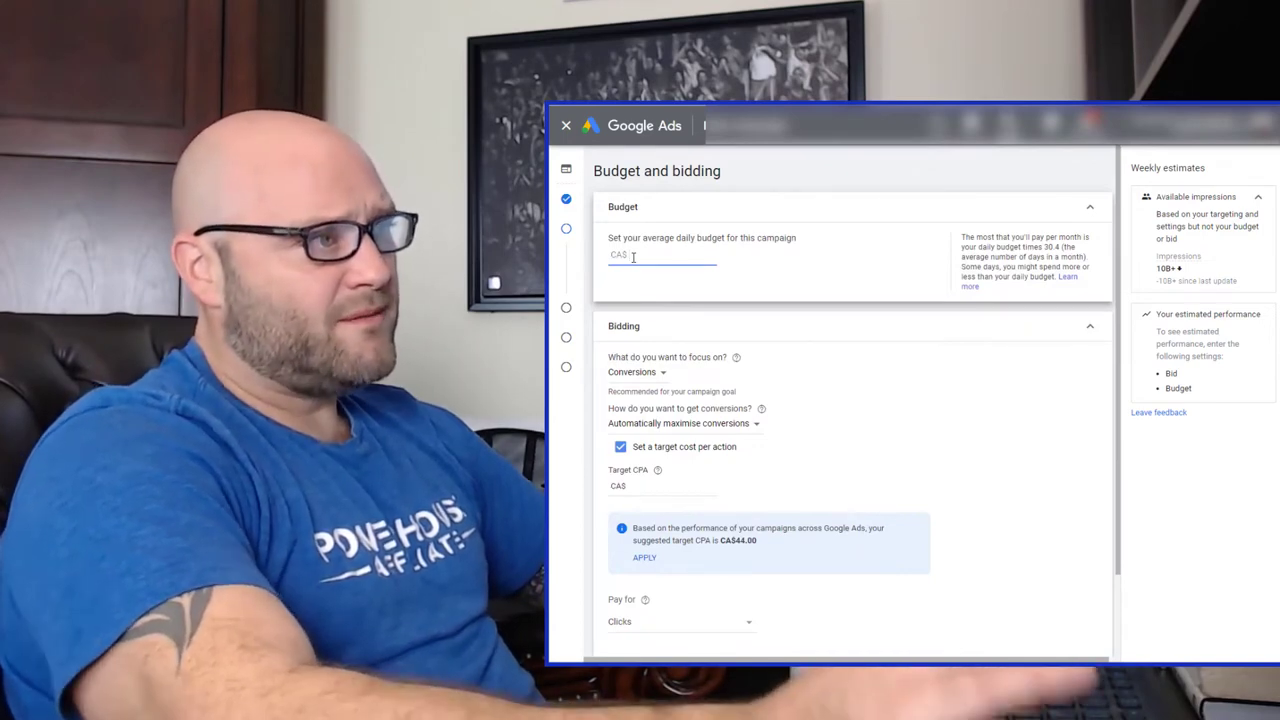
type("50")
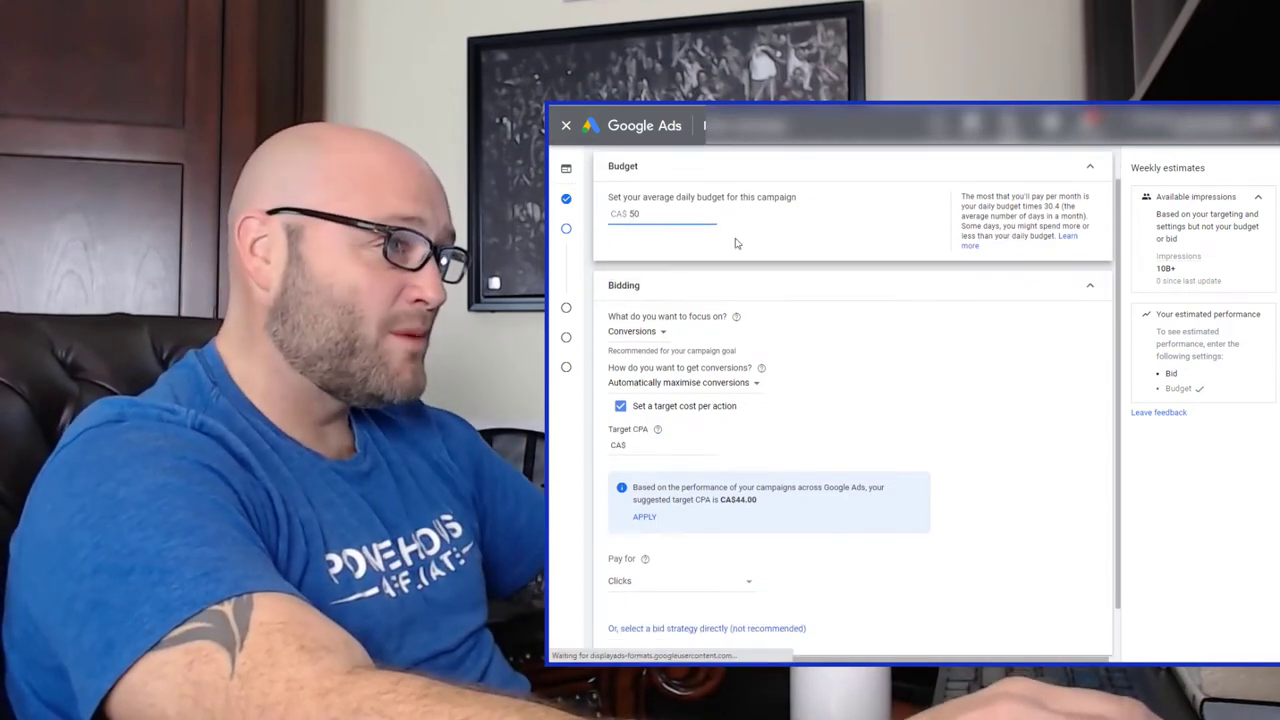
mouse_move(728, 240)
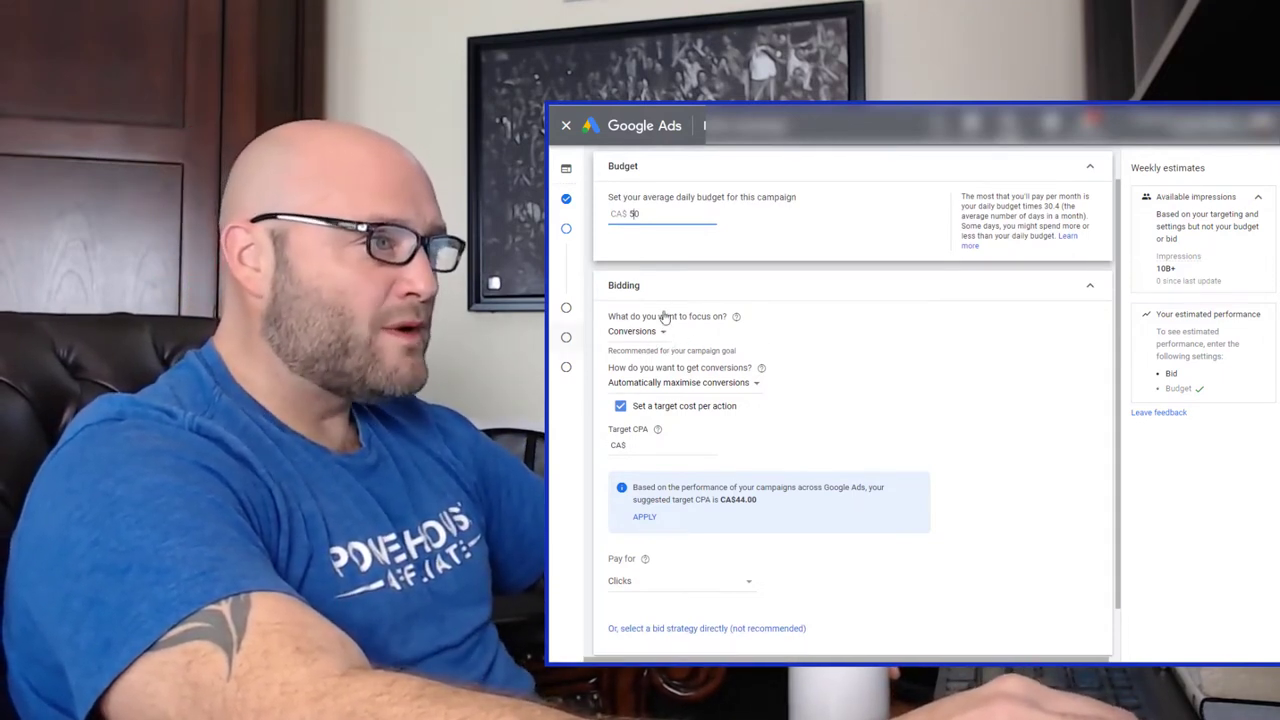
scroll("down", 3)
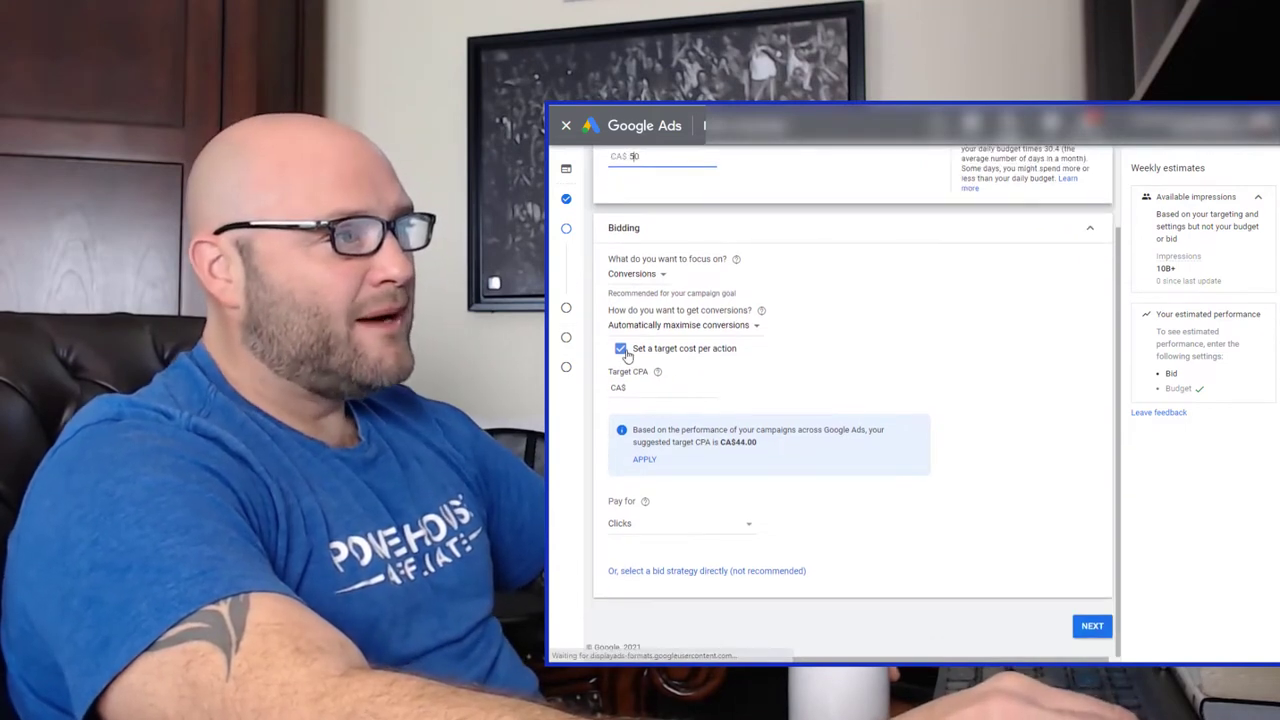
left_click(620, 348)
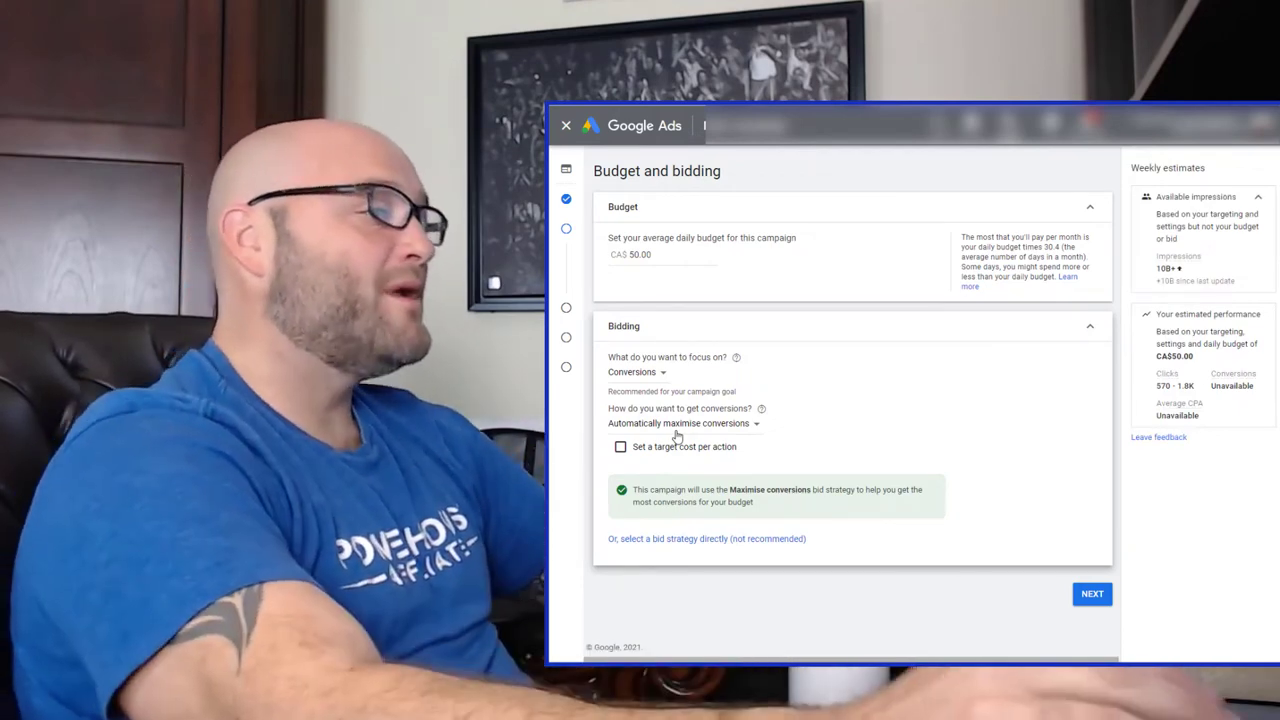
Choose manually set bids for conversions and enter a CA$1.00 enhanced CPC ad group bid.
left_click(680, 424)
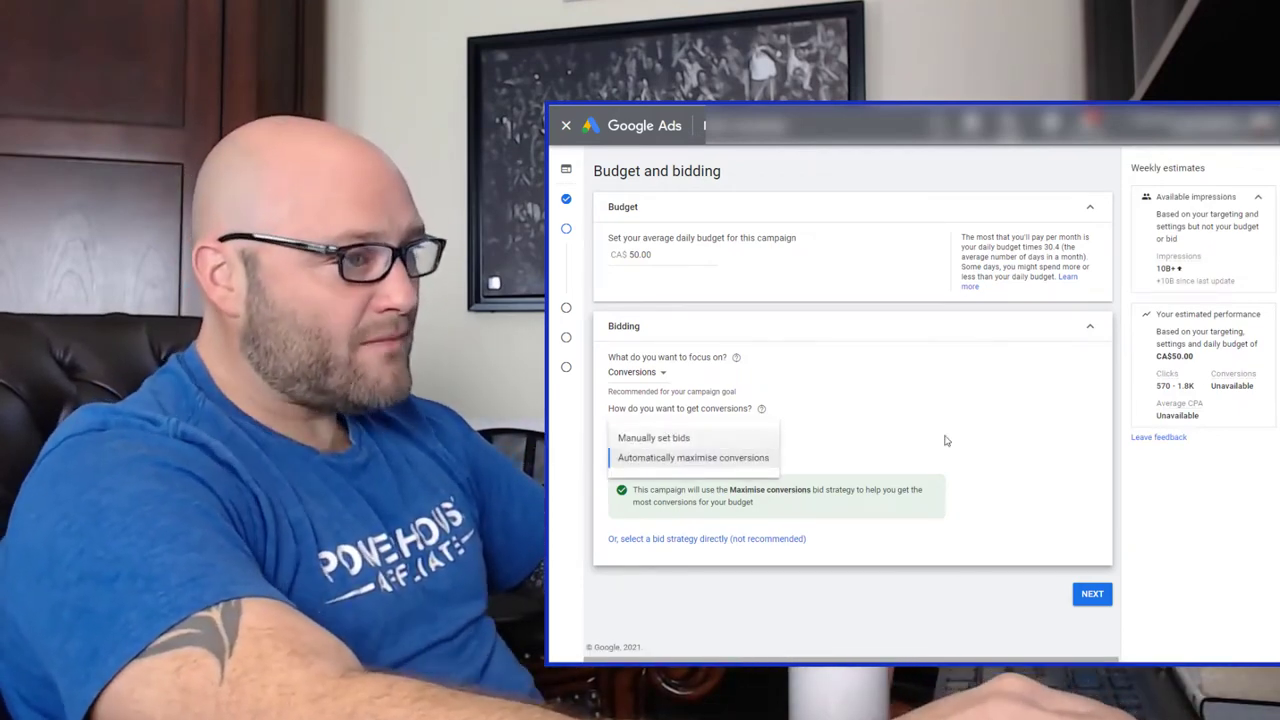
left_click(692, 456)
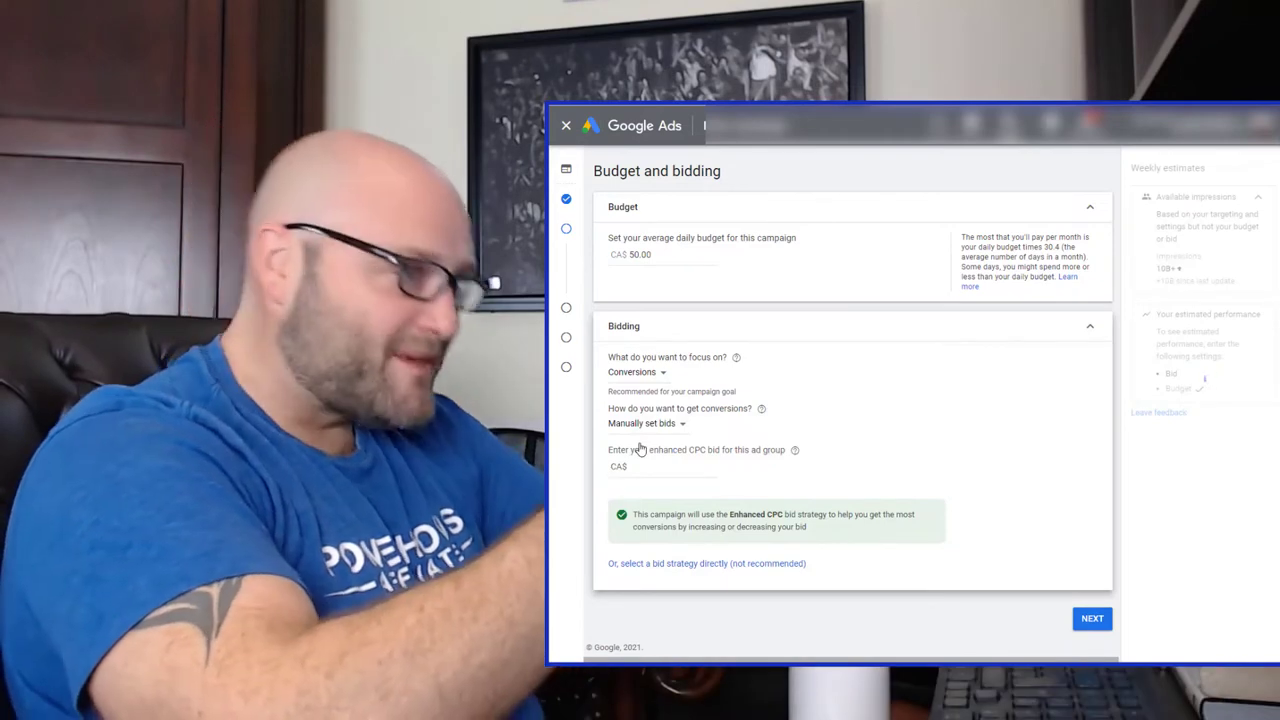
left_click(646, 424)
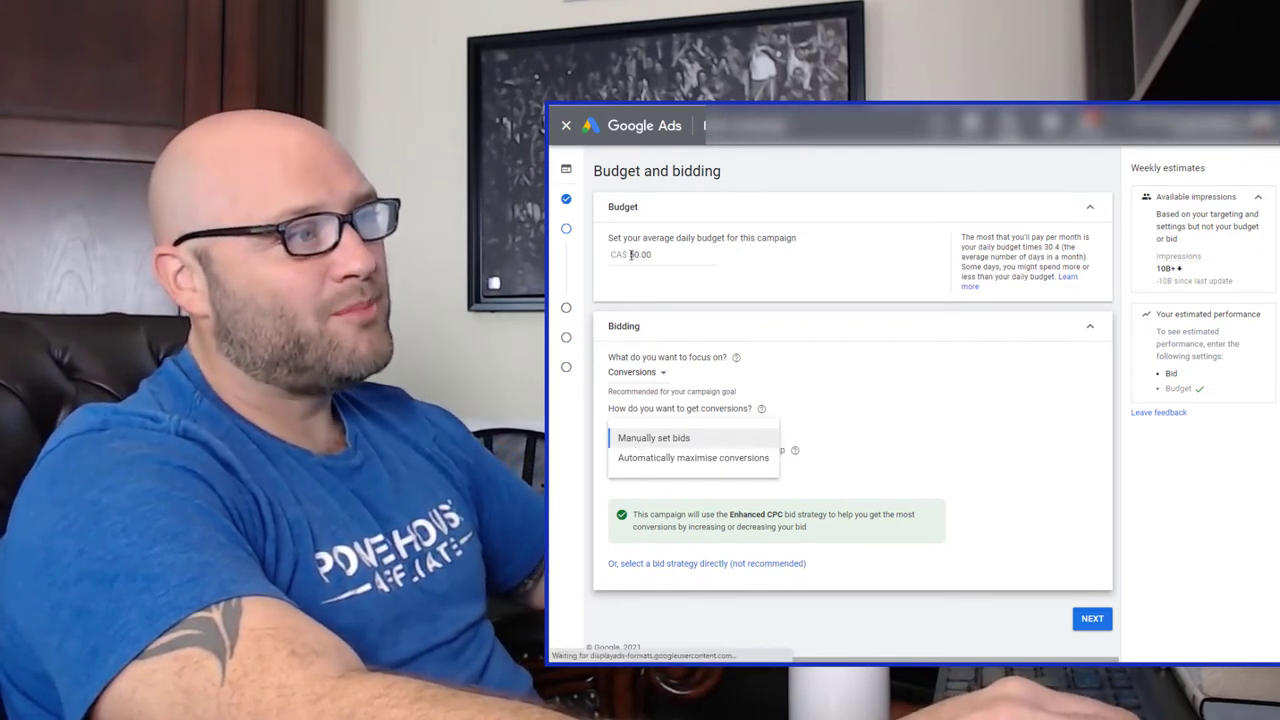
left_click(652, 438)
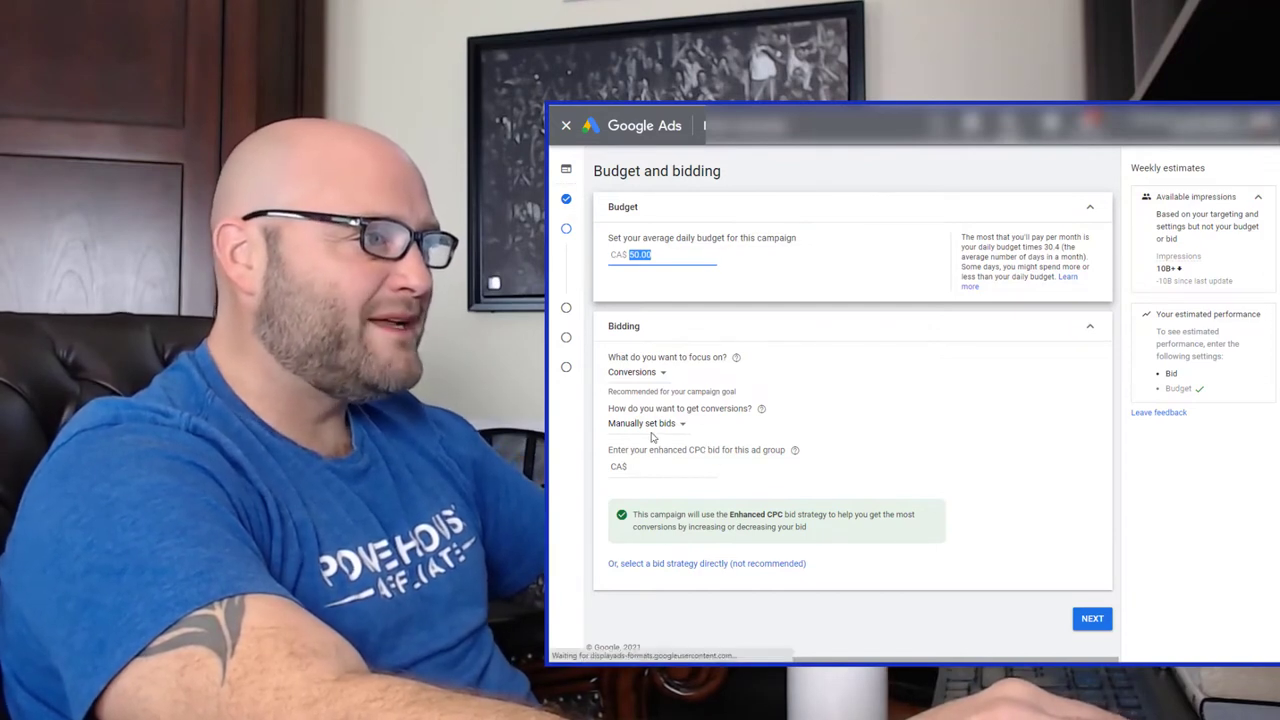
left_click(660, 466)
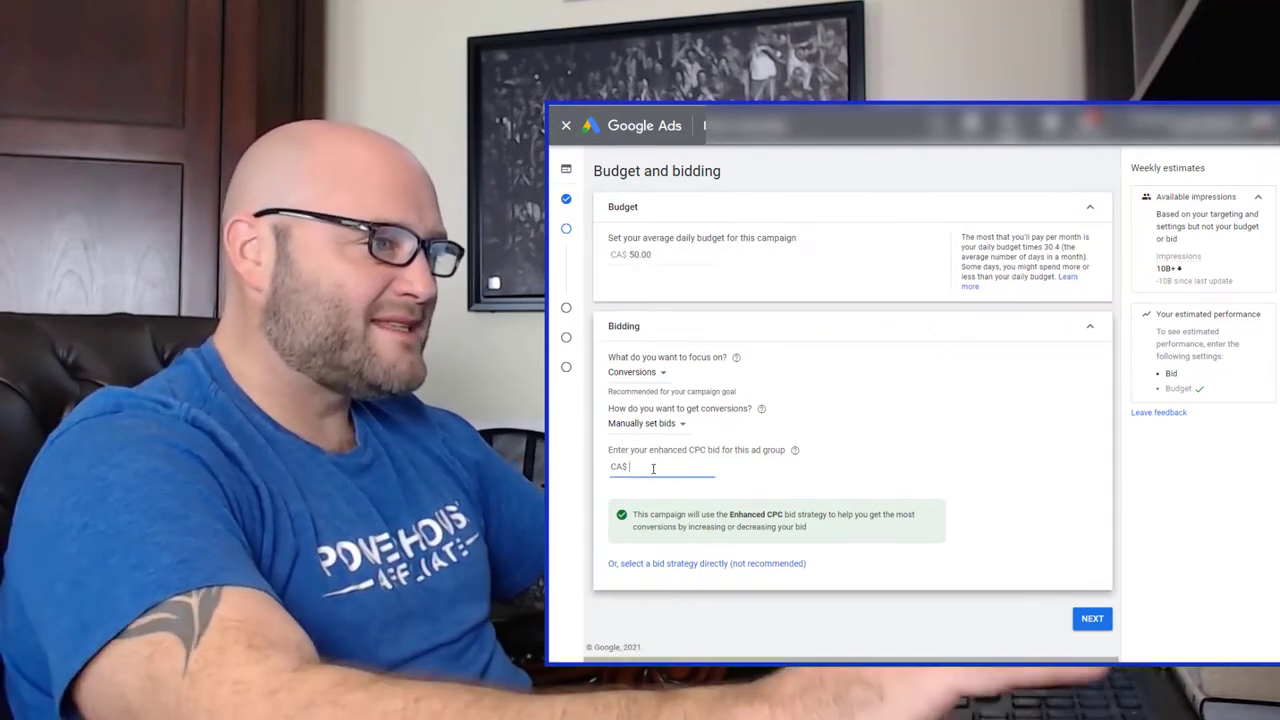
type("1.00")
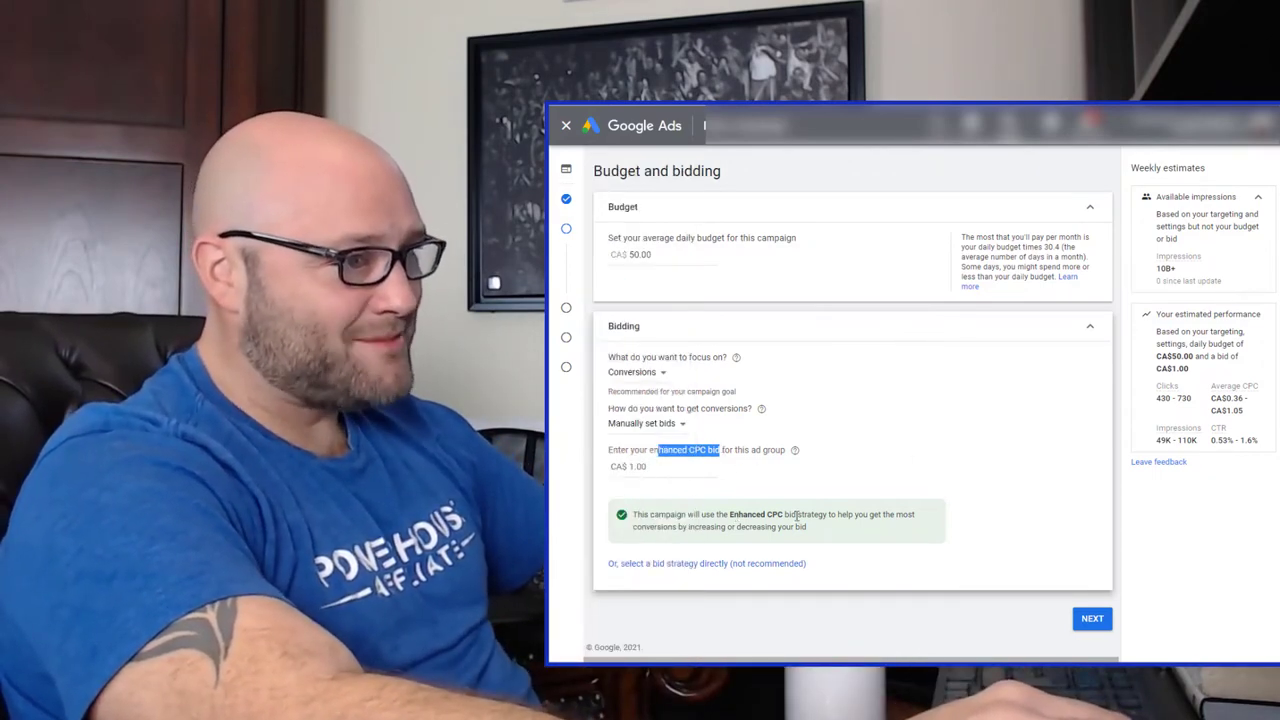
mouse_move(710, 568)
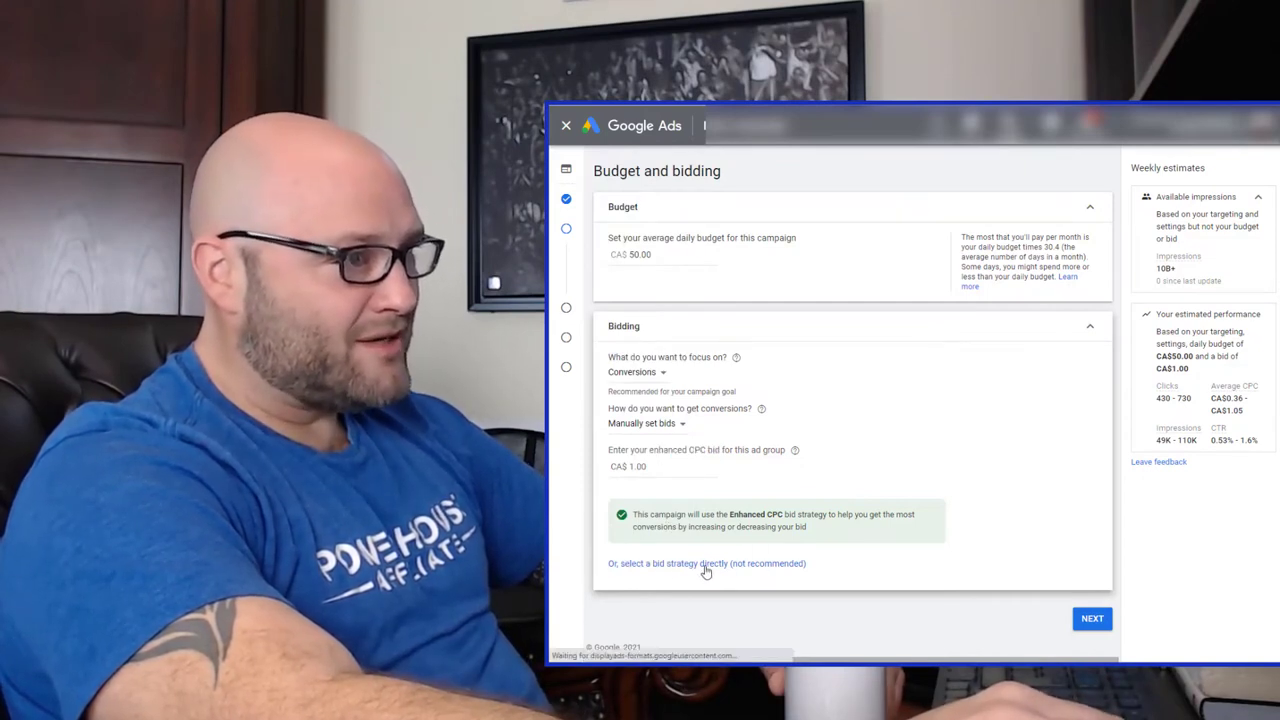
Select Manual CPC as the bid strategy directly with Enhanced CPC off, then continue to targeting.
left_click(706, 564)
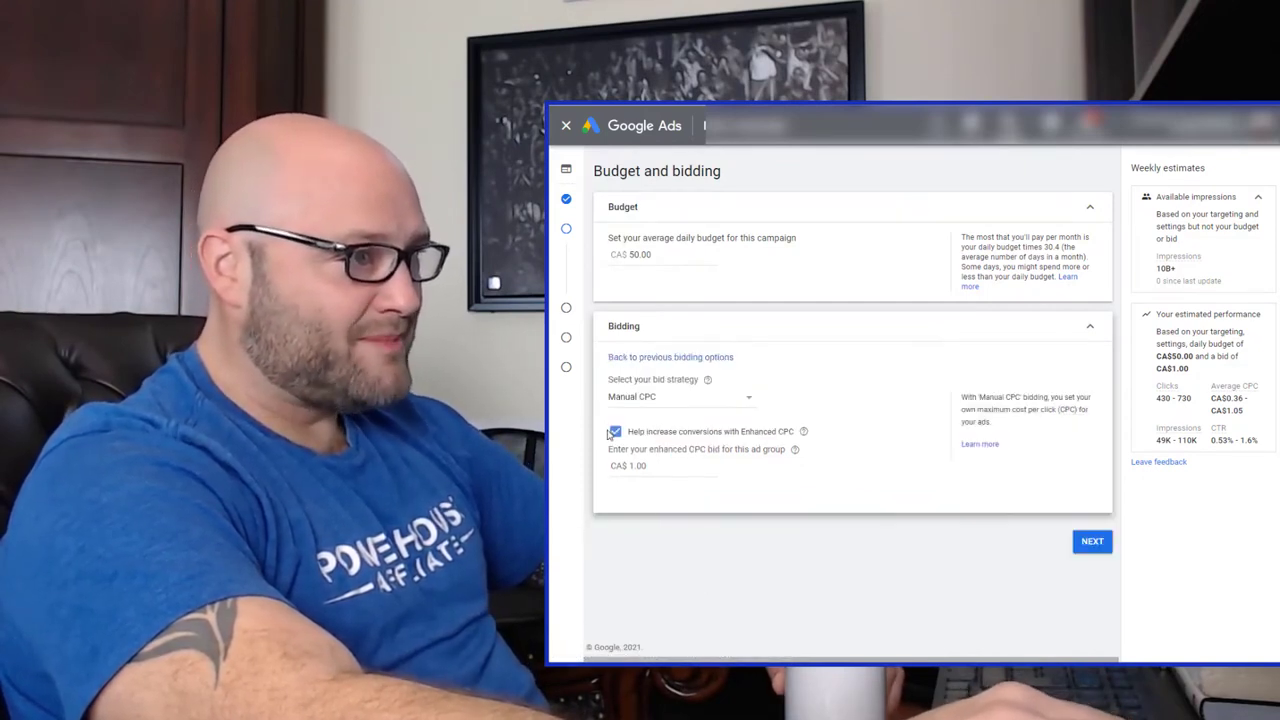
left_click(616, 432)
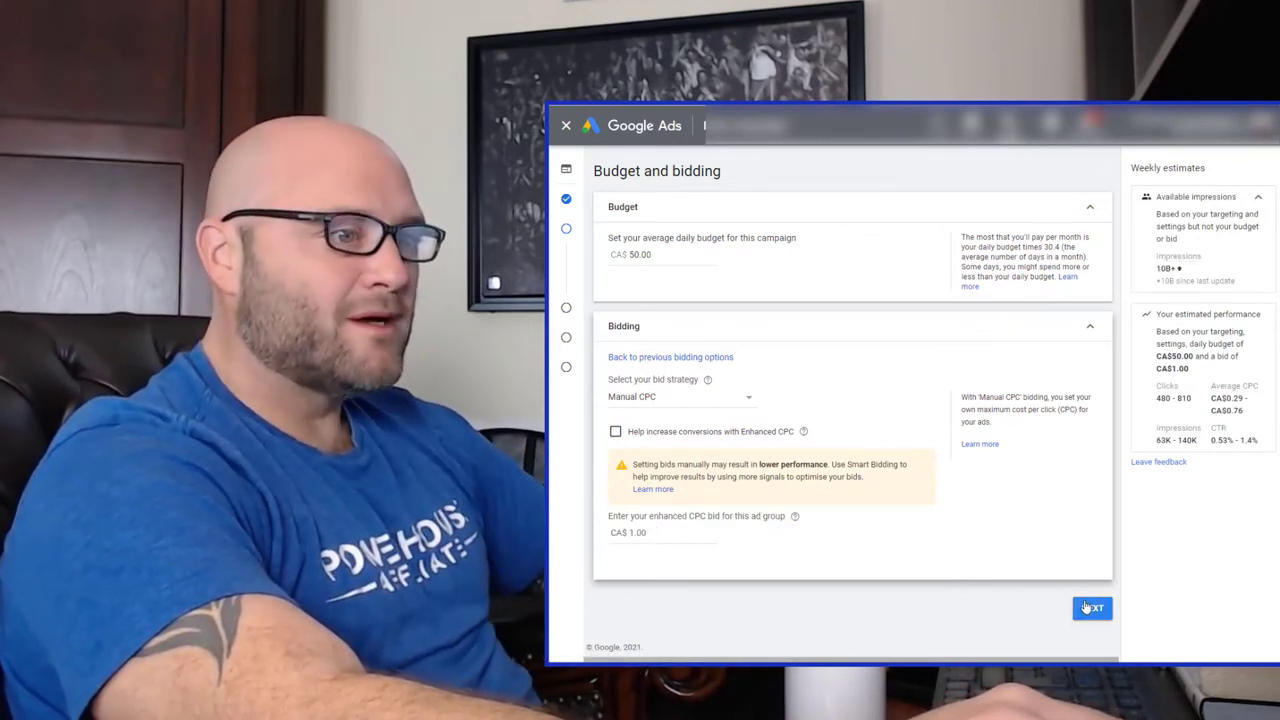
left_click(1092, 608)
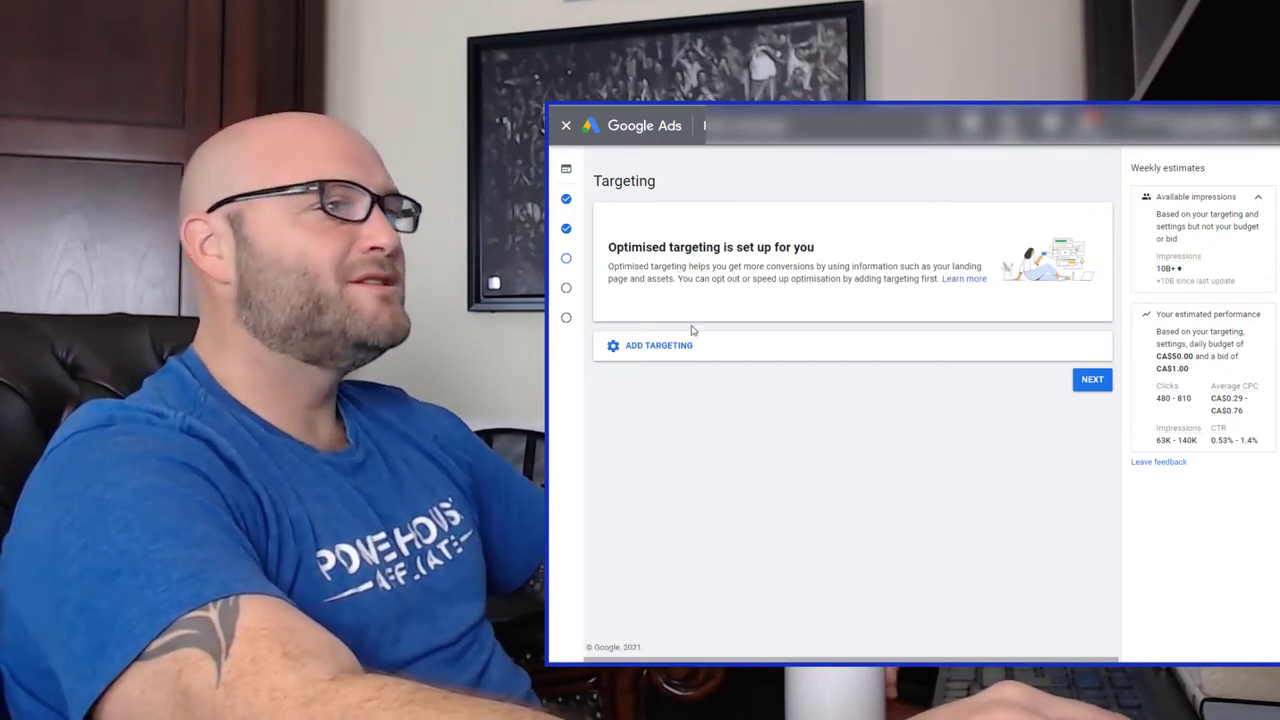
left_click_drag(626, 280, 878, 280)
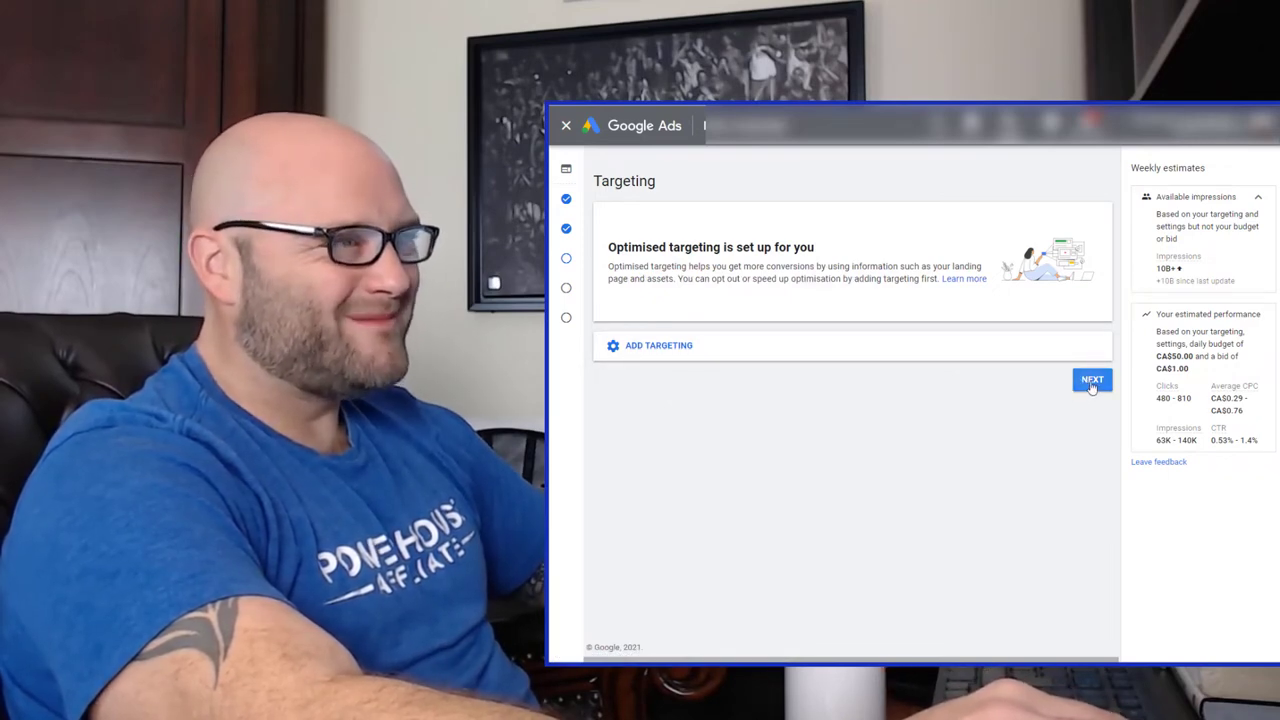
left_click(1092, 380)
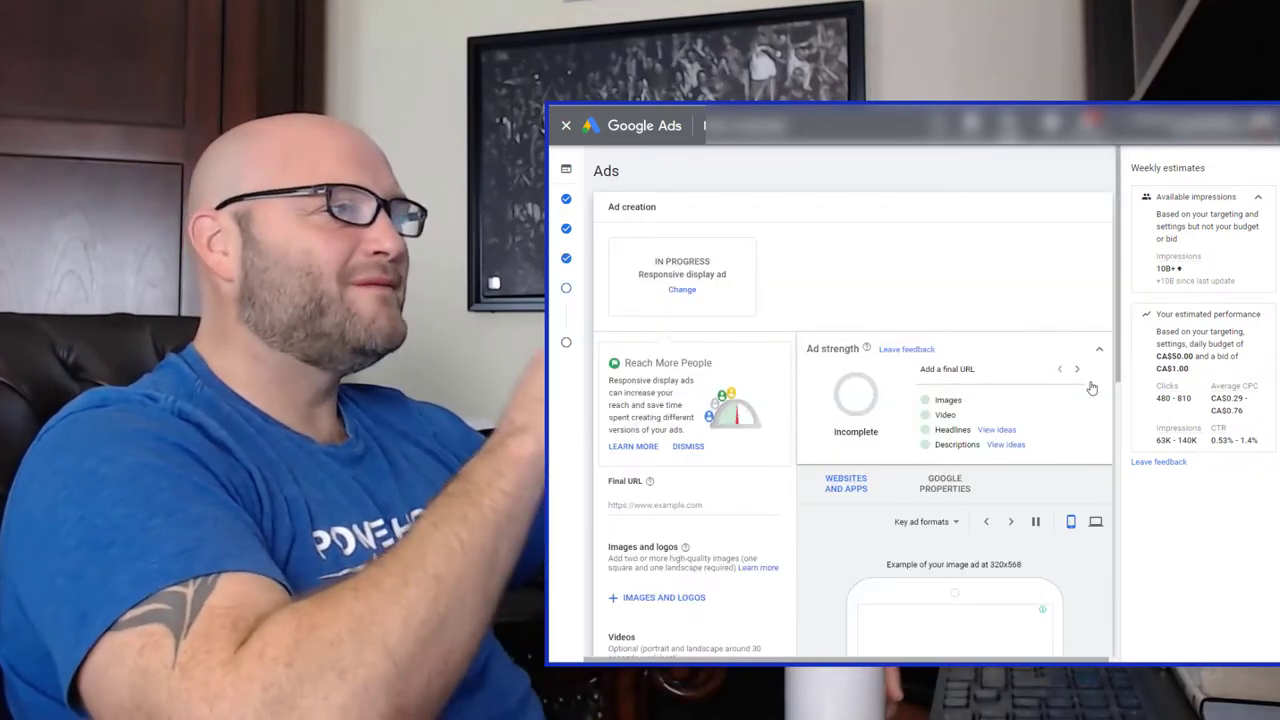
left_click(844, 482)
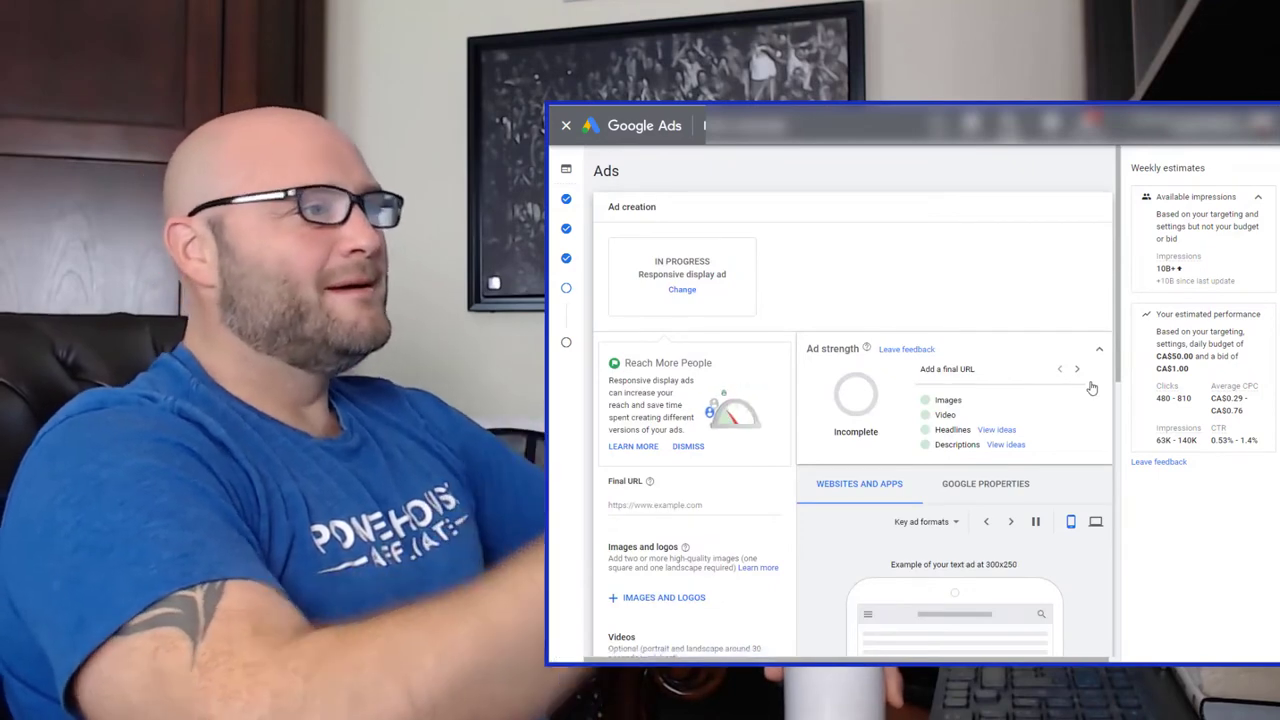
scroll("down", 3)
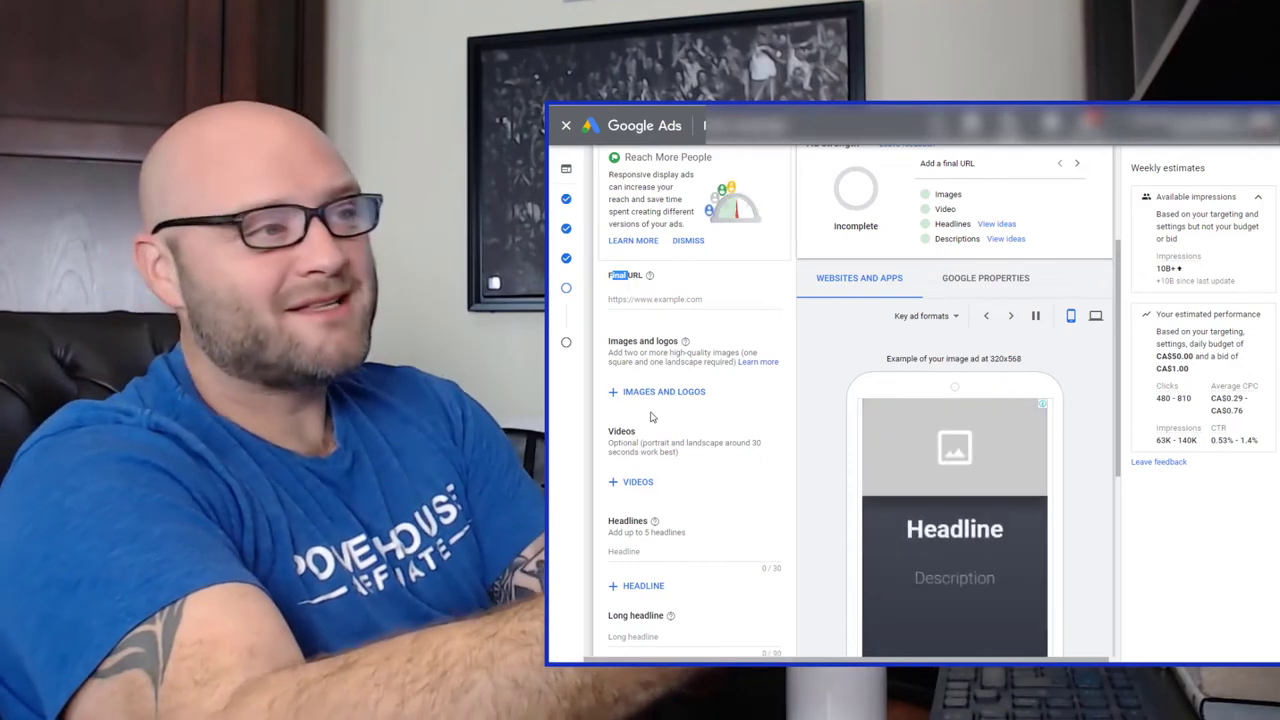
scroll("down", 3)
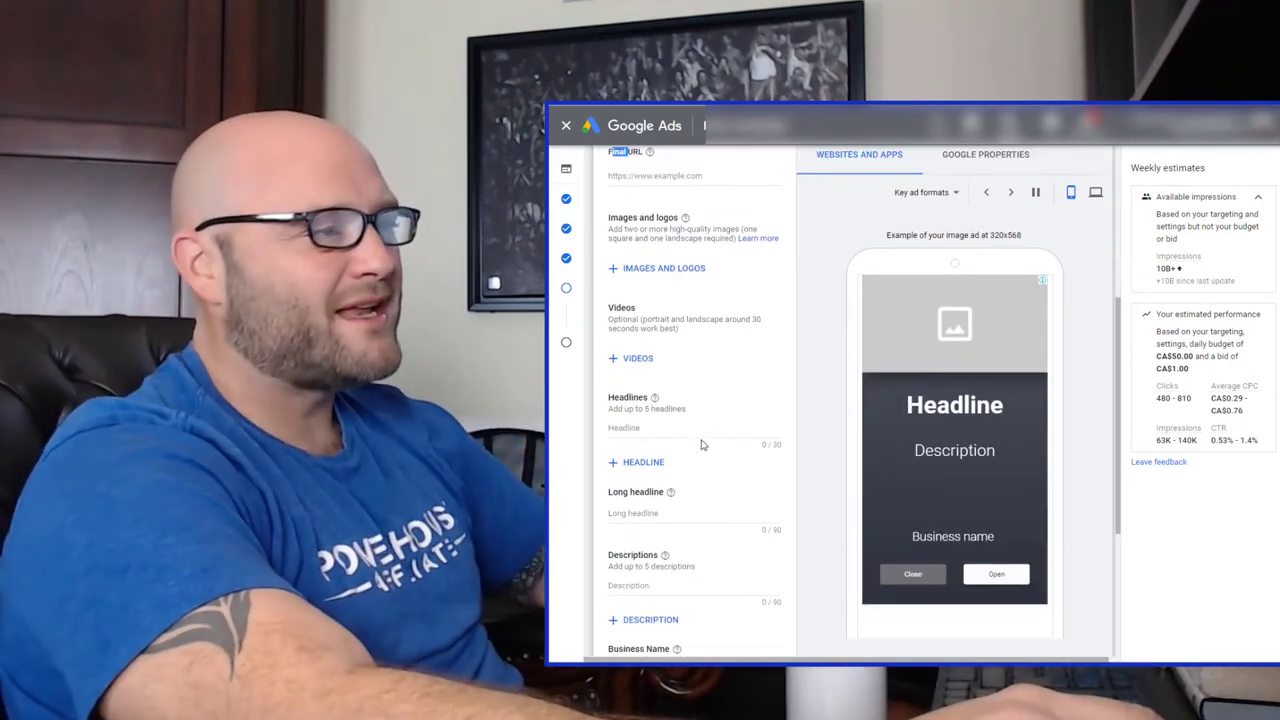
scroll("down", 3)
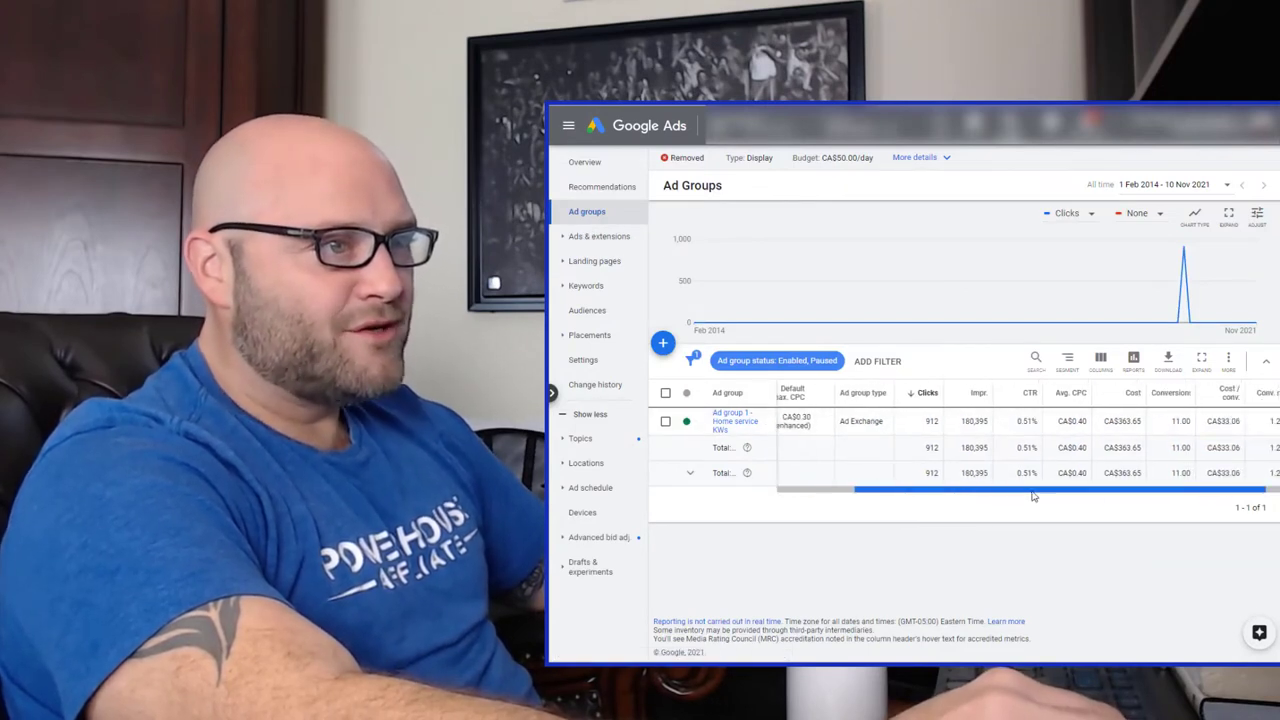
mouse_move(1072, 392)
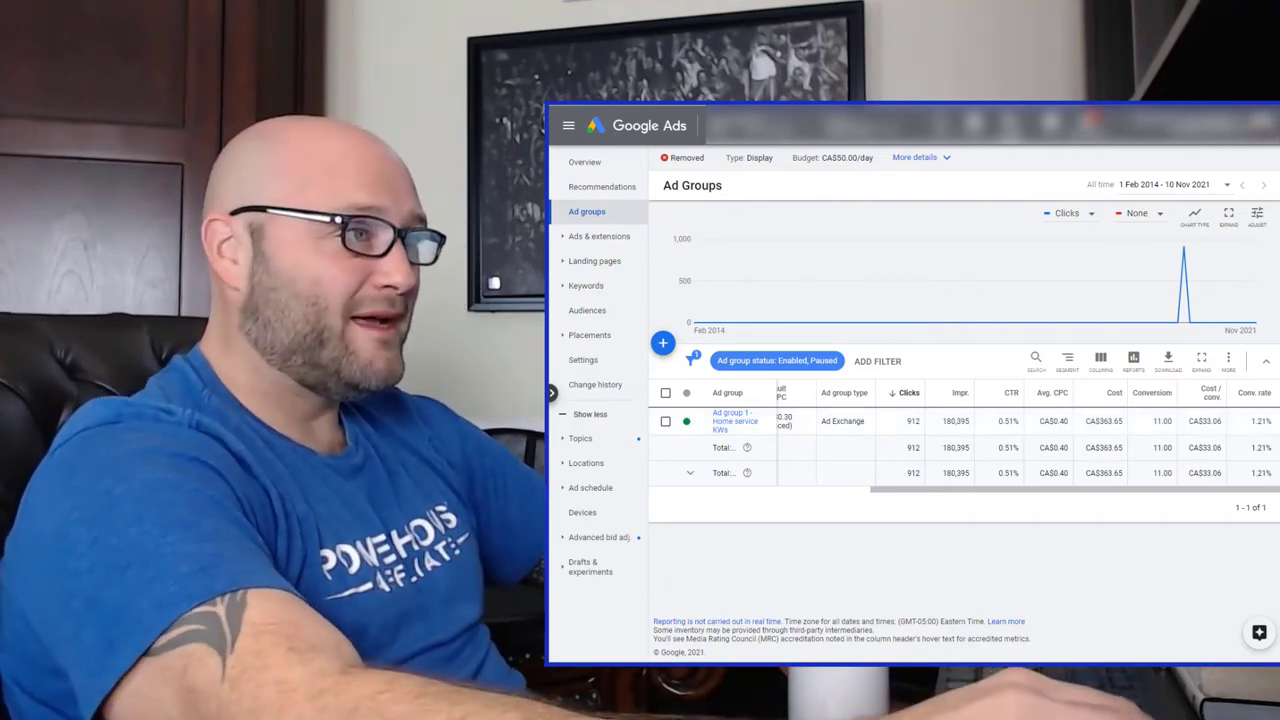
Show the campaign's individual ads and preview the 'Top 16 Ways to Save Fast' responsive display ad.
left_click(600, 236)
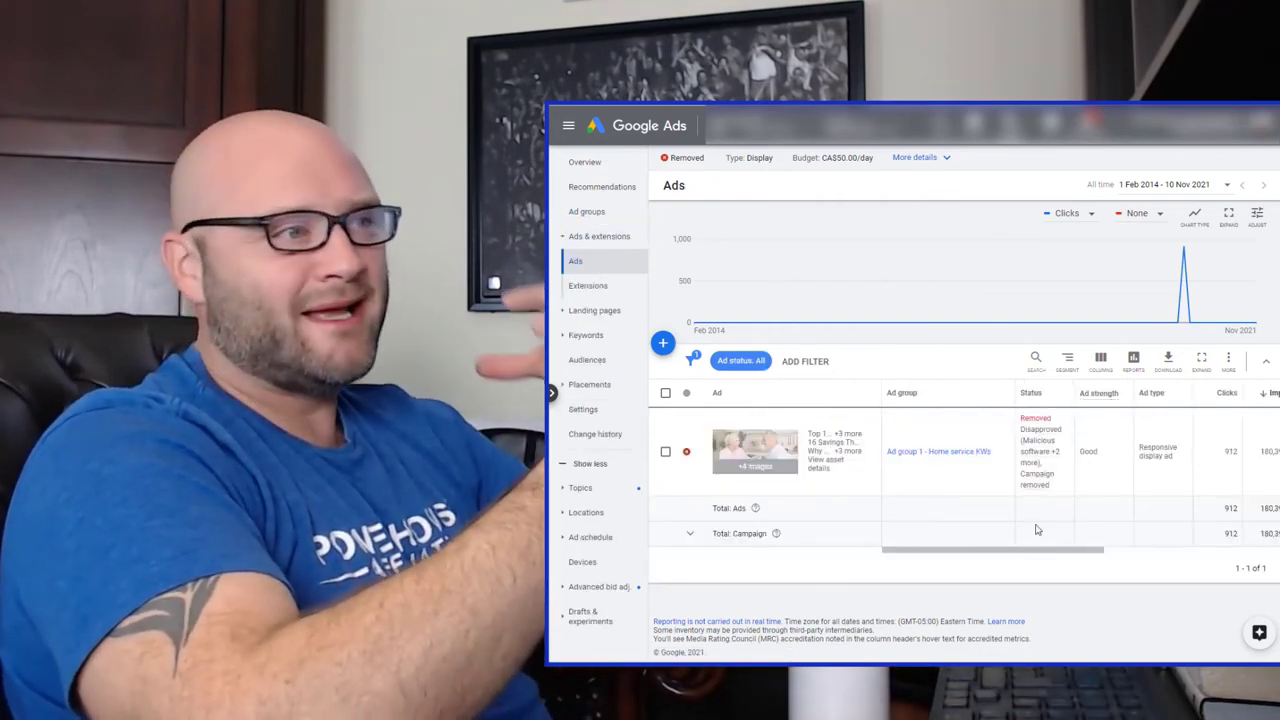
mouse_move(1056, 488)
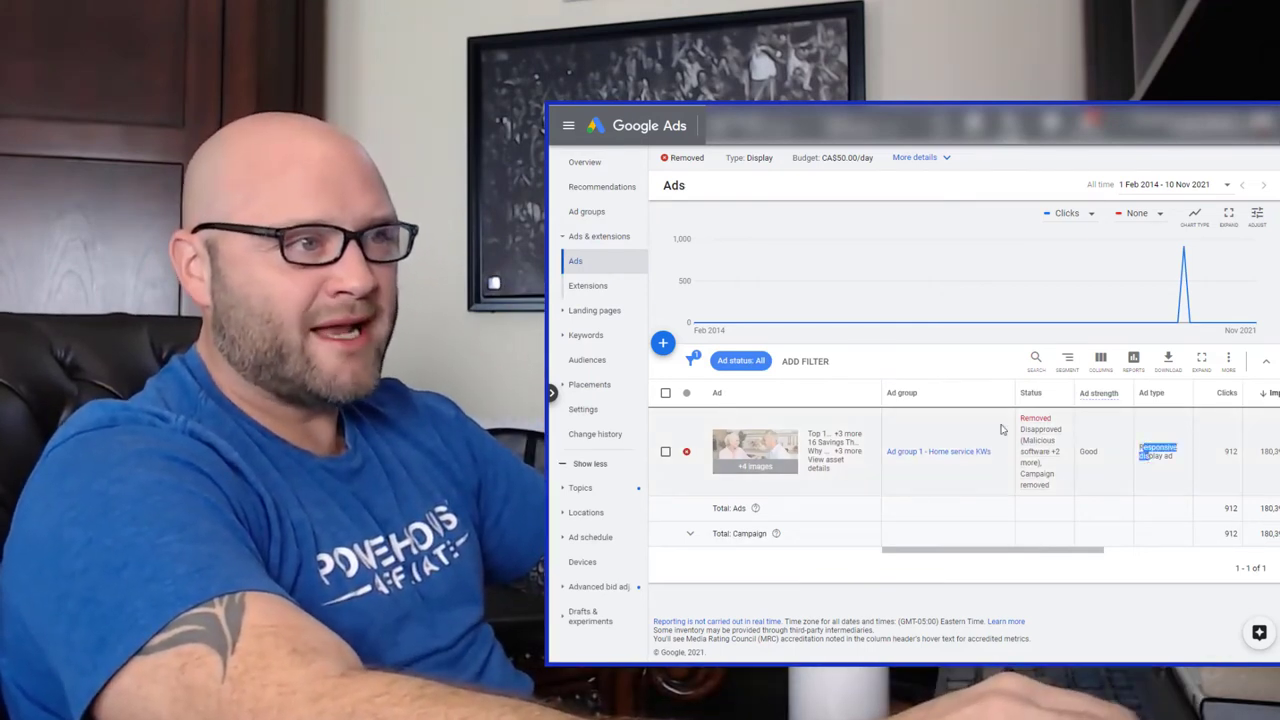
left_click(1042, 430)
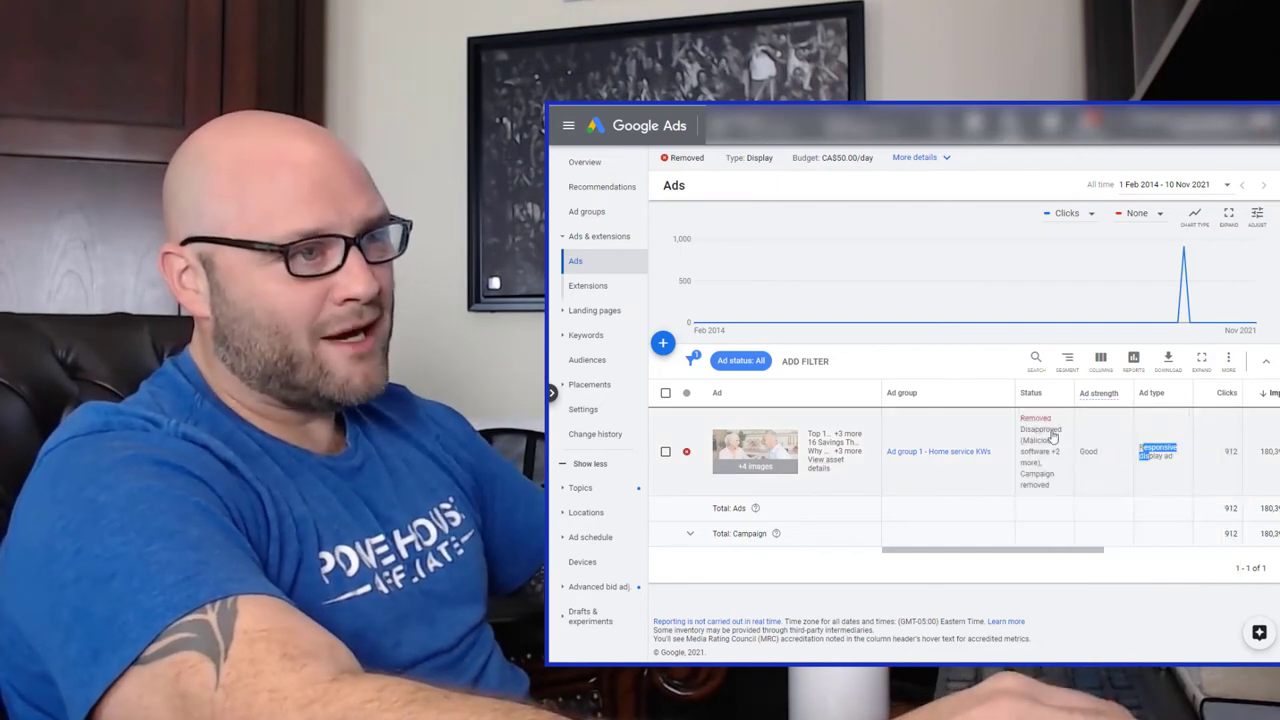
left_click(1040, 428)
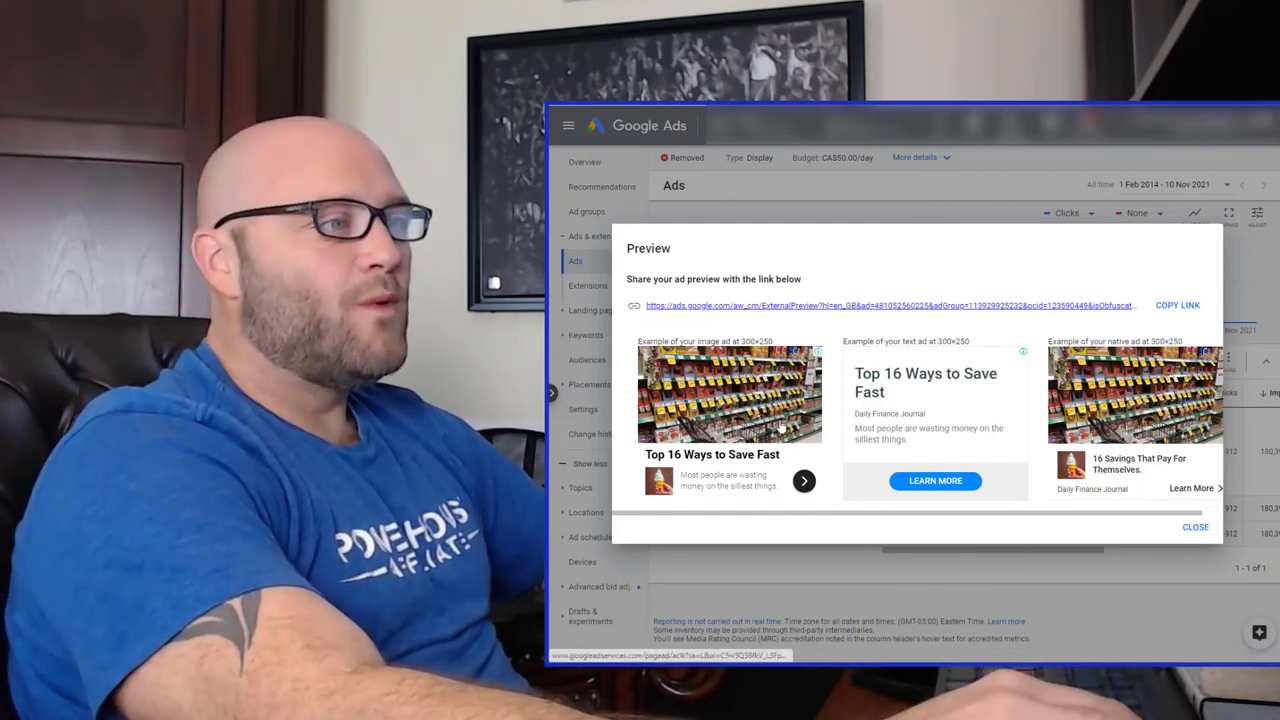
mouse_move(896, 400)
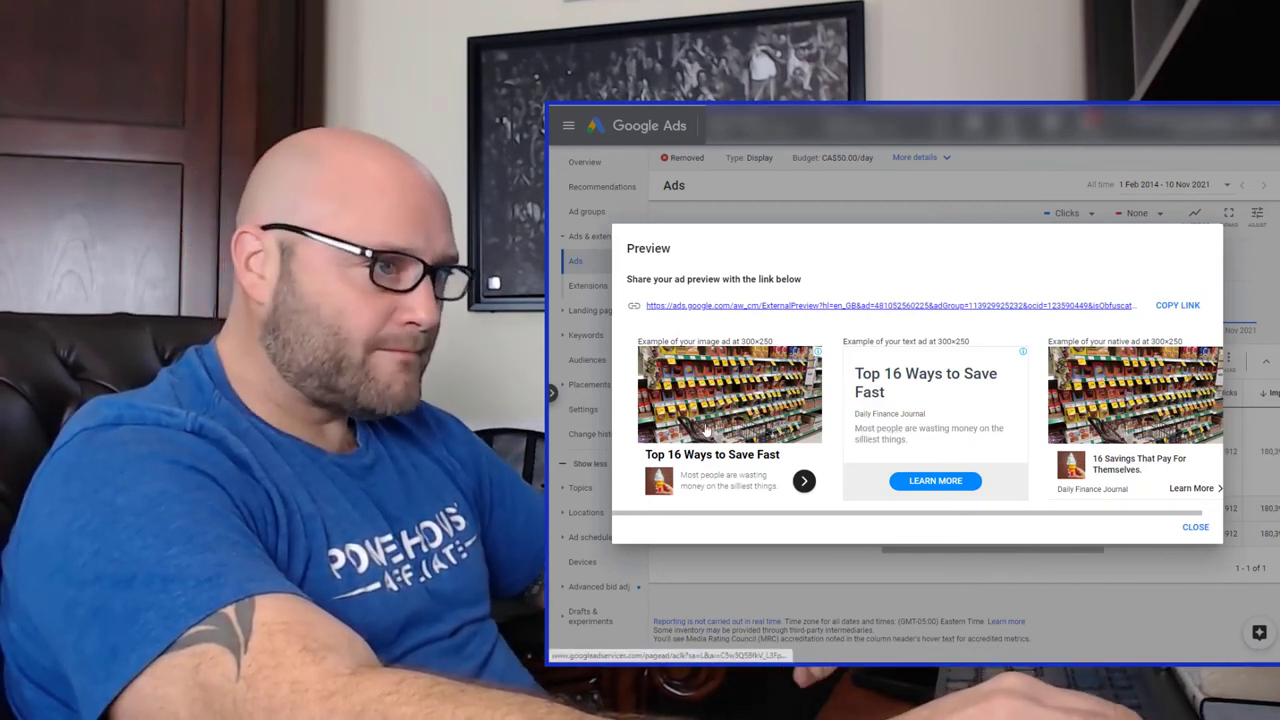
mouse_move(828, 448)
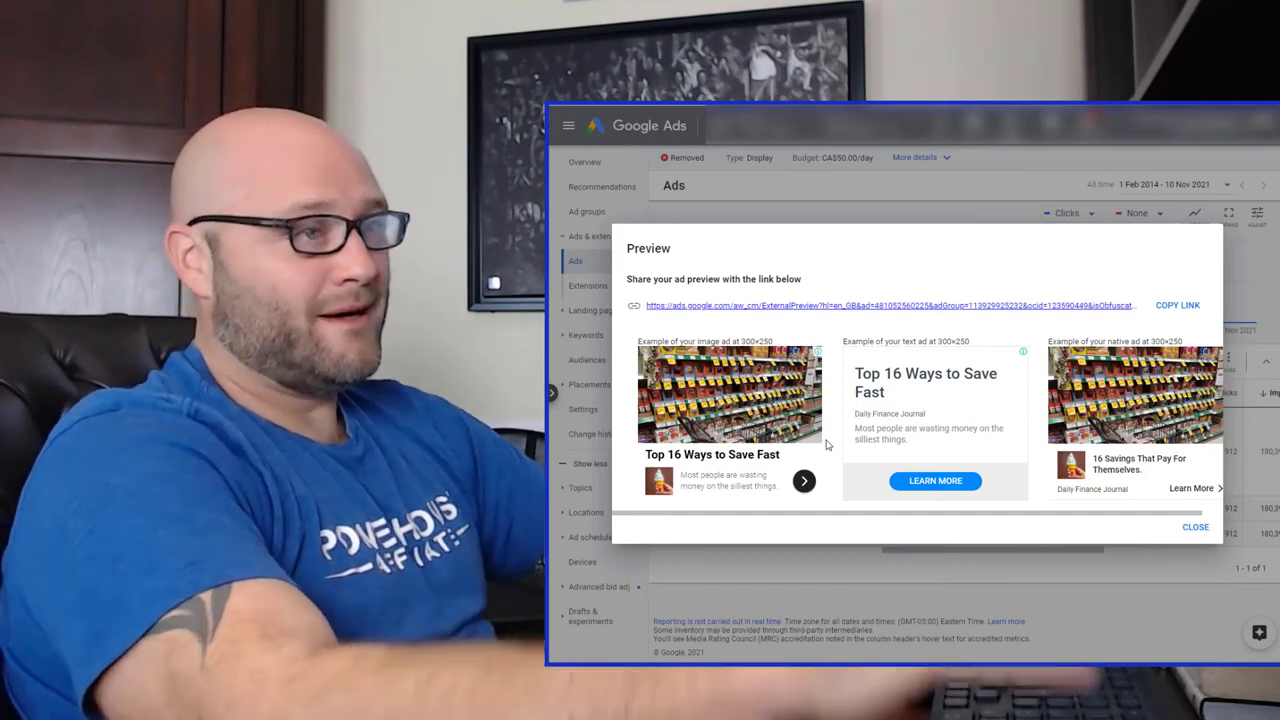
Leave the ad preview and bring up the Placements 'Where ads showed' report for the campaign.
left_click(1196, 528)
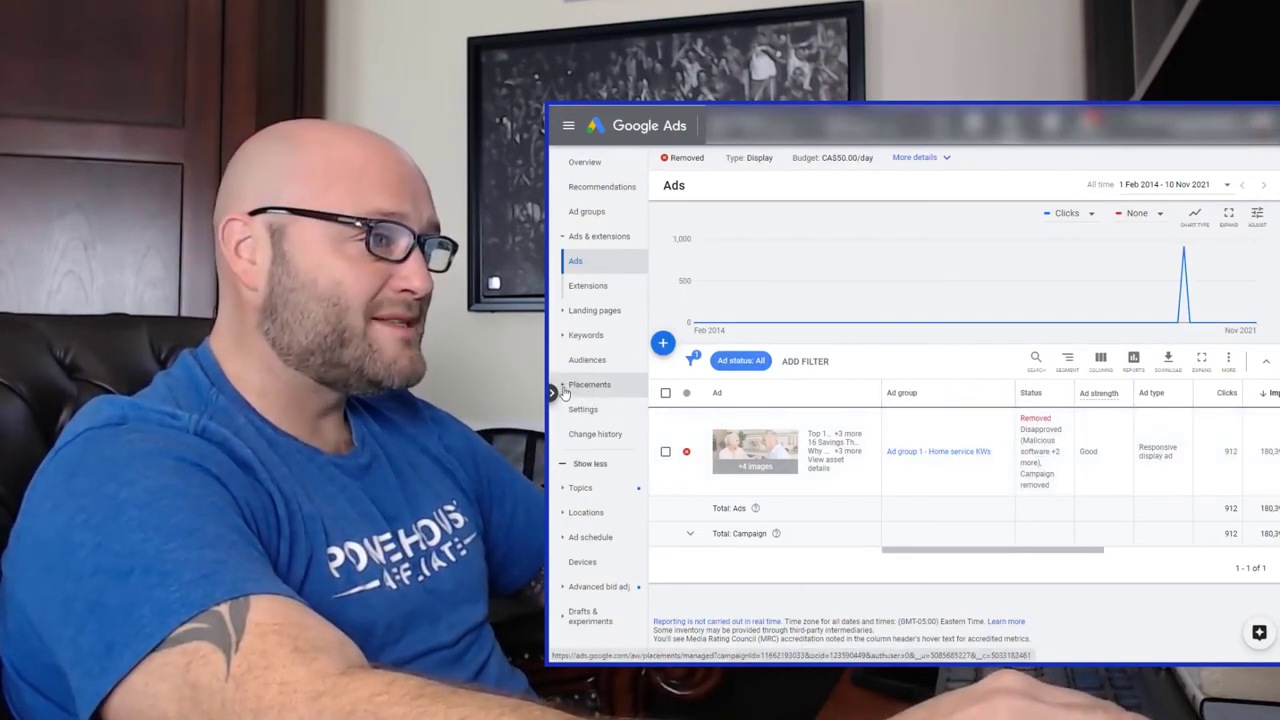
left_click(588, 384)
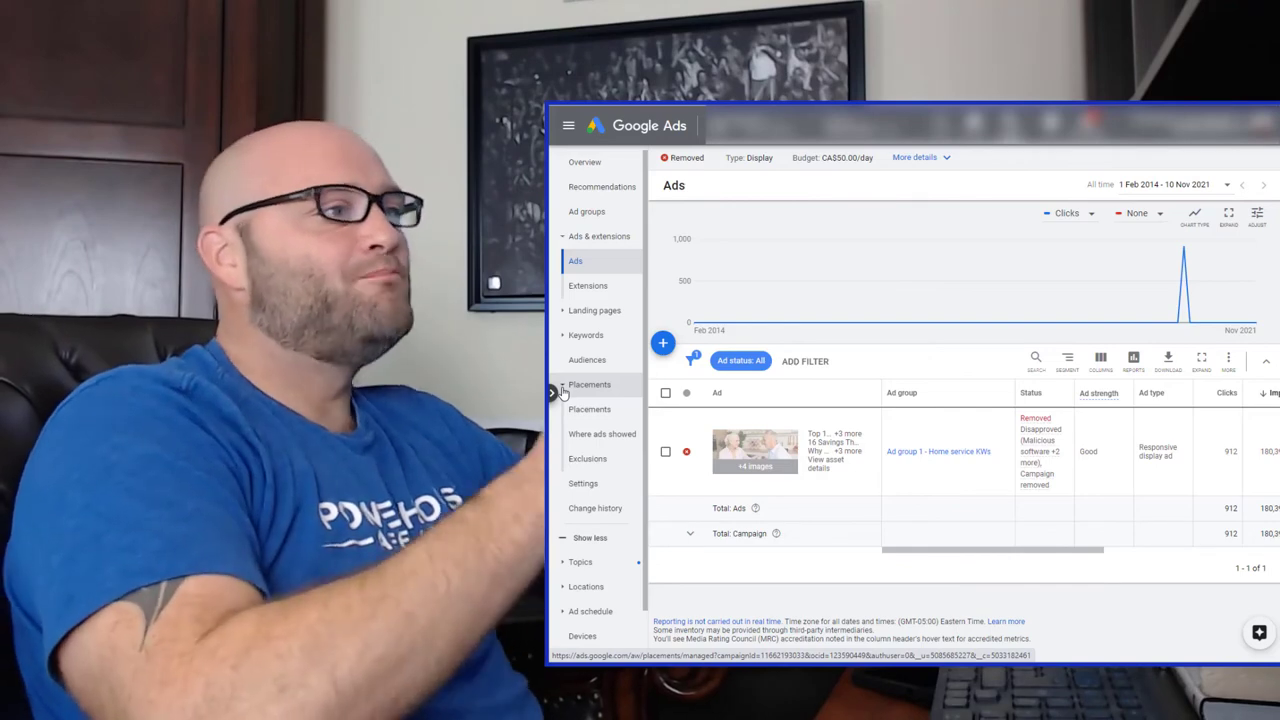
mouse_move(608, 392)
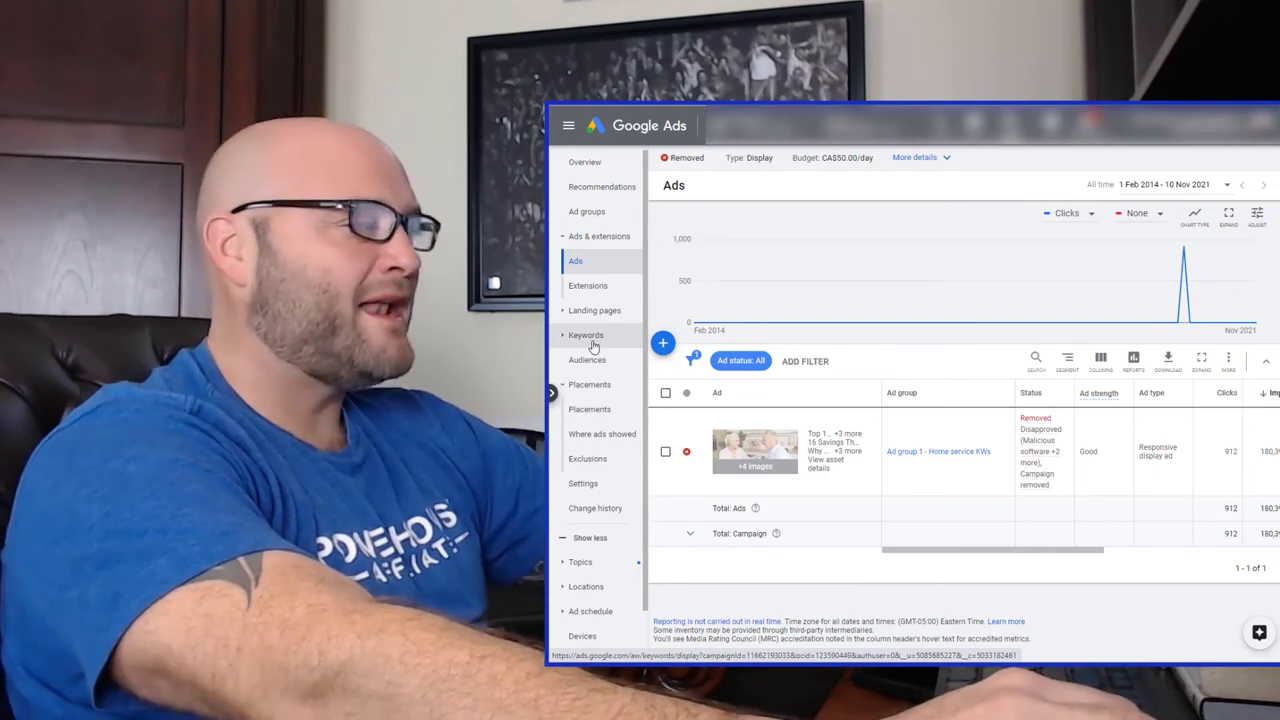
left_click(588, 360)
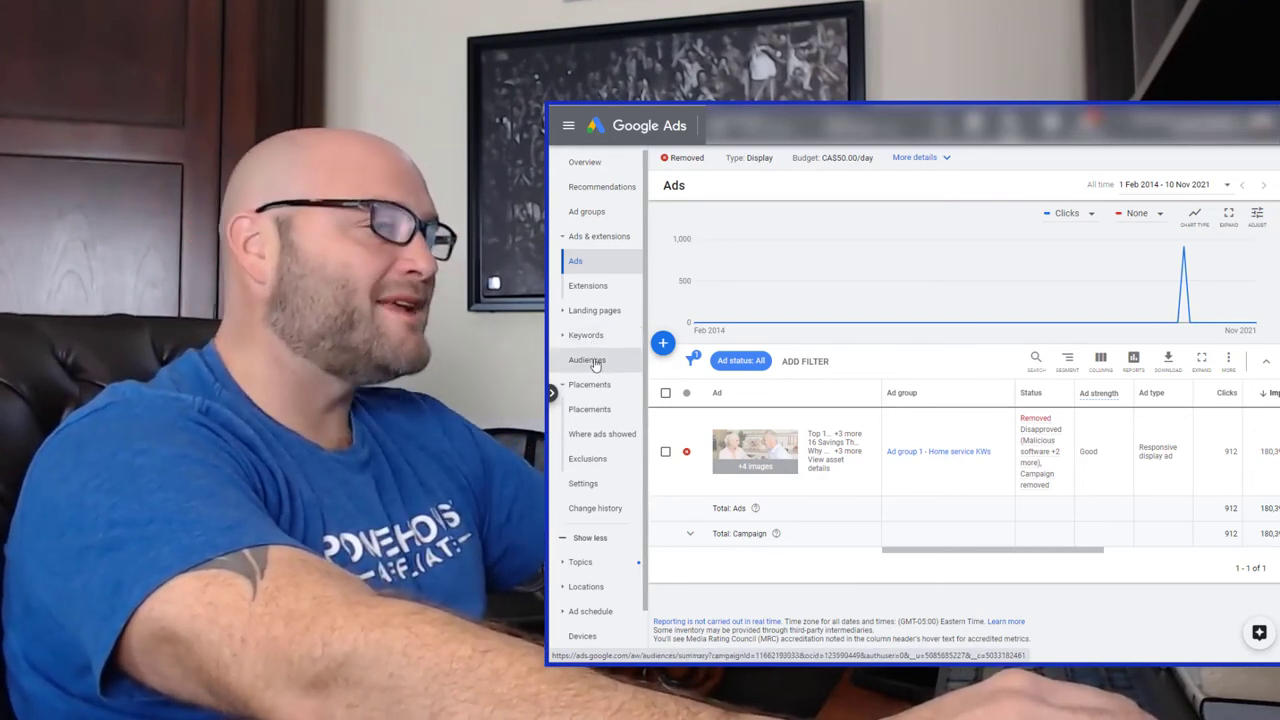
left_click(588, 408)
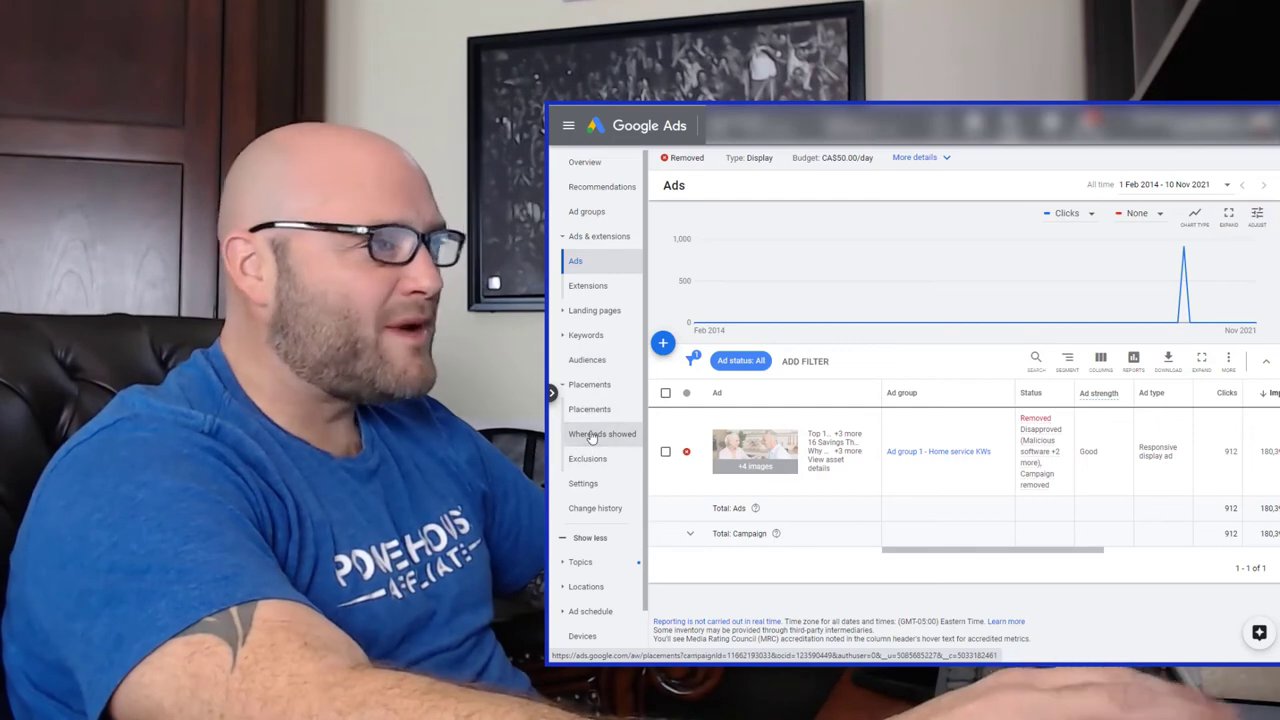
left_click(602, 434)
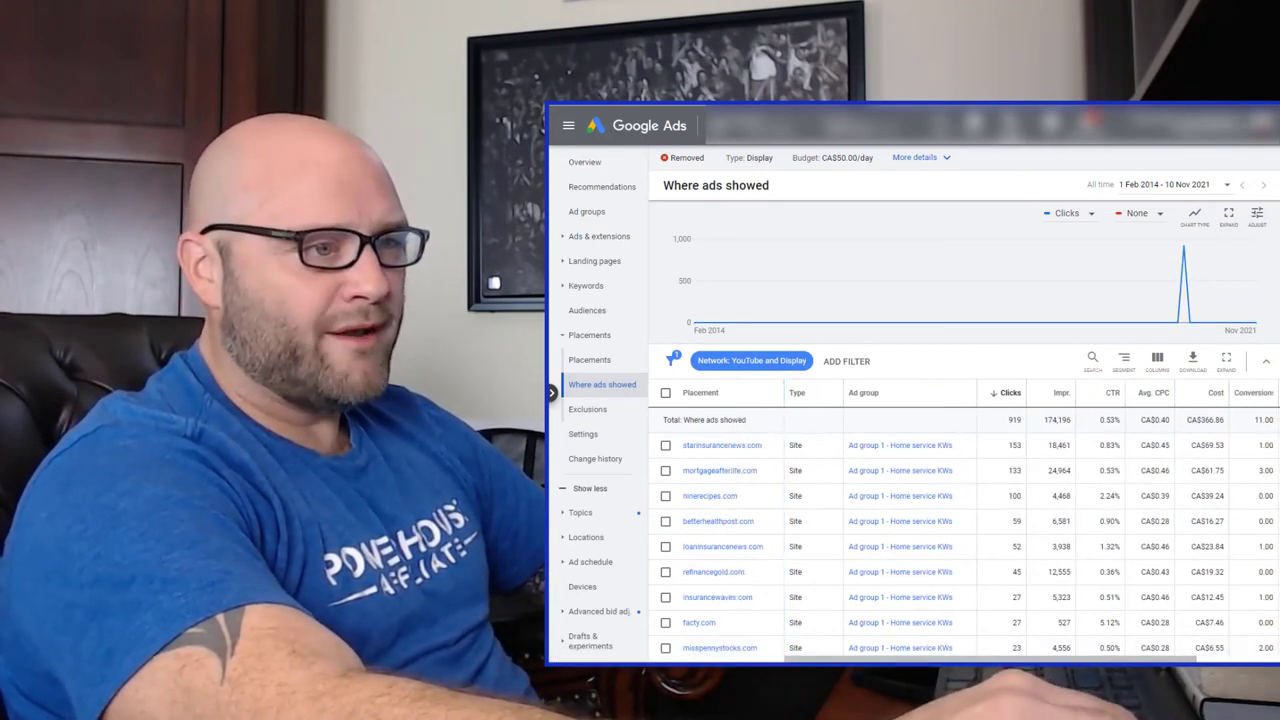
Scroll the placement table right to review the sites' clicks, CTR and cost columns.
scroll("right", 3)
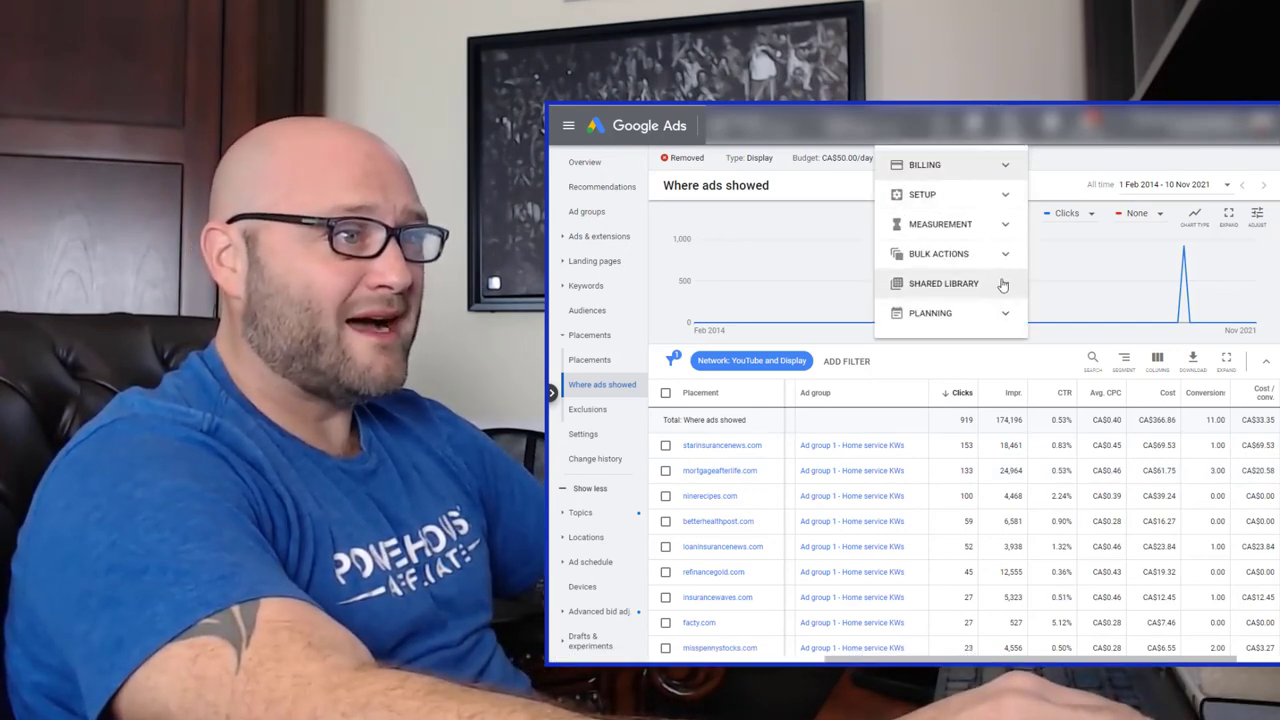
mouse_move(964, 304)
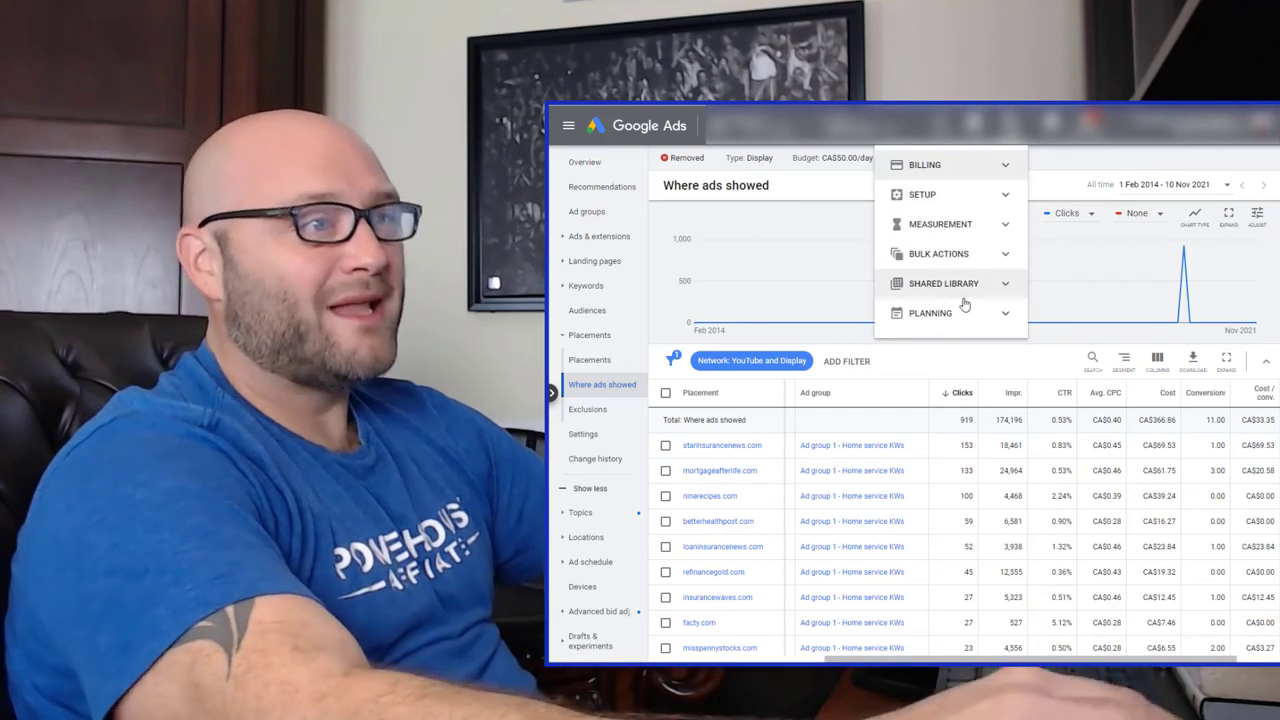
Dismiss the Tools & Settings menu, returning to the 'Where ads showed' report.
left_click(930, 312)
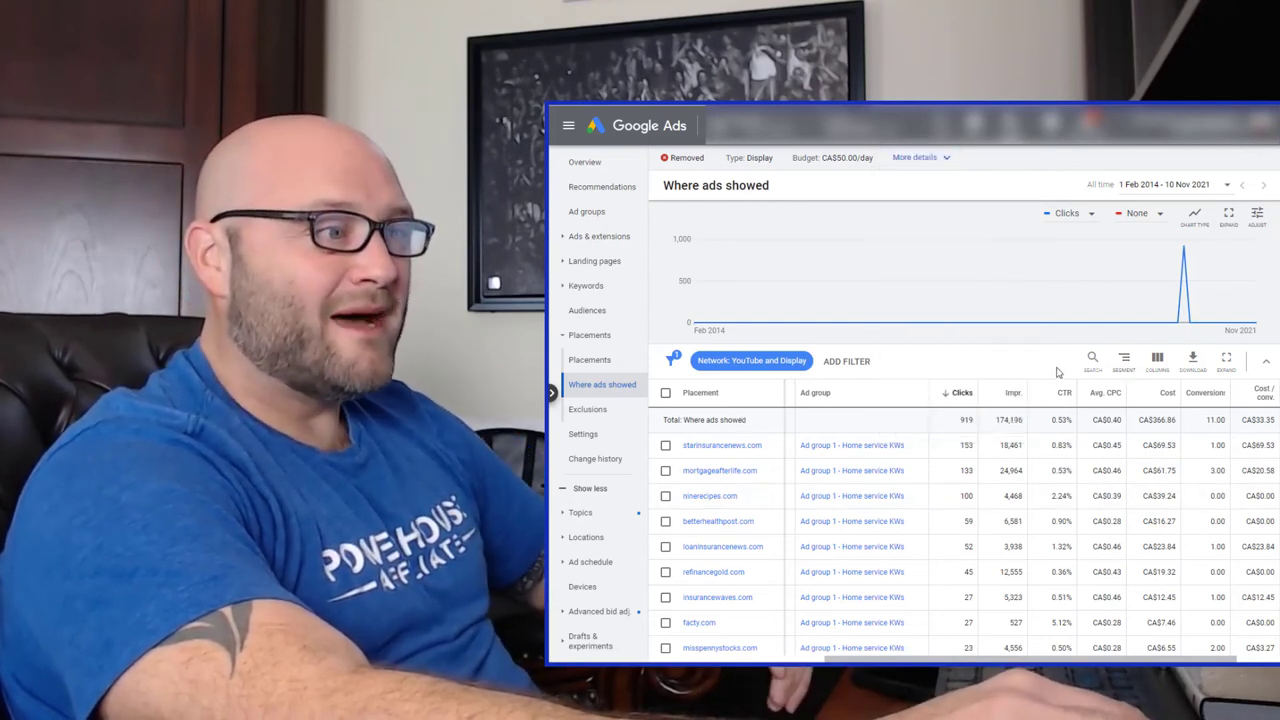
mouse_move(990, 510)
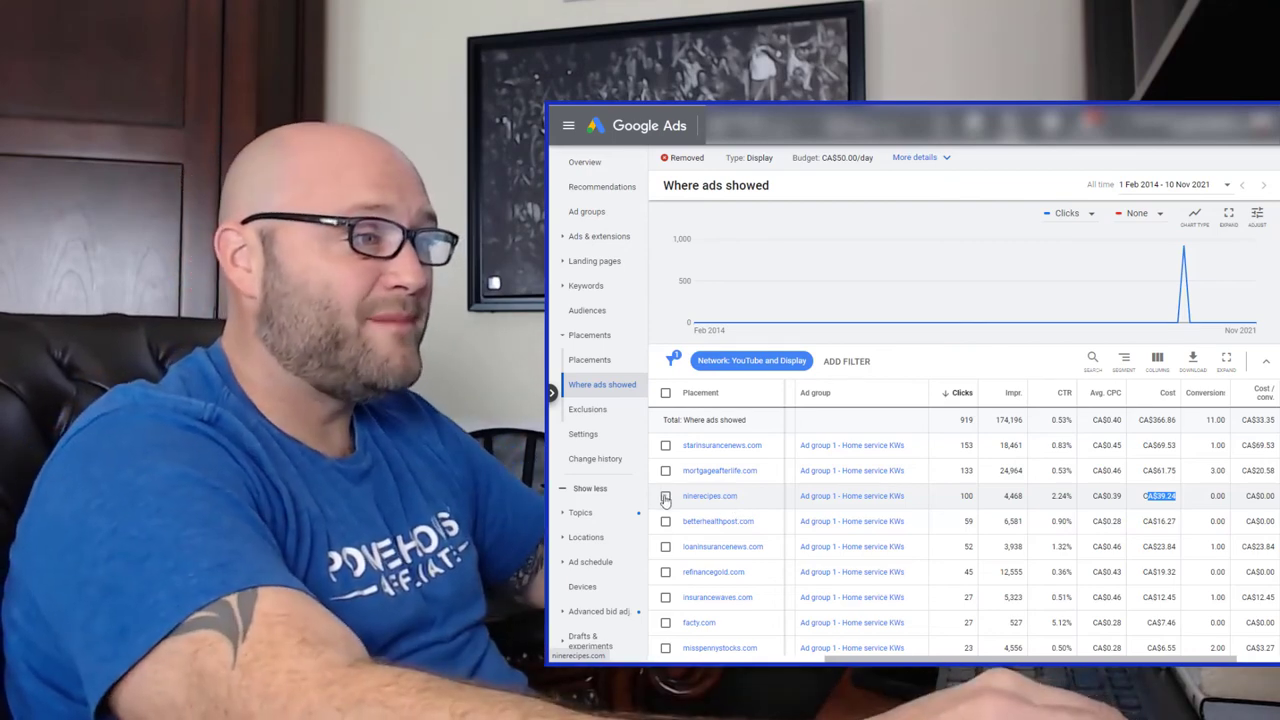
Tick the third placement site and choose Edit from the selection bar.
left_click(666, 496)
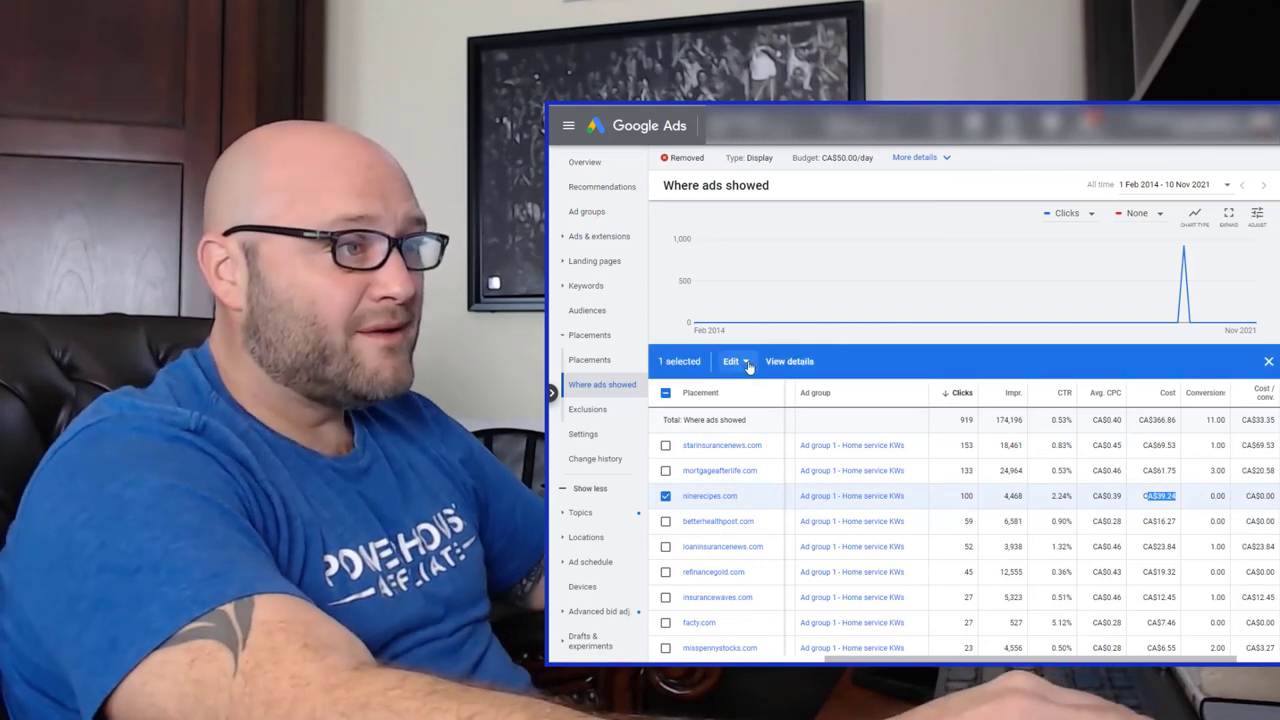
left_click(736, 360)
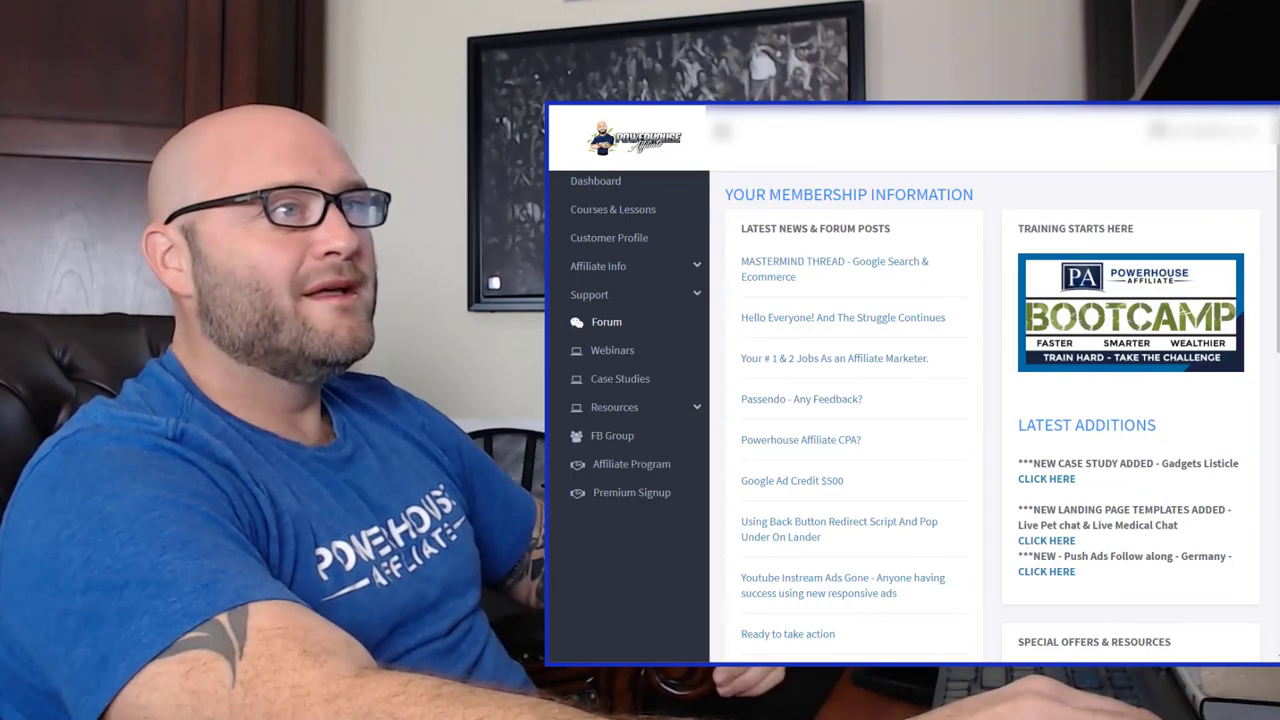
Go to the Powerhouse Affiliate members' Case Study Library page.
left_click(606, 320)
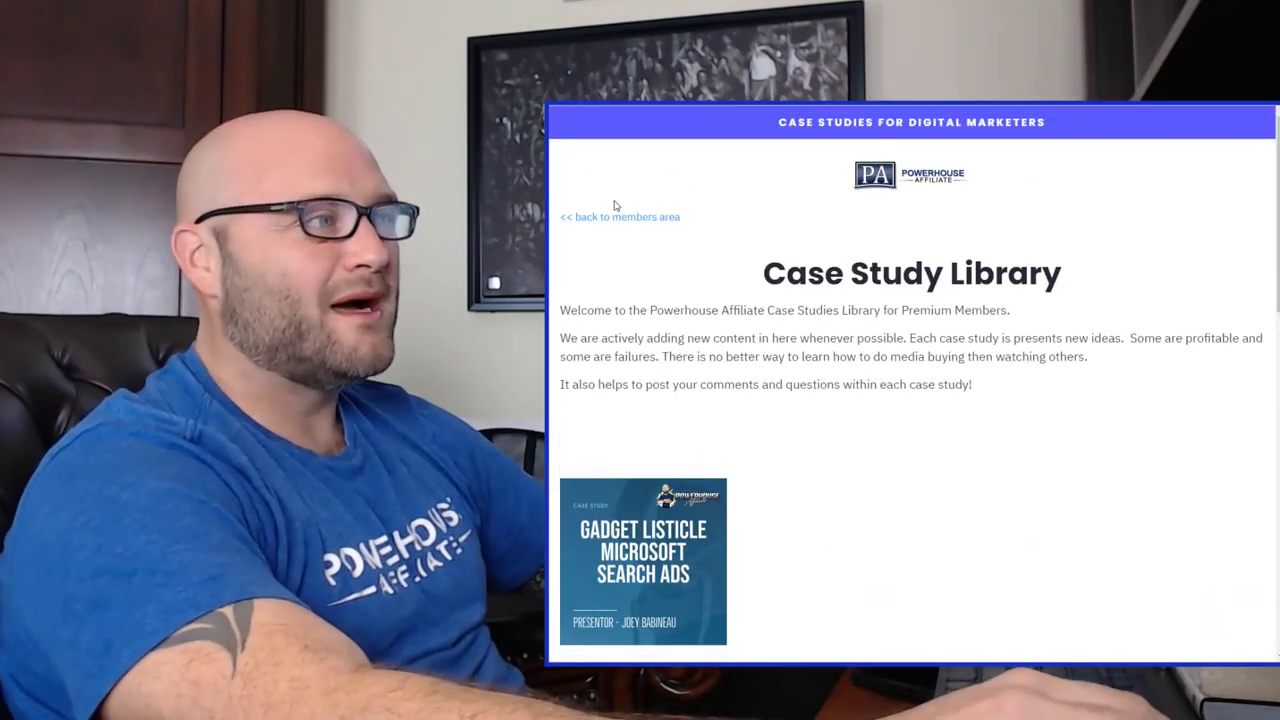
mouse_move(616, 230)
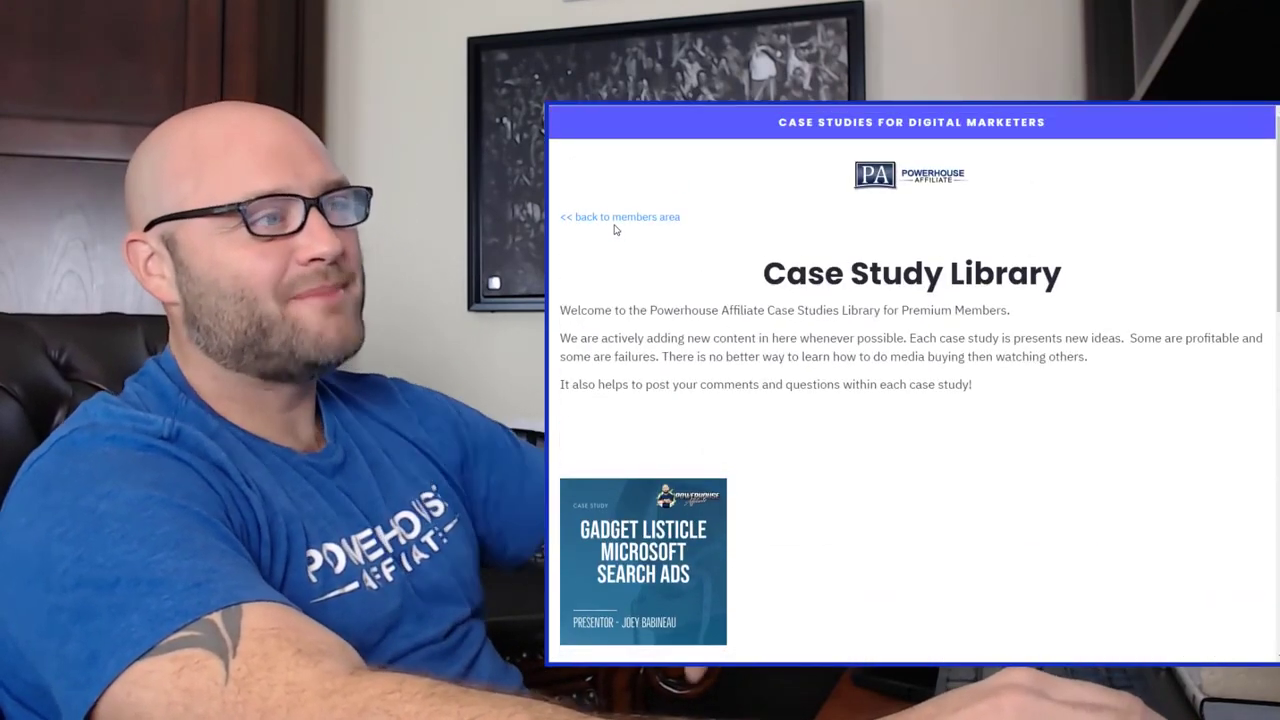